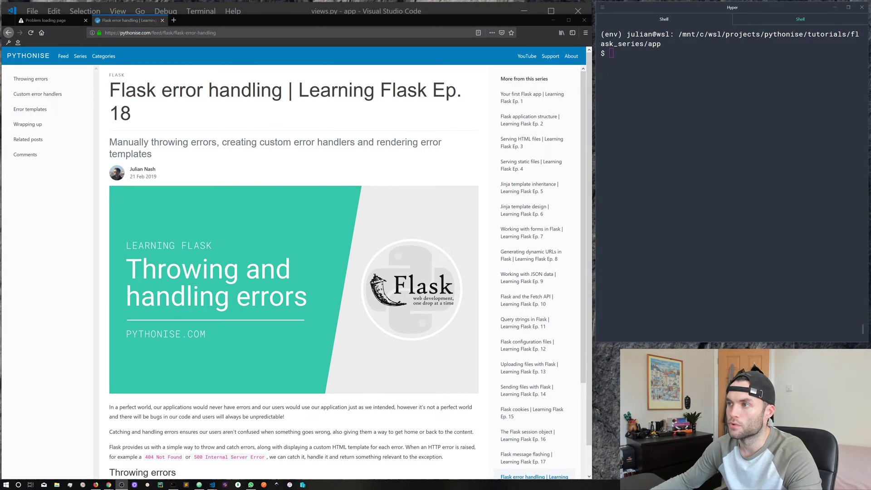
- Scroll down and back up through the Pythonise Flask error-handling article
{"action": "scroll", "scroll_direction": "down", "scroll_amount": 3}
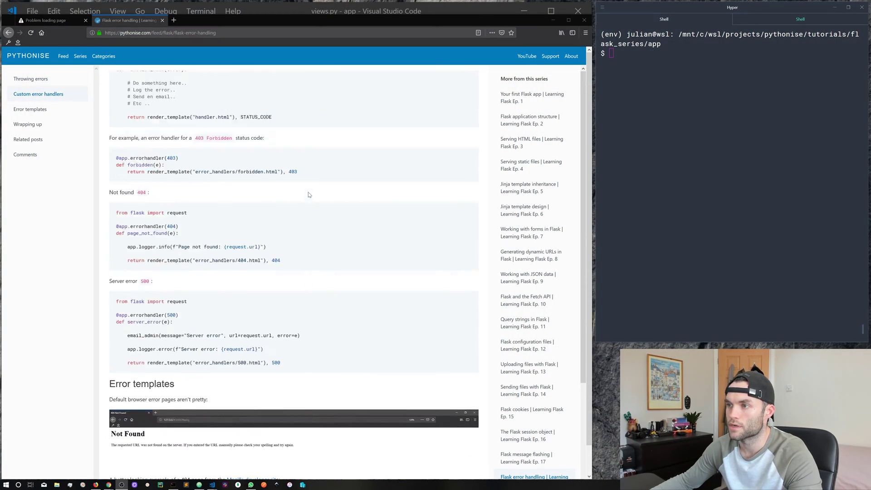
{"action": "scroll", "scroll_direction": "down", "scroll_amount": 3}
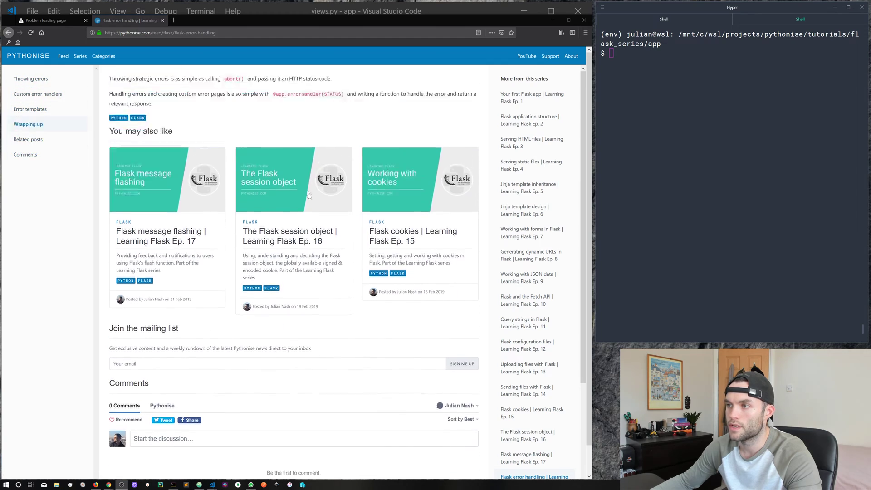
{"action": "scroll", "scroll_direction": "up", "scroll_amount": 3}
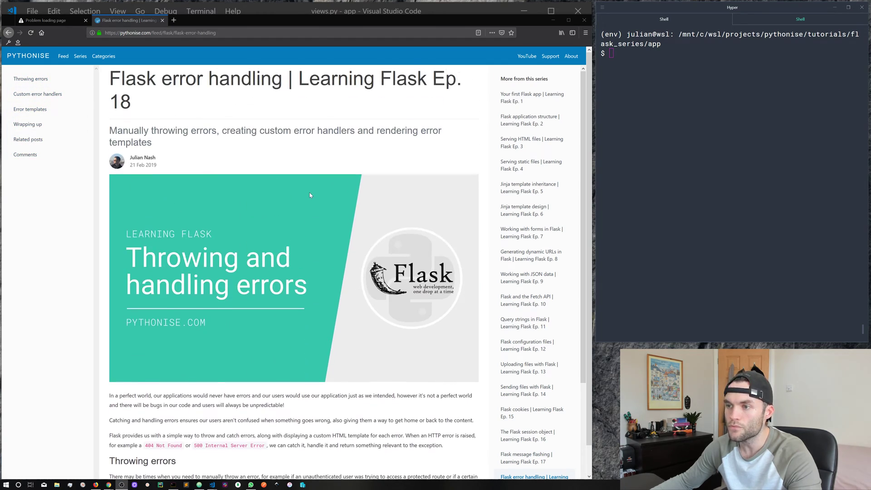
{"action": "scroll", "scroll_direction": "up", "scroll_amount": 3}
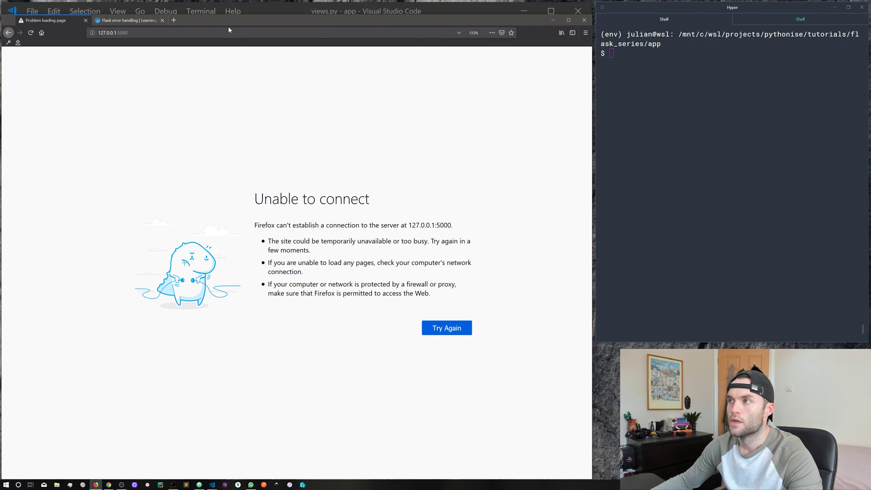
- Start the Flask dev server with flask run in Hyper and bring views.py forward
{"action": "type", "text": "flask run"}
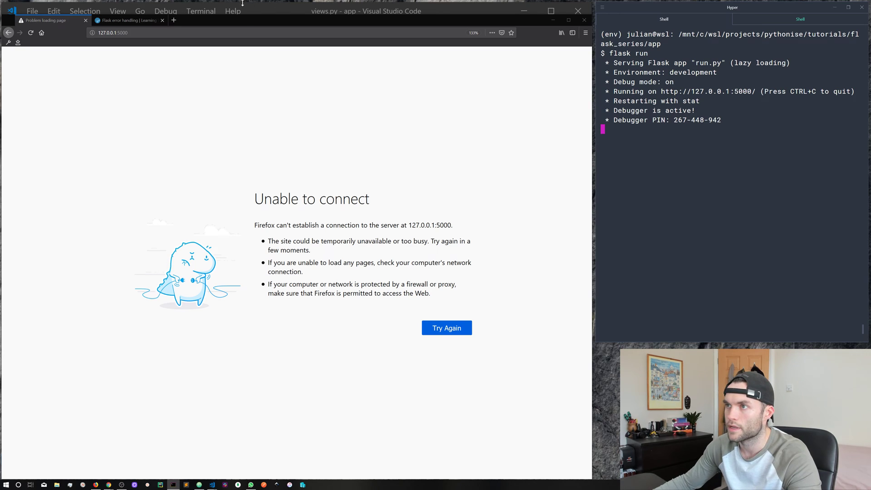
{"action": "left_click", "coordinate": [446, 327]}
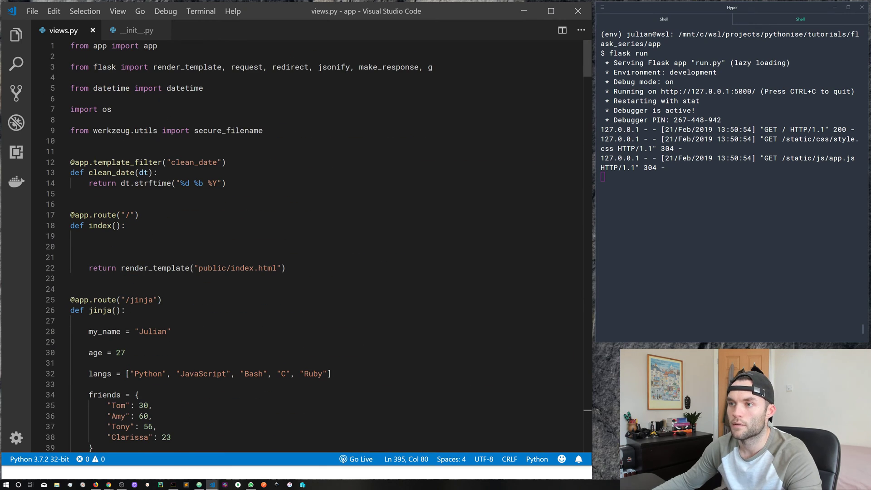
{"action": "scroll", "scroll_direction": "down", "scroll_amount": 3}
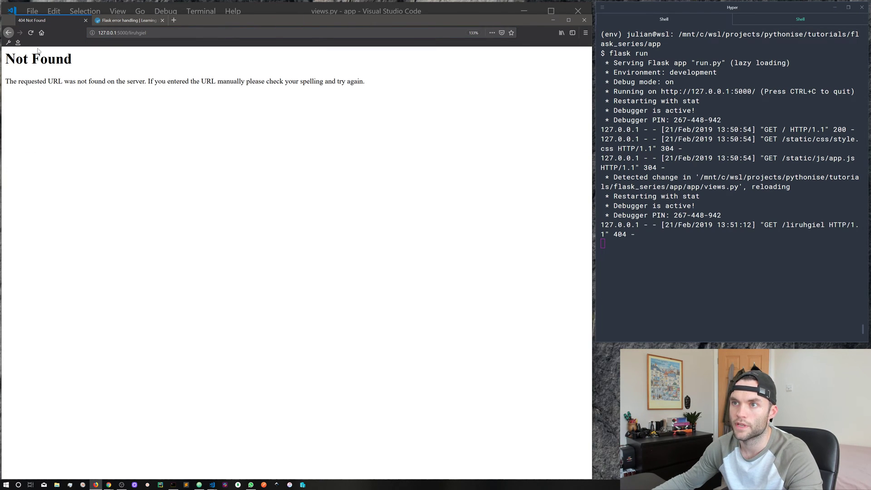
- Inspect the nonexistent URL's 404 NOT FOUND request in the DevTools Network panel
{"action": "key", "text": "F12"}
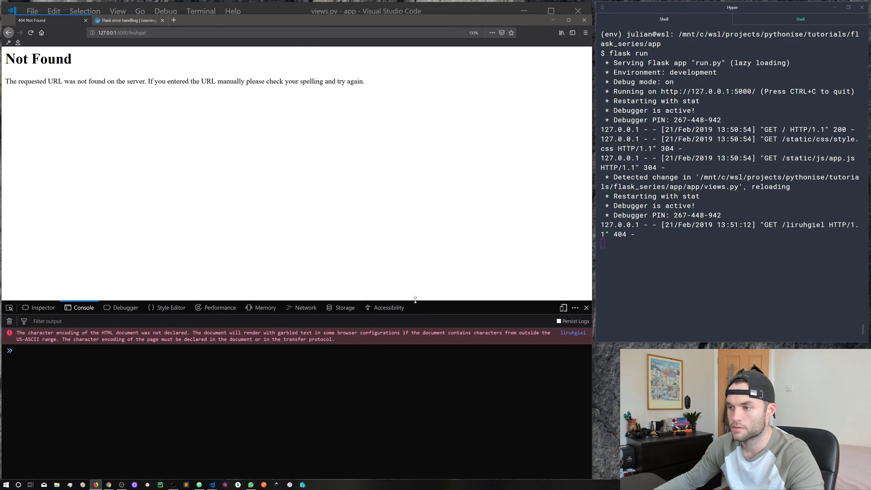
{"action": "left_click", "coordinate": [305, 306]}
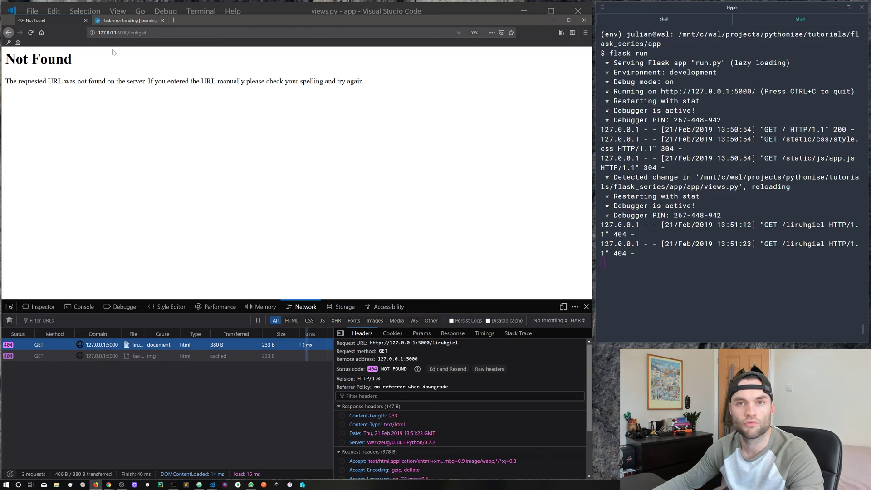
{"action": "mouse_move", "coordinate": [321, 203]}
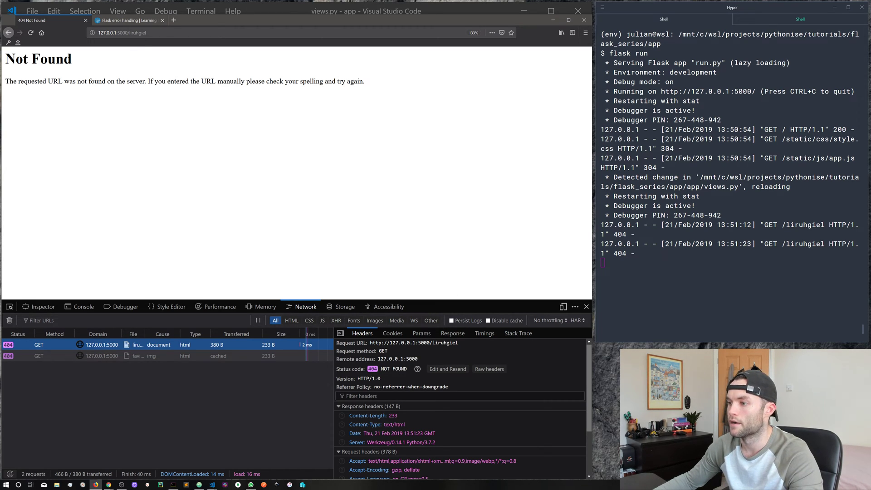
{"action": "double_click", "coordinate": [394, 369]}
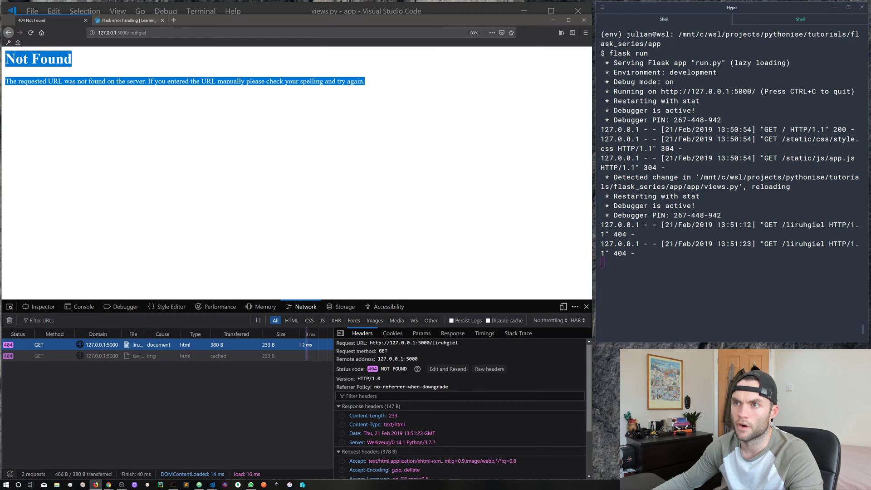
{"action": "left_click", "coordinate": [243, 109]}
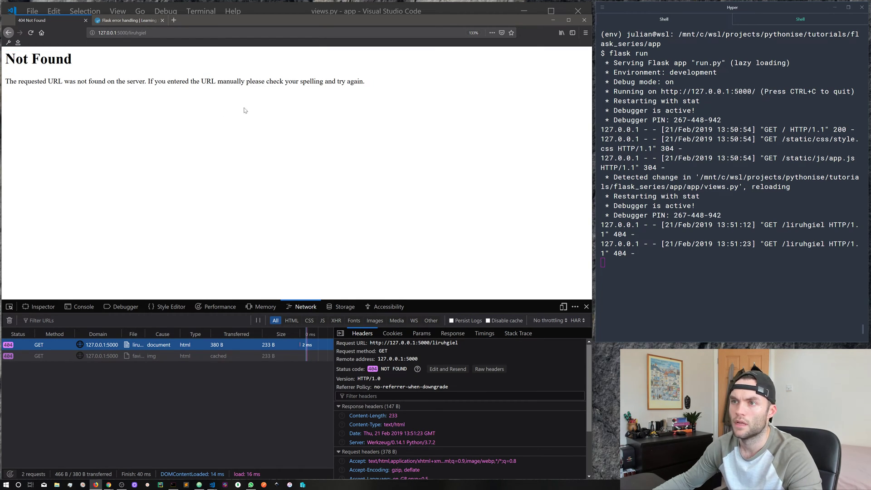
{"action": "mouse_move", "coordinate": [367, 80]}
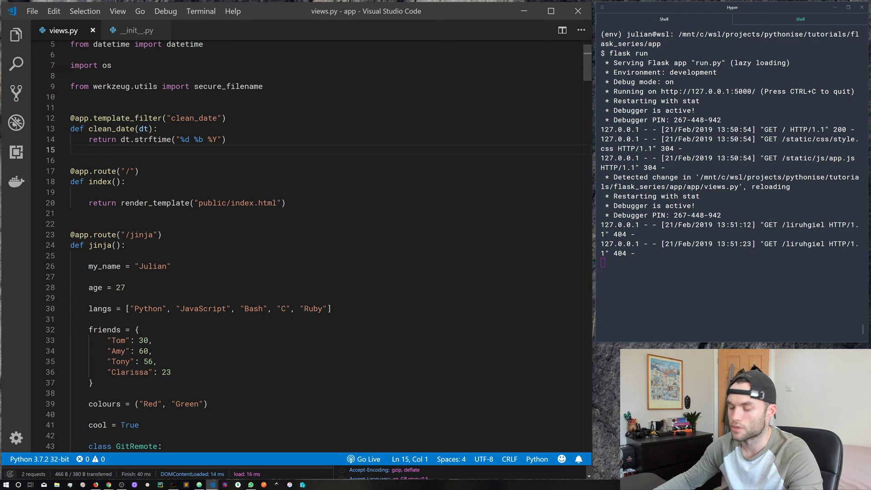
- Import abort from flask, call abort(404) in index() above the return, and save views.py
{"action": "key", "text": "enter"}
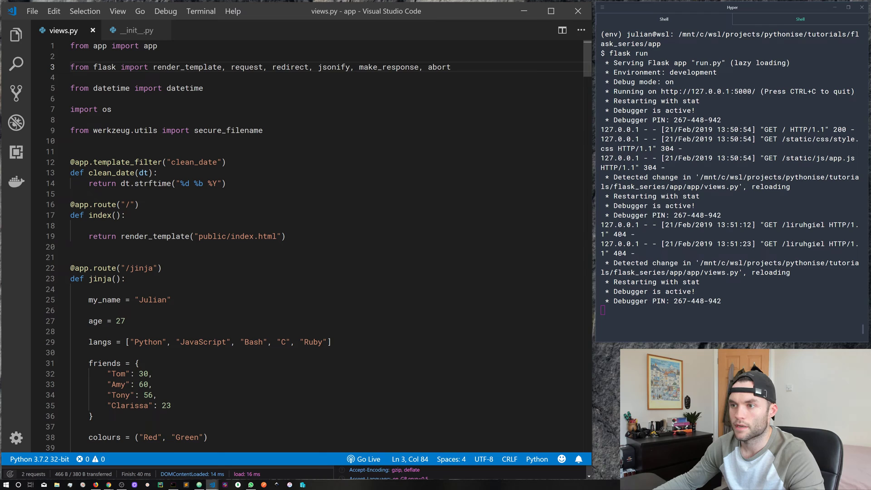
{"action": "type", "text": "abort"}
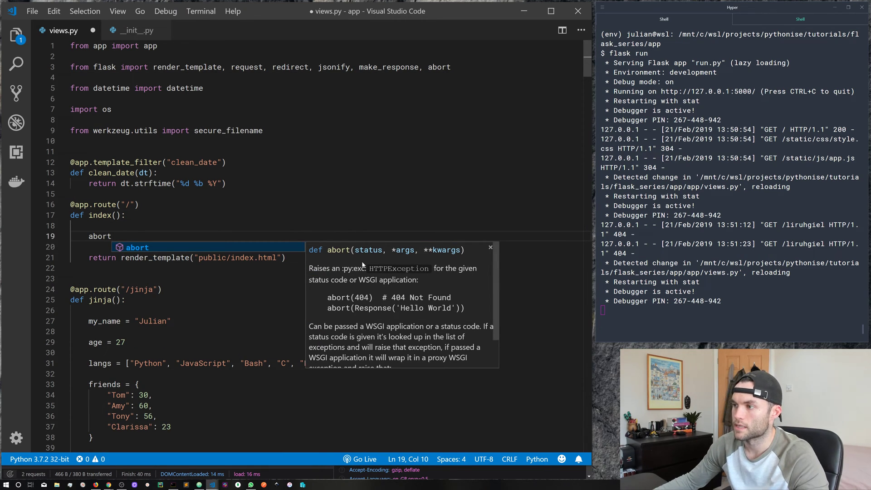
{"action": "mouse_move", "coordinate": [414, 259]}
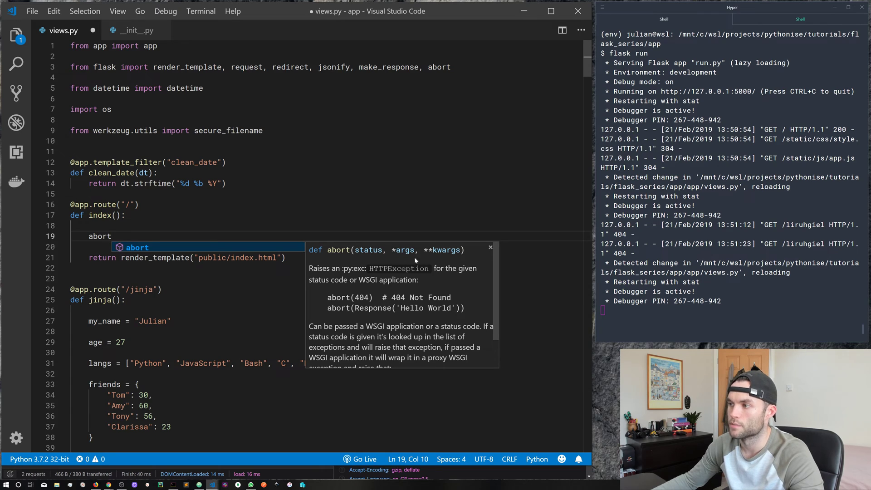
{"action": "mouse_move", "coordinate": [337, 260]}
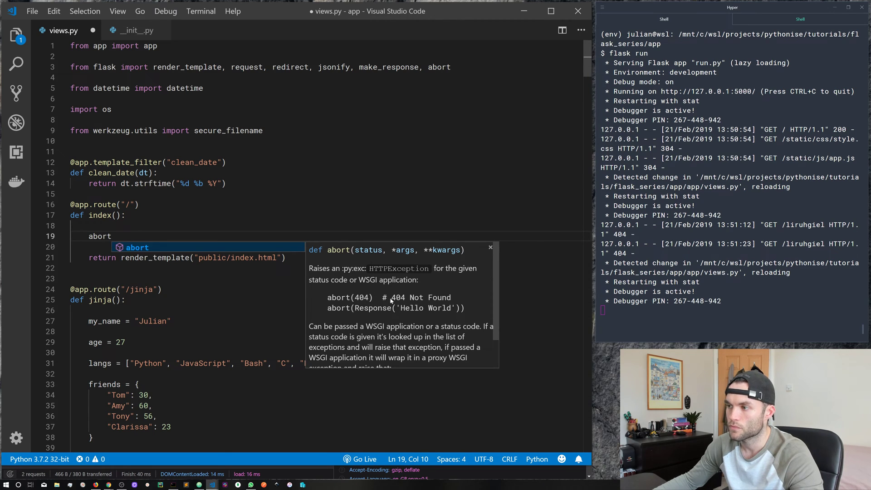
{"action": "mouse_move", "coordinate": [364, 304]}
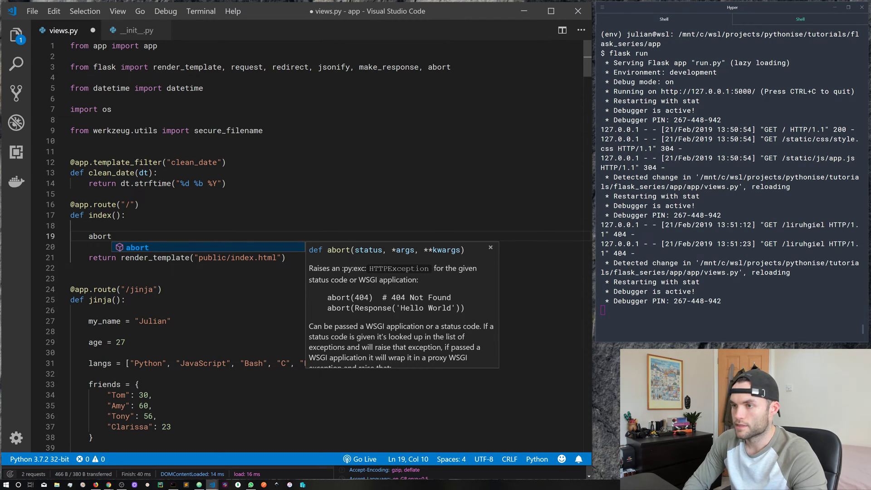
{"action": "type", "text": "(404)"}
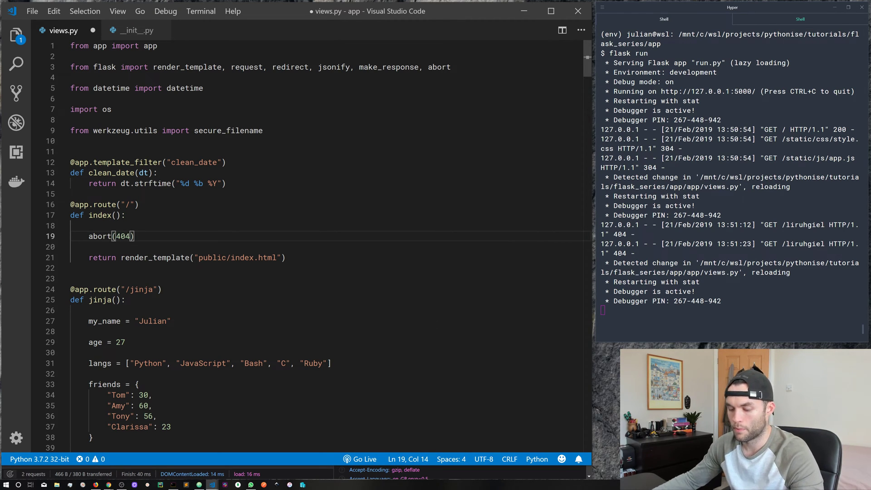
{"action": "key", "text": "ctrl+s"}
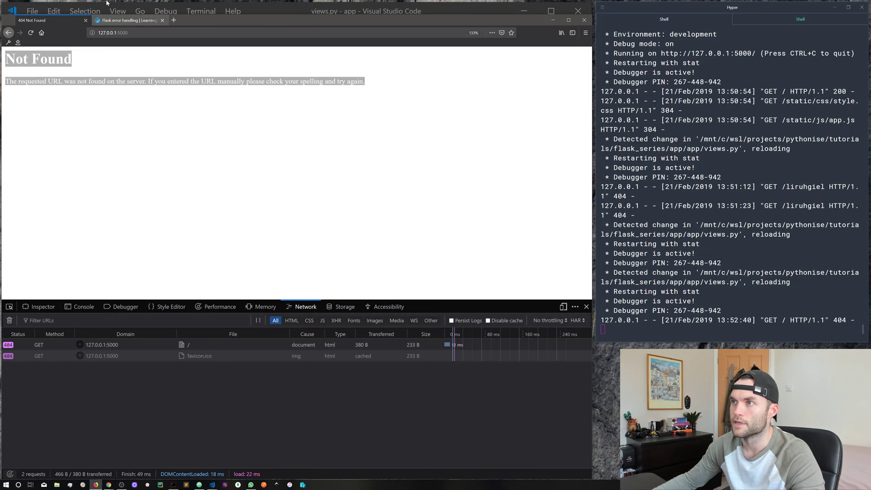
- Search for HTTP status codes in a new tab and open Wikipedia's list
{"action": "left_click", "coordinate": [174, 20]}
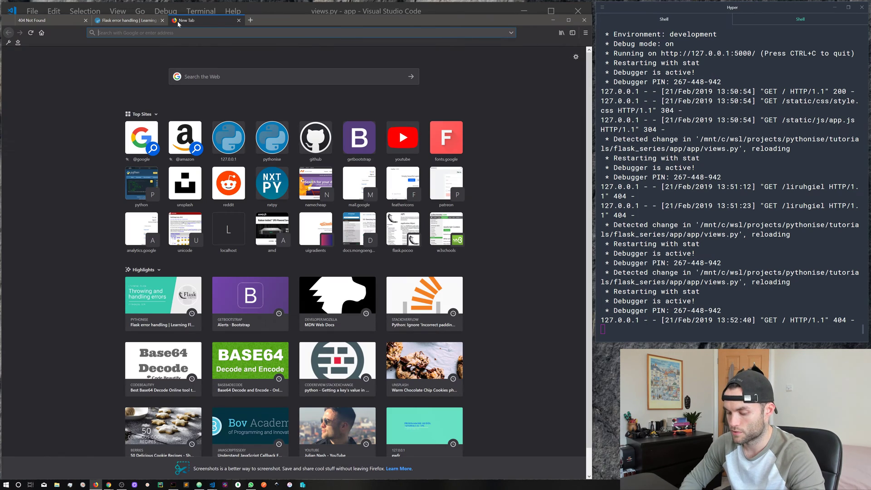
{"action": "type", "text": "wiki"}
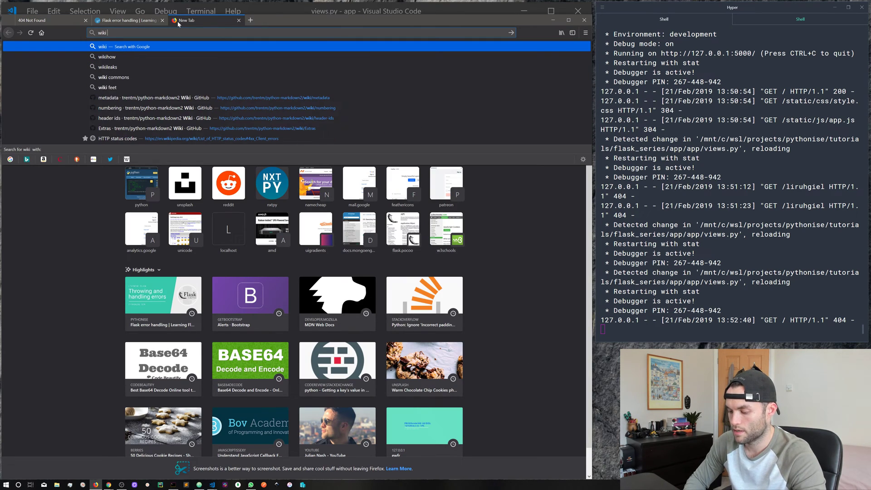
{"action": "type", "text": "http ero"}
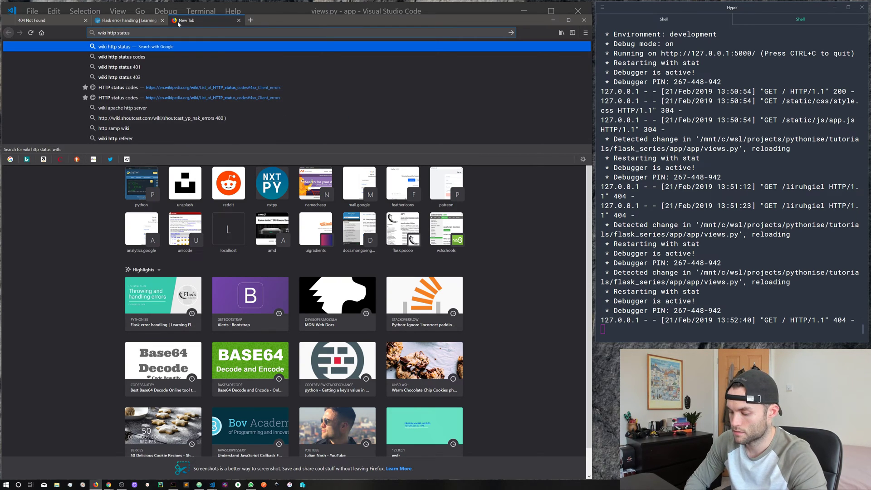
{"action": "left_click", "coordinate": [122, 57]}
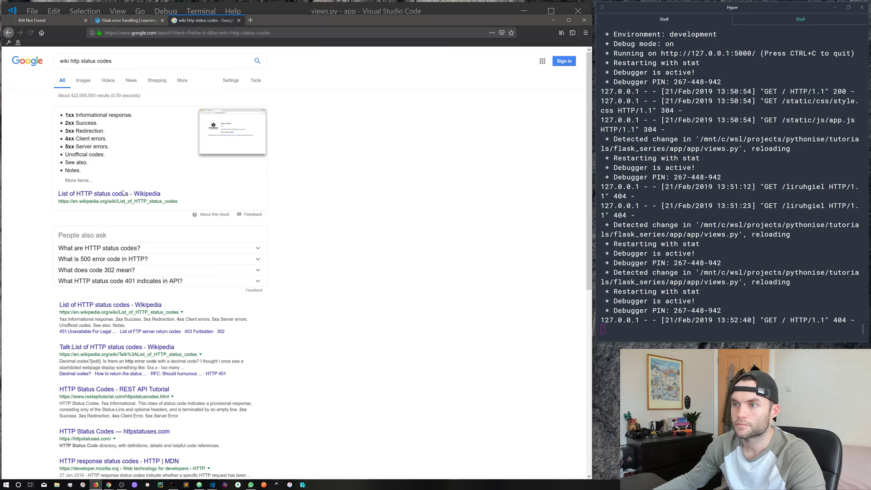
{"action": "left_click", "coordinate": [109, 193]}
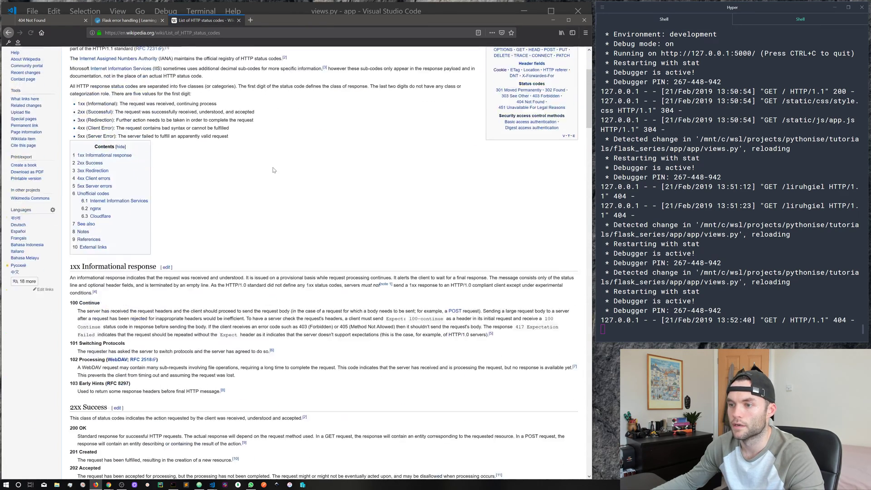
- Read the 2xx success codes section, picking out the 200 code
{"action": "scroll", "scroll_direction": "down", "scroll_amount": 3}
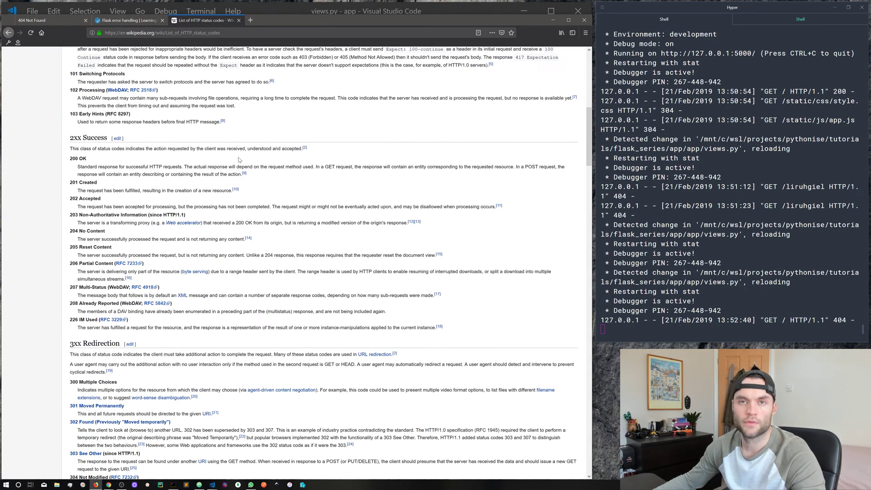
{"action": "scroll", "scroll_direction": "down", "scroll_amount": 3}
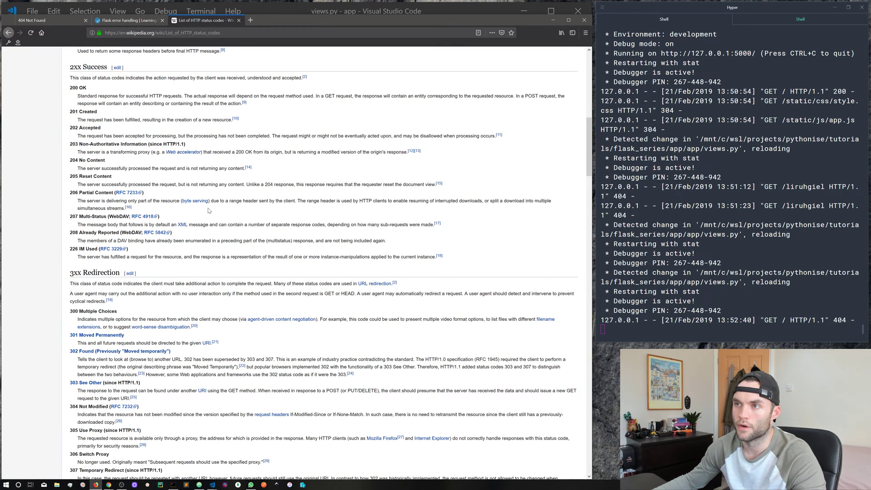
{"action": "scroll", "scroll_direction": "down", "scroll_amount": 3}
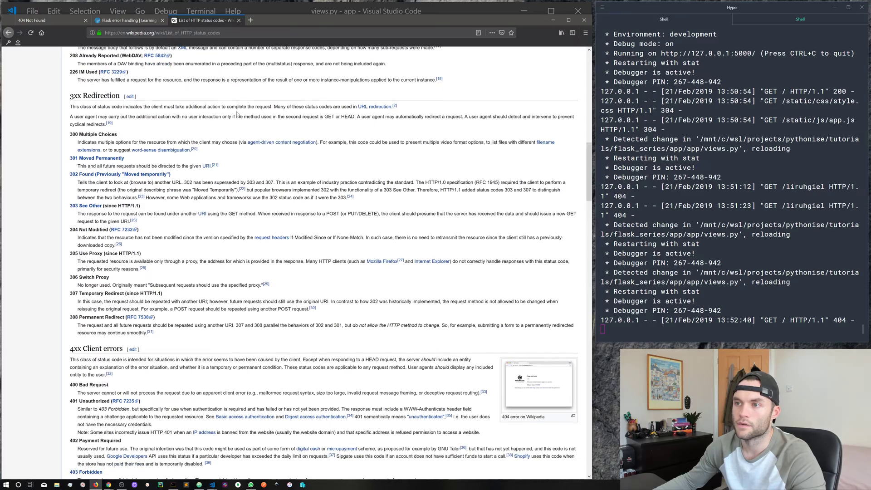
{"action": "scroll", "scroll_direction": "down", "scroll_amount": 3}
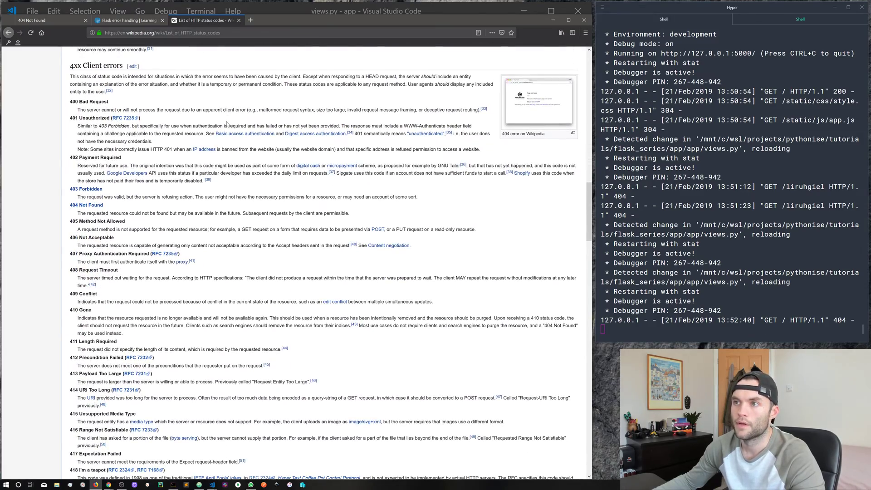
{"action": "scroll", "scroll_direction": "up", "scroll_amount": 3}
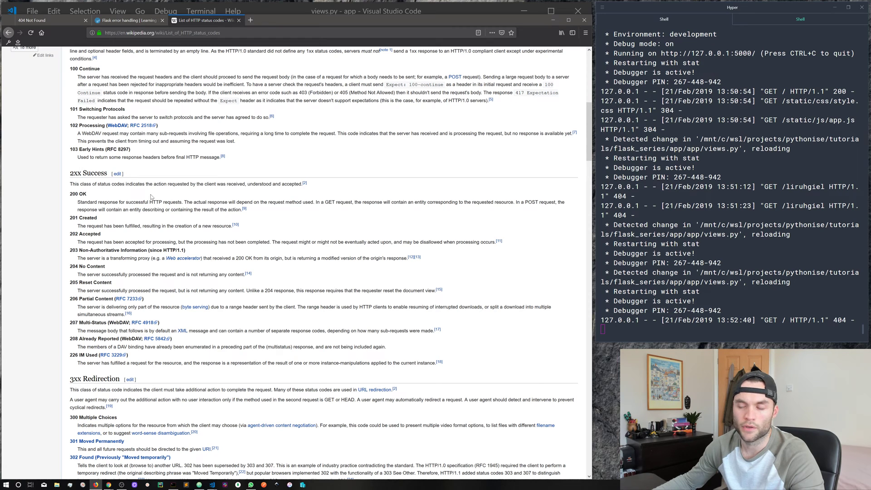
{"action": "double_click", "coordinate": [73, 193]}
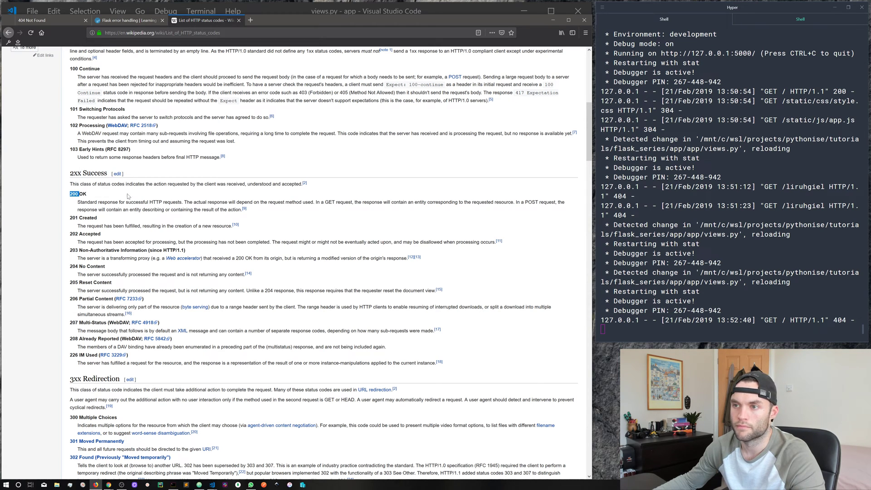
- Scroll through the 4xx client error codes down to the 5xx server errors
{"action": "scroll", "scroll_direction": "down", "scroll_amount": 3}
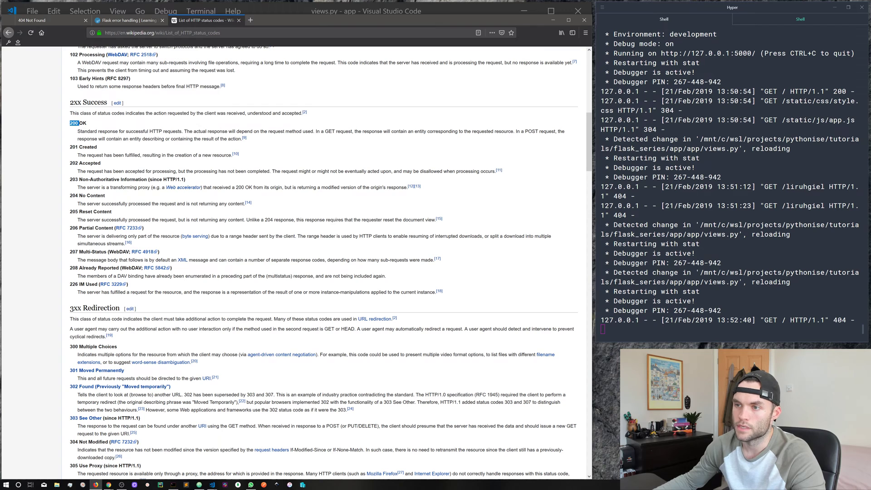
{"action": "mouse_move", "coordinate": [164, 189]}
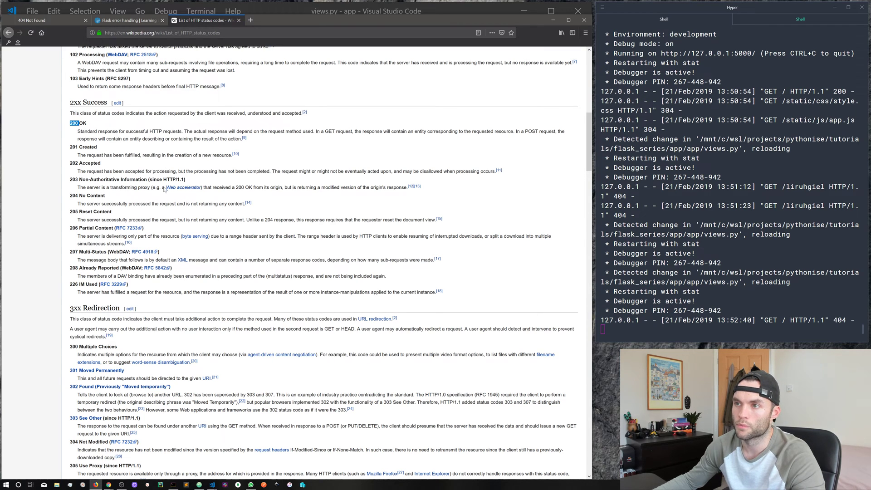
{"action": "scroll", "scroll_direction": "down", "scroll_amount": 3}
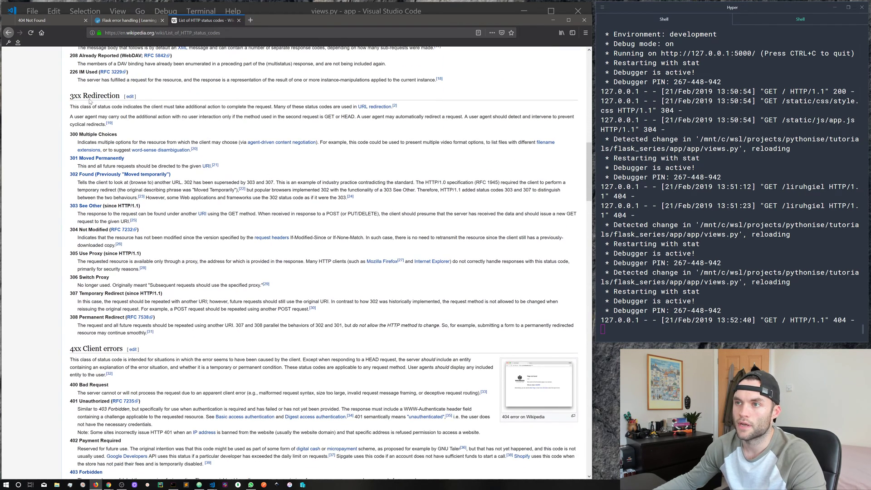
{"action": "scroll", "scroll_direction": "down", "scroll_amount": 3}
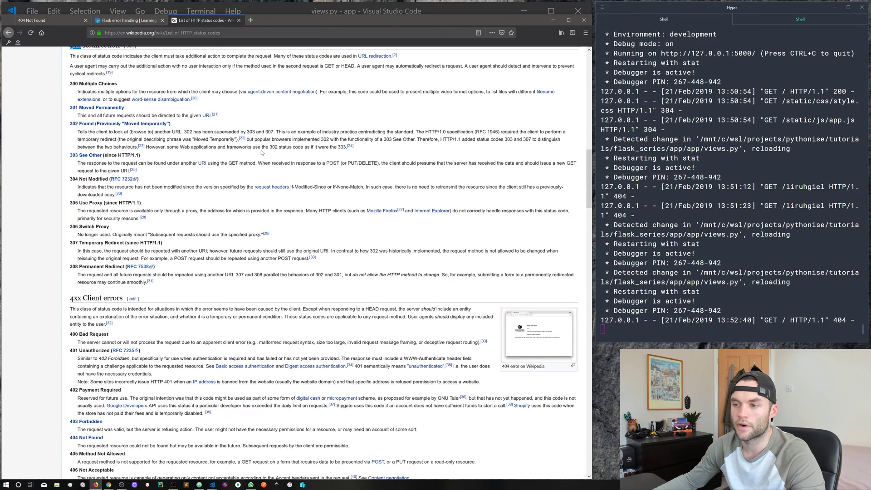
{"action": "scroll", "scroll_direction": "down", "scroll_amount": 3}
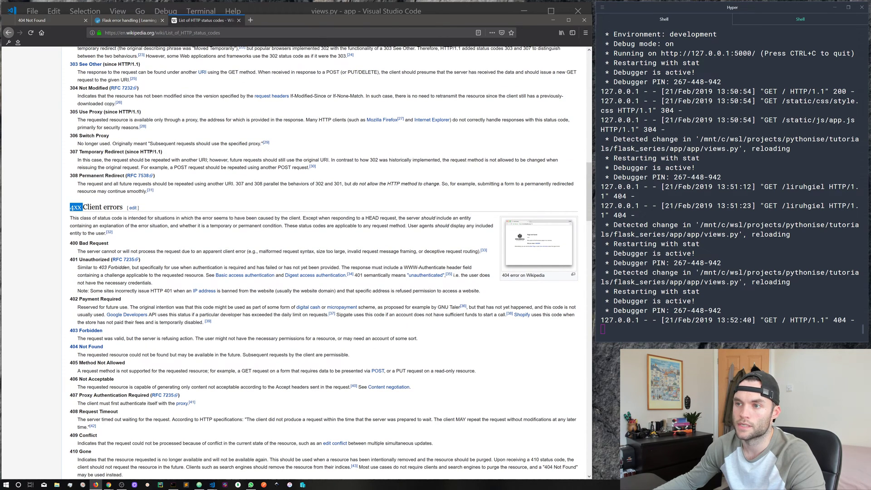
{"action": "scroll", "scroll_direction": "down", "scroll_amount": 3}
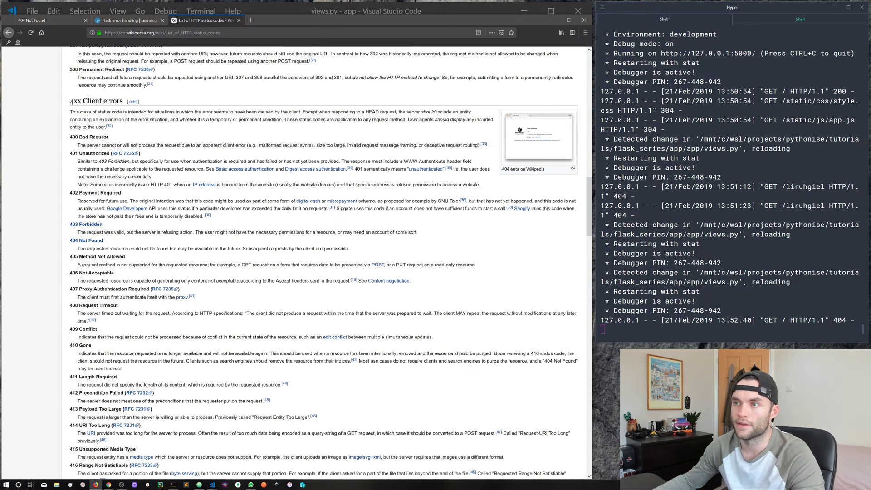
{"action": "double_click", "coordinate": [103, 101]}
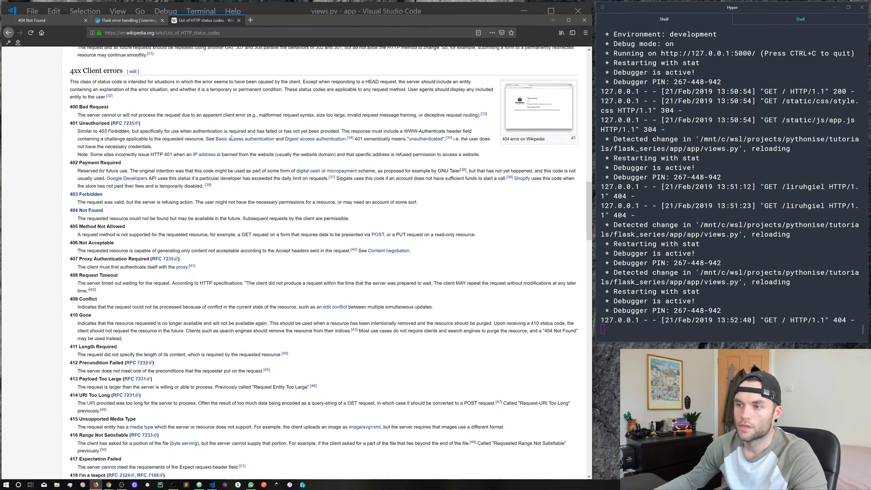
{"action": "scroll", "scroll_direction": "down", "scroll_amount": 3}
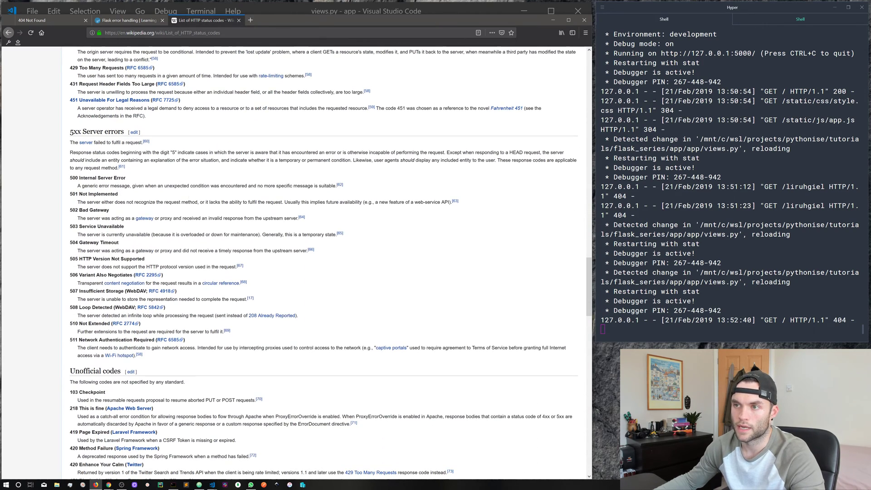
{"action": "mouse_move", "coordinate": [214, 175]}
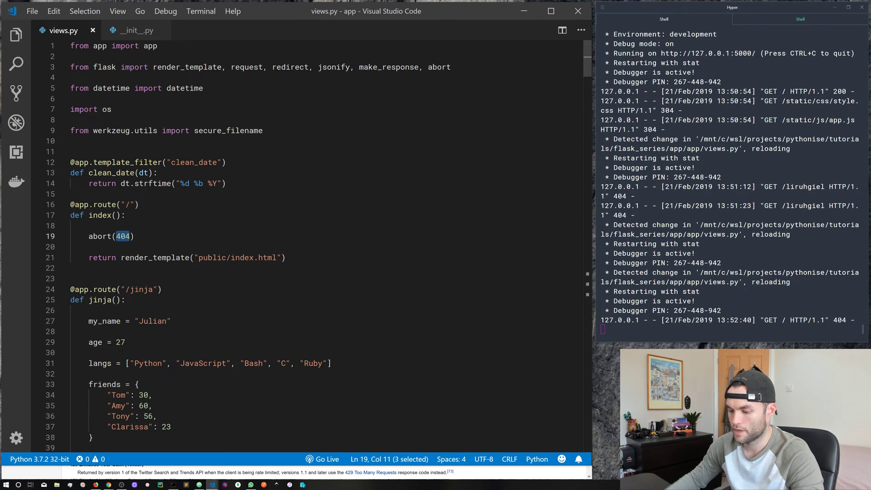
- Change index() to abort(500), save views.py, and return to the browser
{"action": "type", "text": "500"}
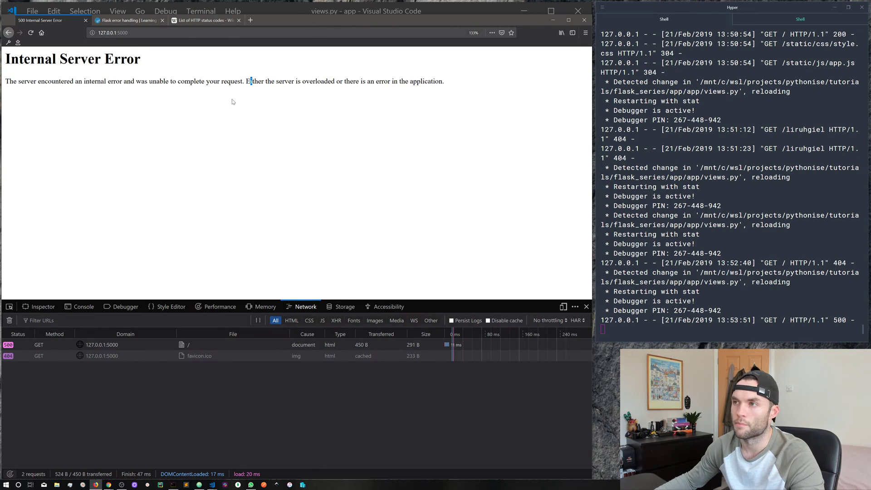
{"action": "mouse_move", "coordinate": [262, 96]}
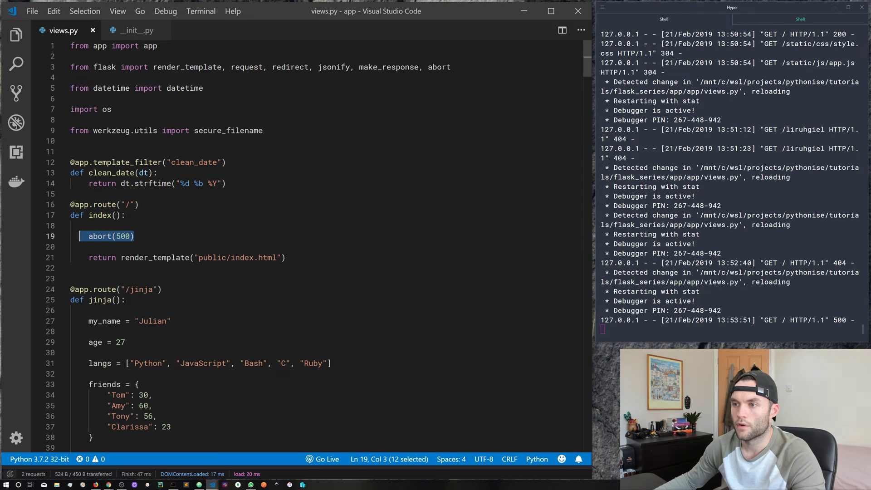
{"action": "key", "text": "Delete"}
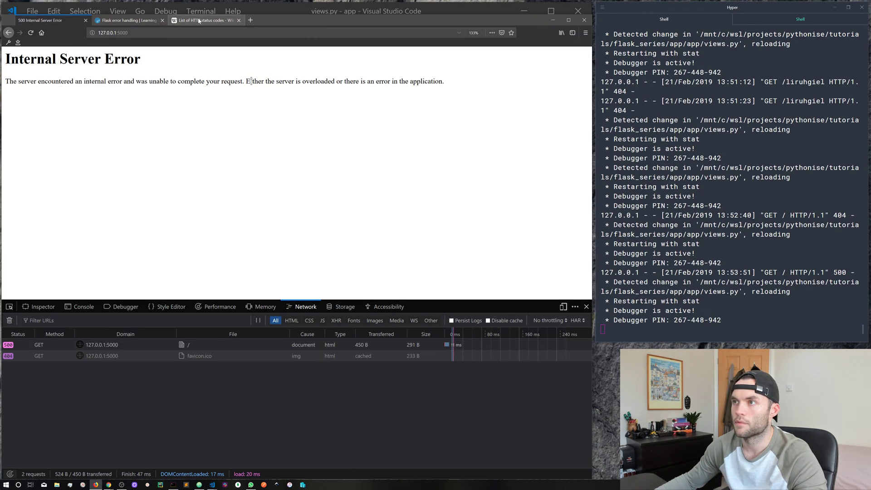
{"action": "left_click", "coordinate": [204, 20]}
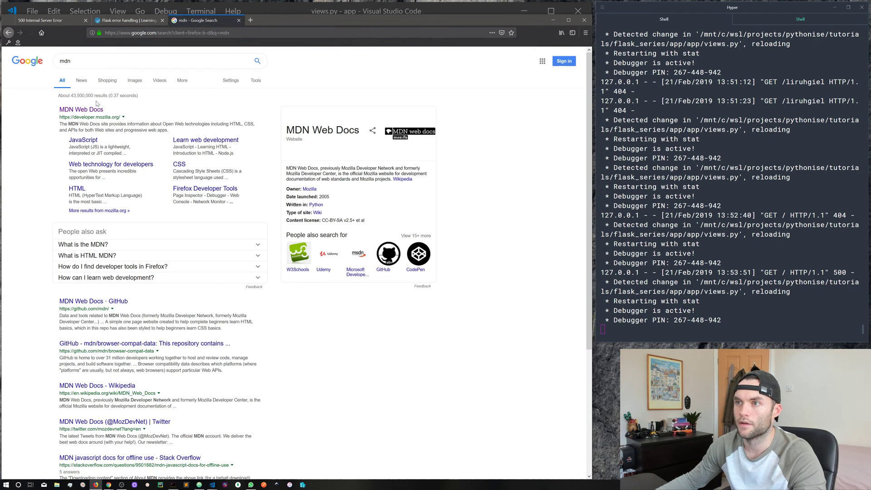
- Open the MDN Web Docs search result to view its 404 Not Found page
{"action": "left_click", "coordinate": [80, 109]}
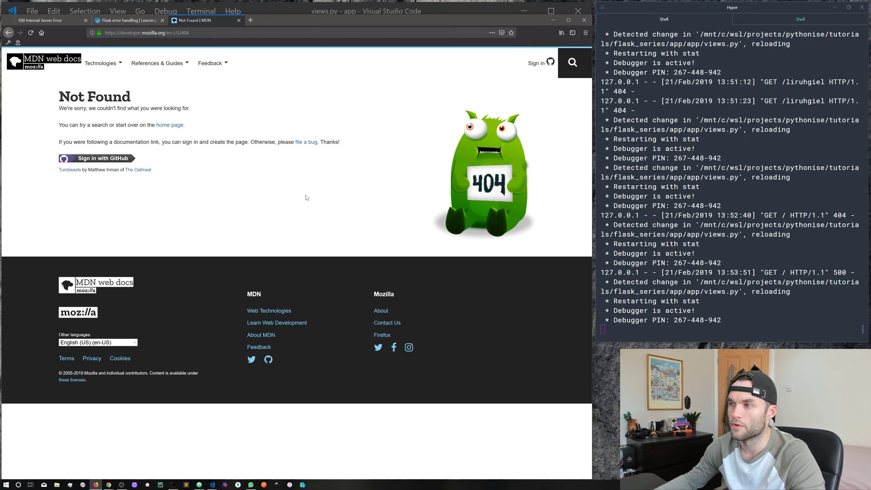
{"action": "mouse_move", "coordinate": [339, 159]}
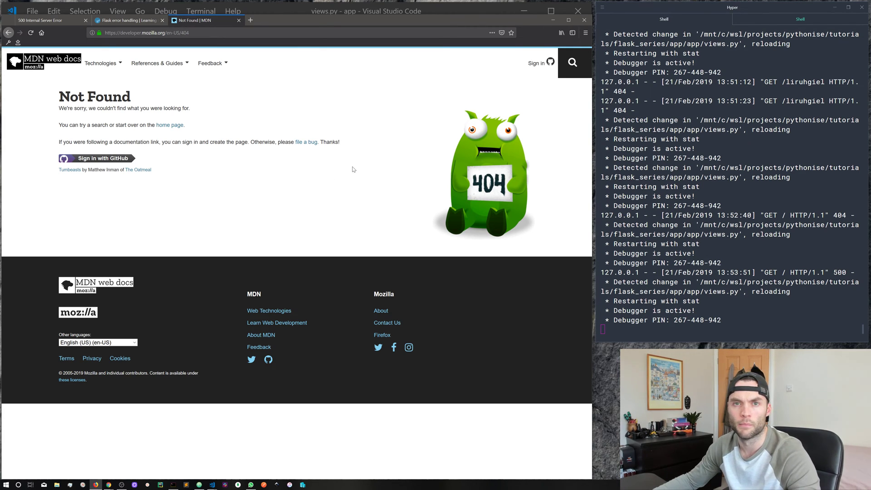
{"action": "mouse_move", "coordinate": [310, 178]}
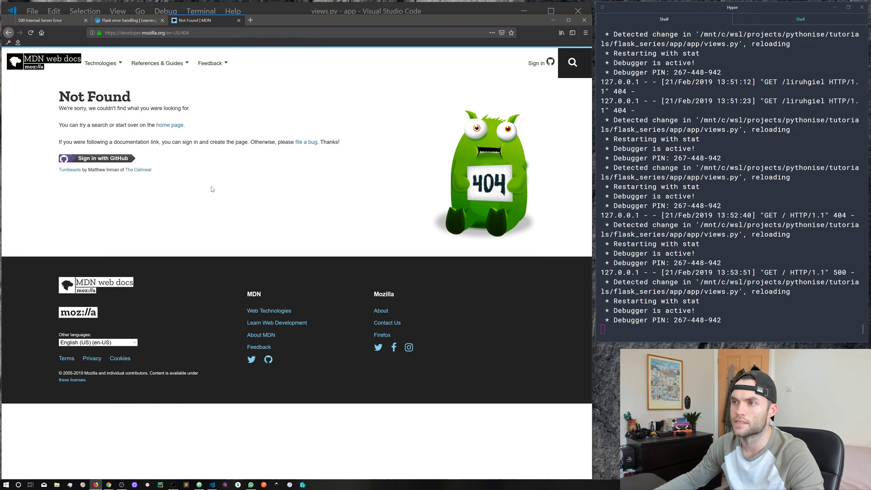
{"action": "mouse_move", "coordinate": [33, 61]}
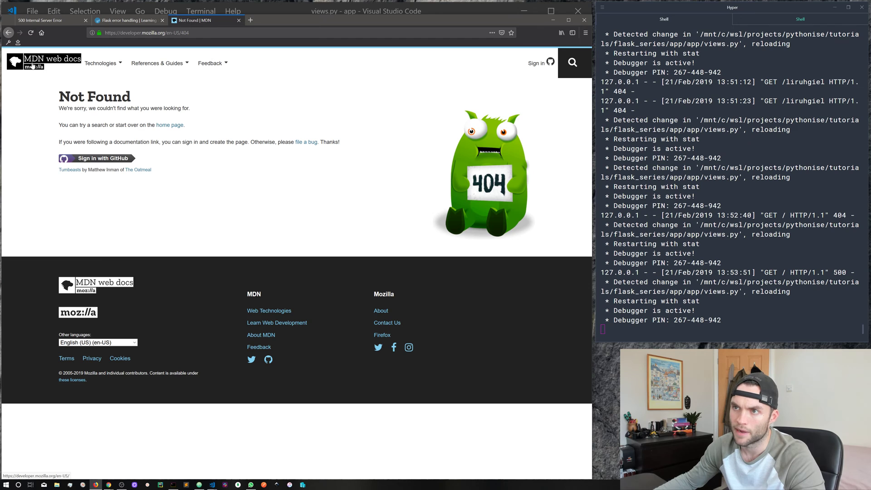
{"action": "mouse_move", "coordinate": [110, 176]}
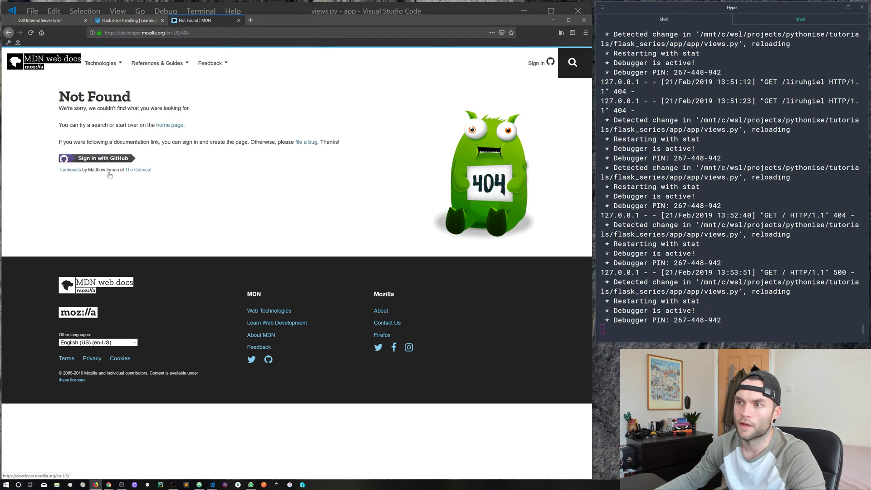
{"action": "mouse_move", "coordinate": [306, 143]}
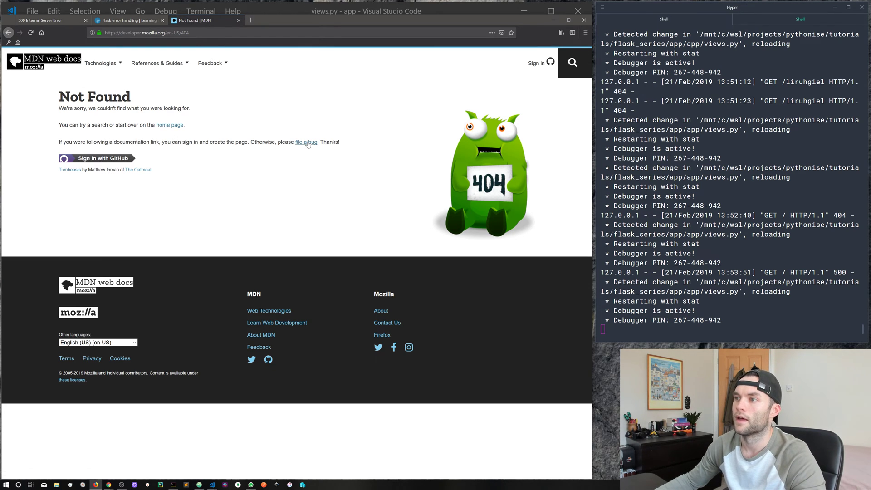
{"action": "mouse_move", "coordinate": [345, 196]}
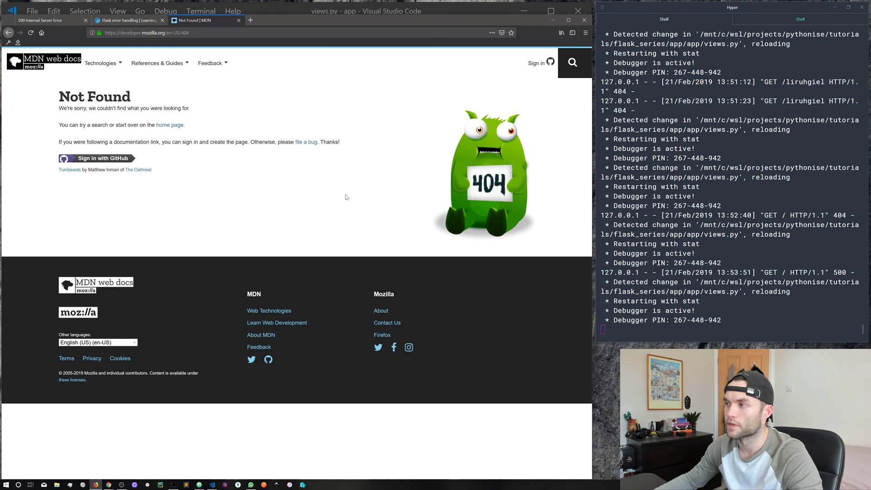
{"action": "mouse_move", "coordinate": [339, 185]}
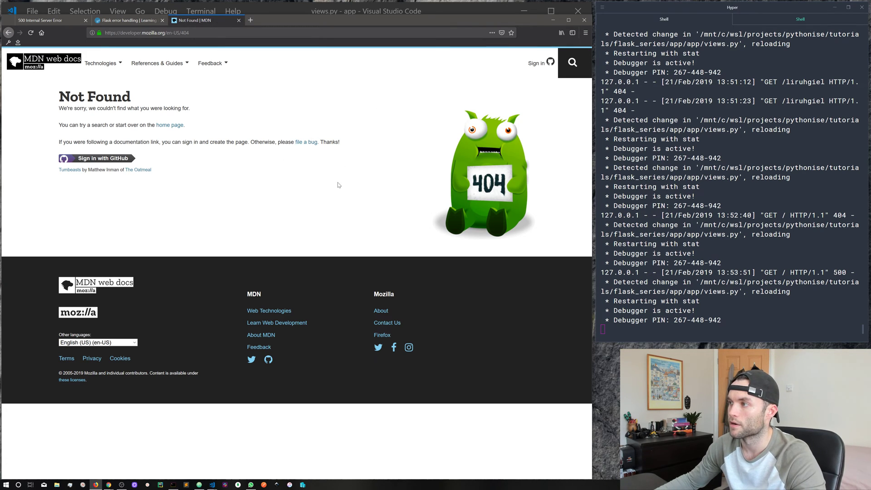
{"action": "mouse_move", "coordinate": [471, 320]}
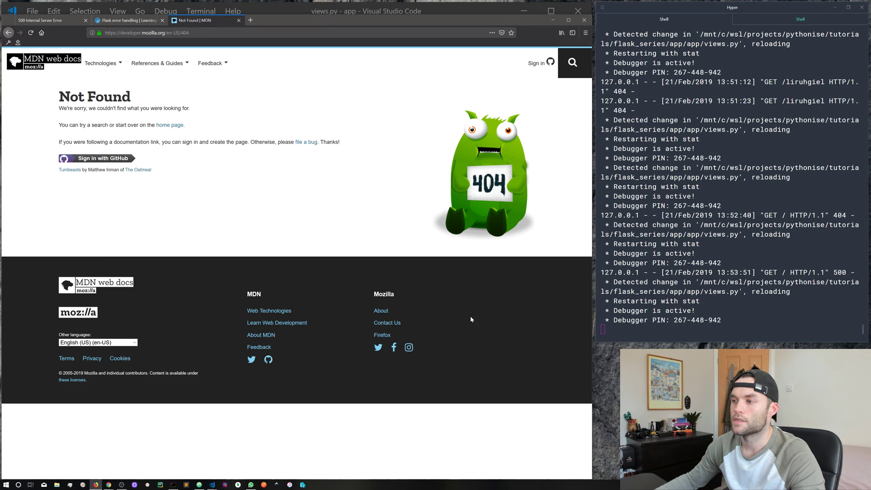
{"action": "mouse_move", "coordinate": [229, 136]}
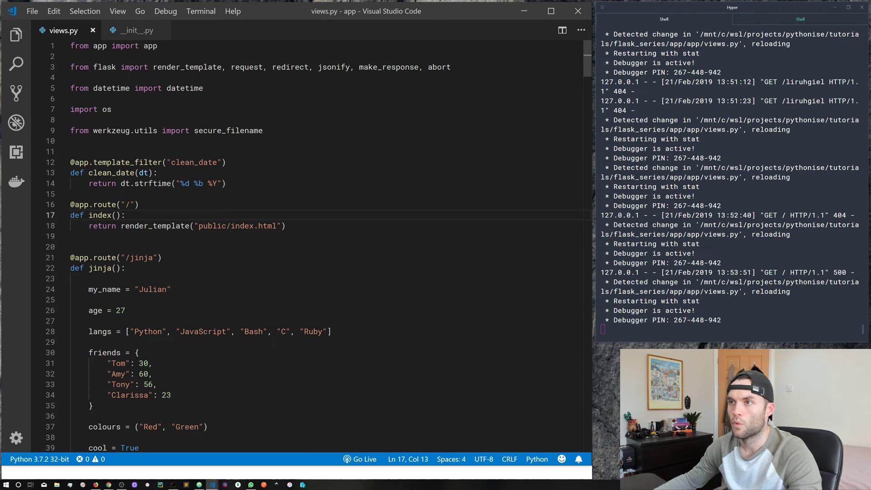
{"action": "mouse_move", "coordinate": [16, 35]}
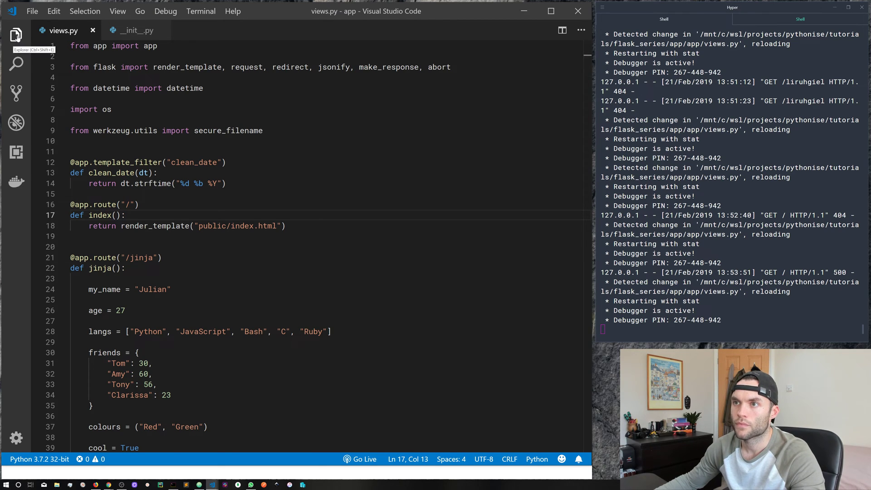
- Create error_handlers.py inside the app folder from the Explorer and open it
{"action": "left_click", "coordinate": [15, 35]}
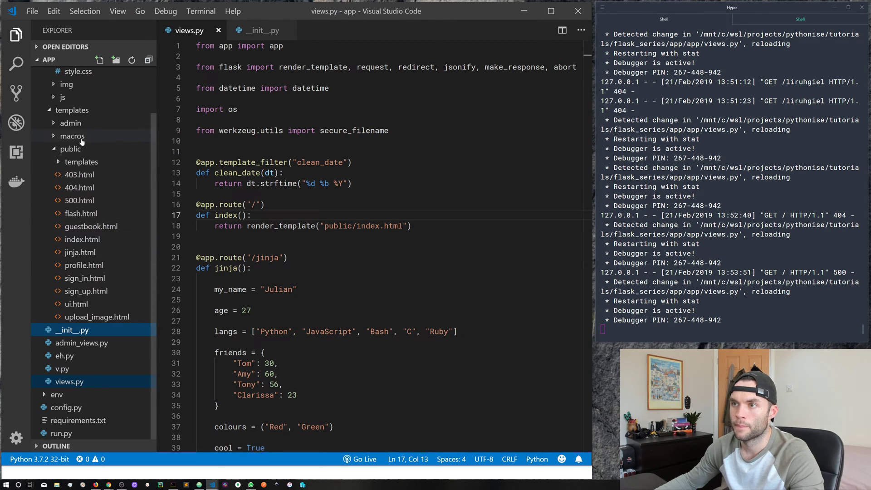
{"action": "right_click", "coordinate": [57, 72]}
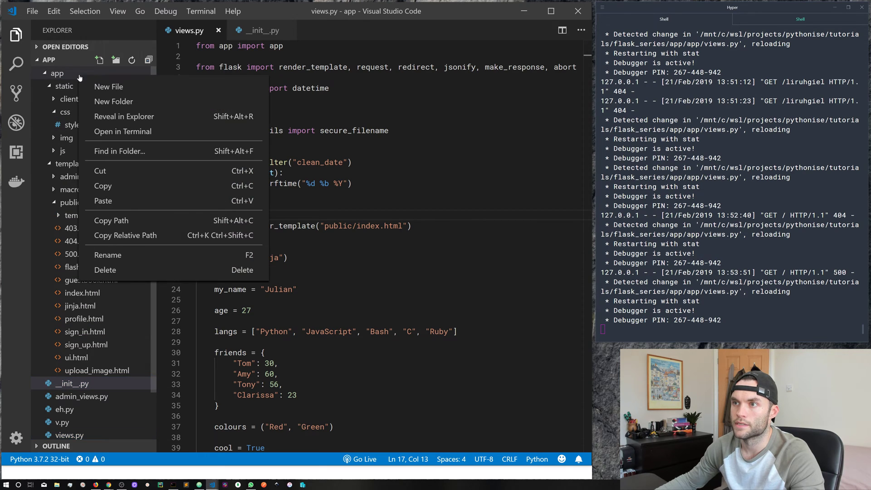
{"action": "left_click", "coordinate": [109, 86]}
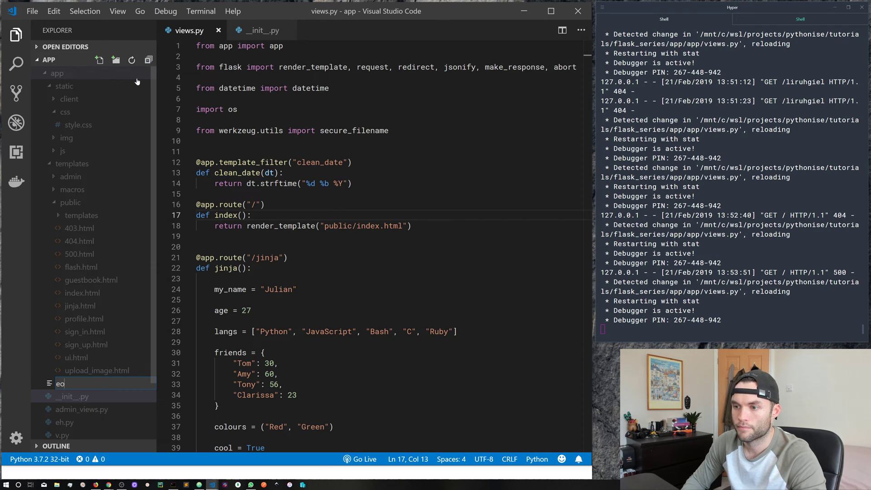
{"action": "type", "text": "rror_handlers.py"}
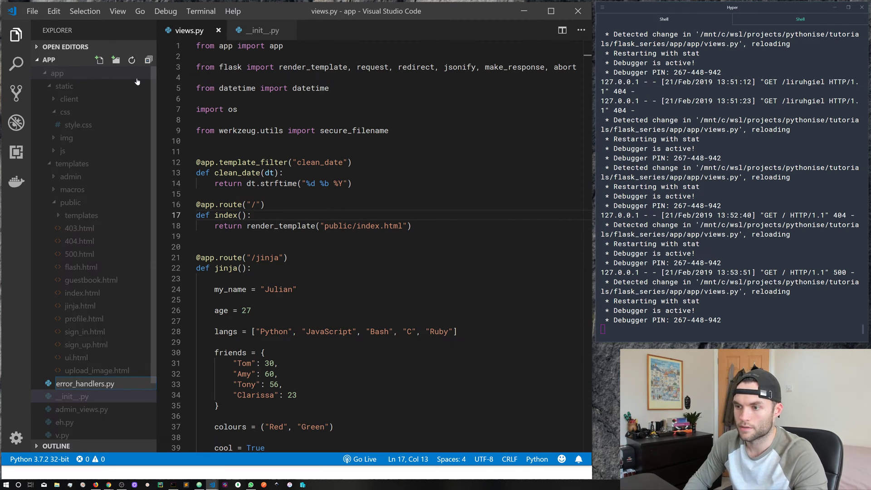
{"action": "left_click", "coordinate": [85, 384]}
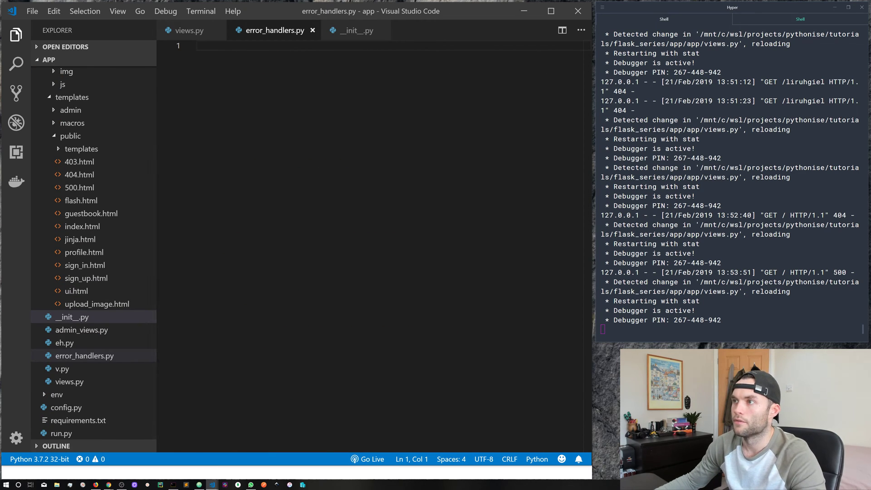
- Add 'from app import error_handlers' below the admin_views import in __init__.py
{"action": "left_click", "coordinate": [357, 29]}
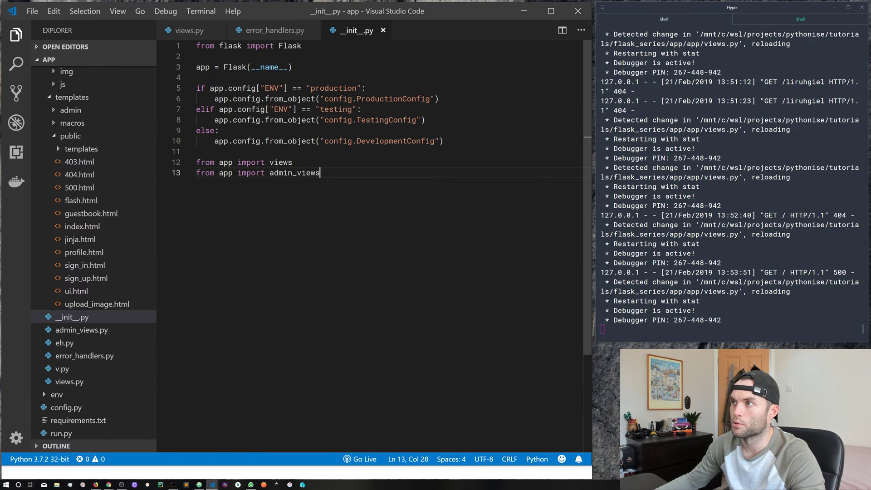
{"action": "key", "text": "Enter"}
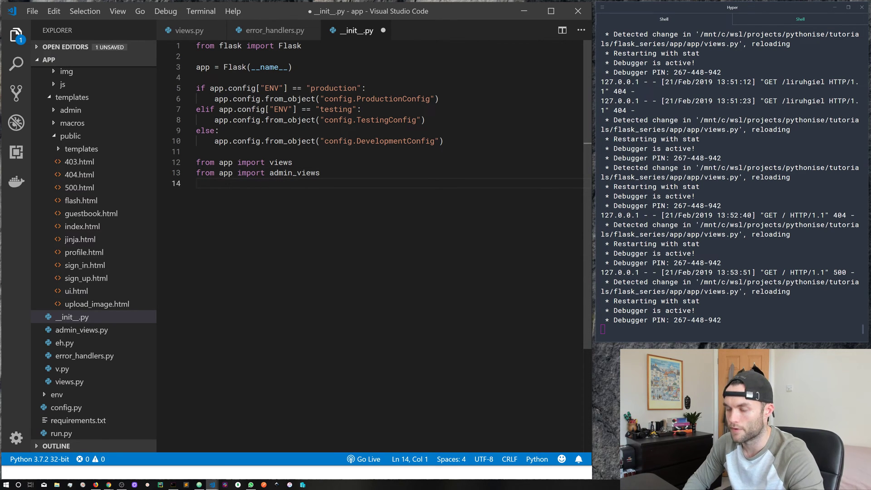
{"action": "type", "text": "from app import error_handlers"}
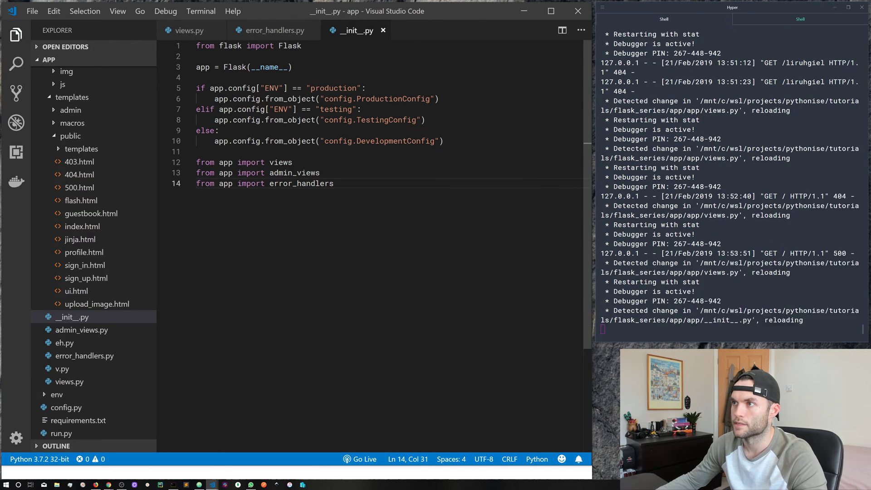
- Compare views.py against the empty error_handlers.py by switching between their tabs
{"action": "left_click", "coordinate": [274, 30]}
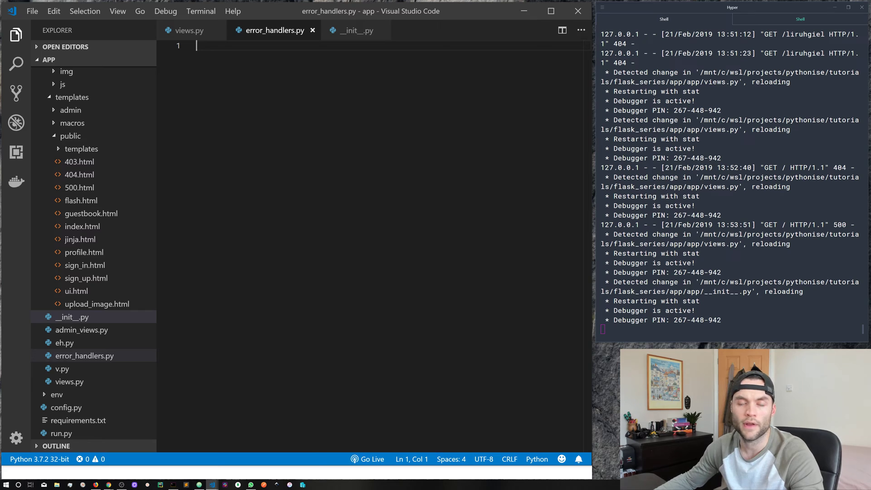
{"action": "left_click", "coordinate": [189, 30]}
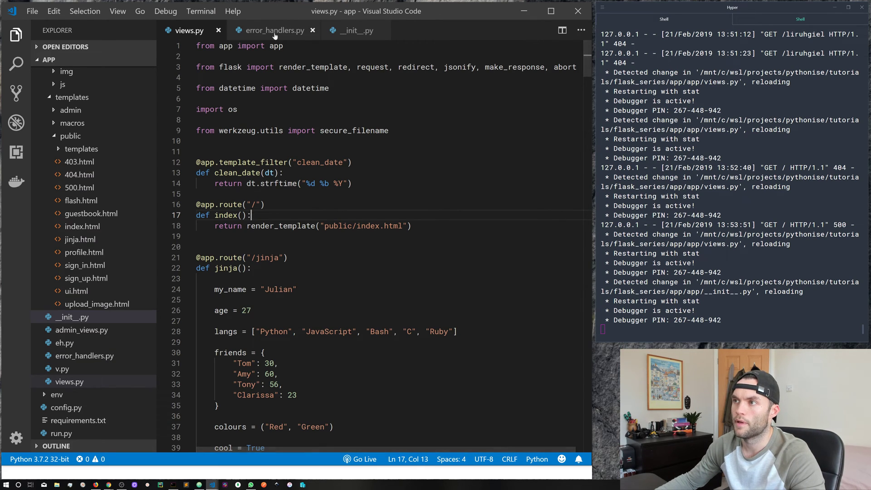
{"action": "left_click", "coordinate": [274, 30]}
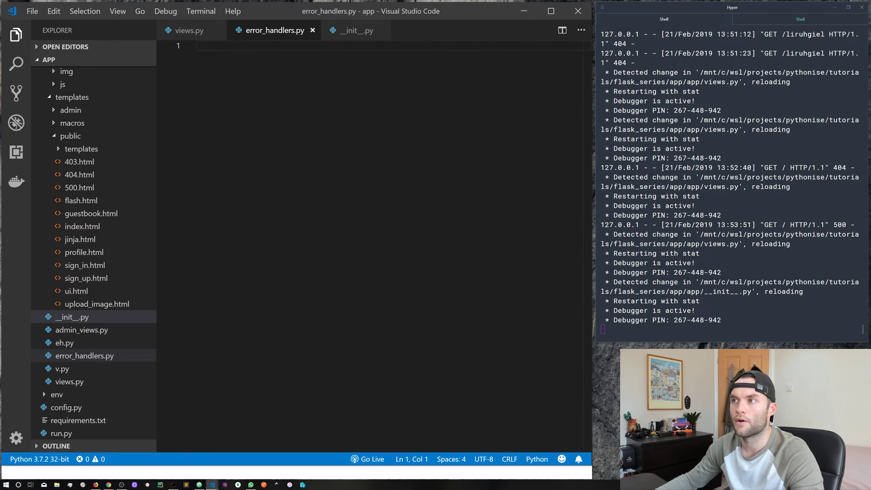
{"action": "left_click", "coordinate": [188, 29]}
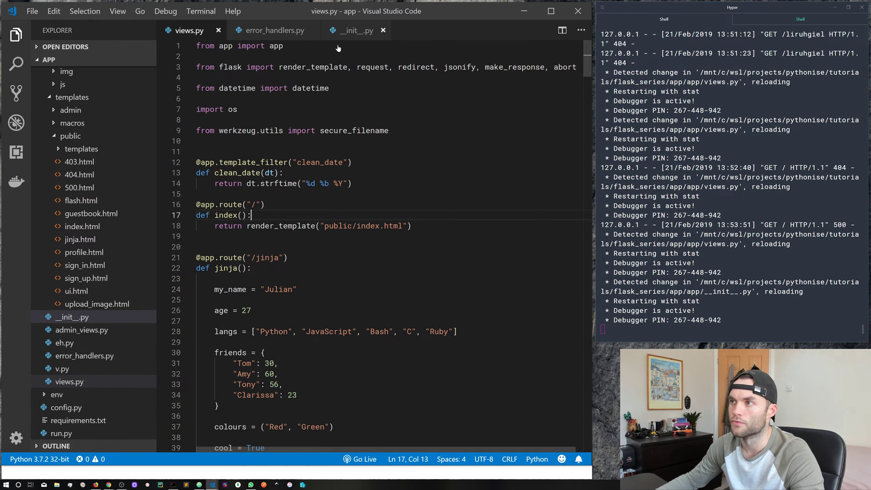
{"action": "left_click", "coordinate": [275, 30]}
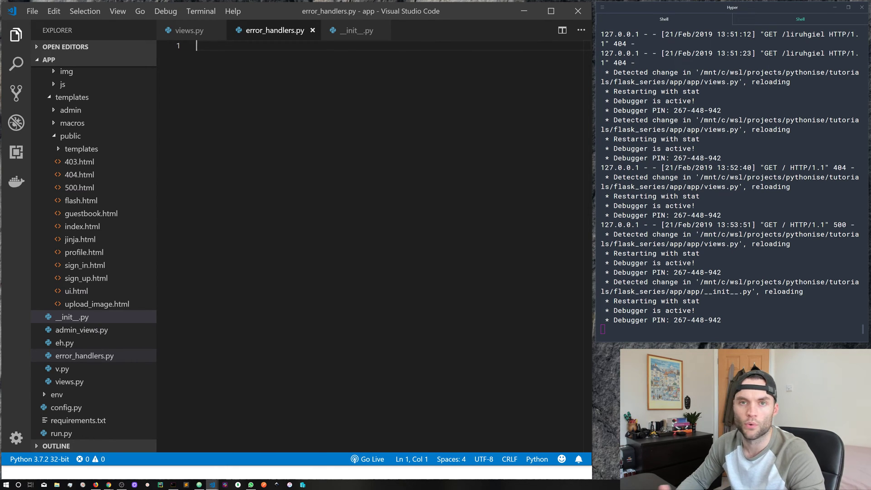
- Write 'from app import app' and 'from flask import render_template, request' in error_handlers.py
{"action": "type", "text": "from app import app"}
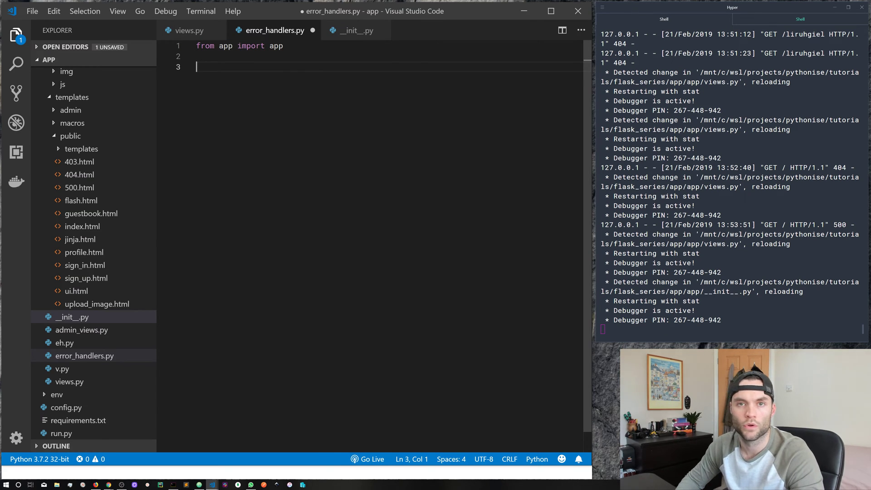
{"action": "type", "text": "fl"}
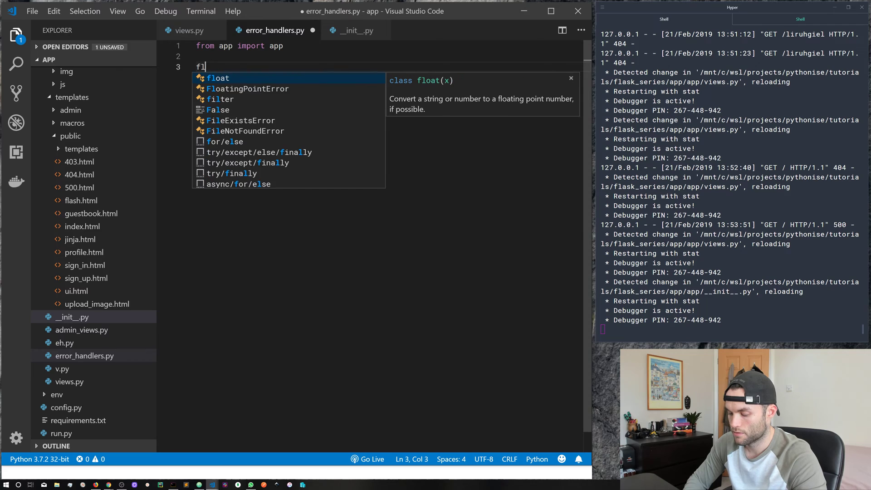
{"action": "type", "text": "rom flask"}
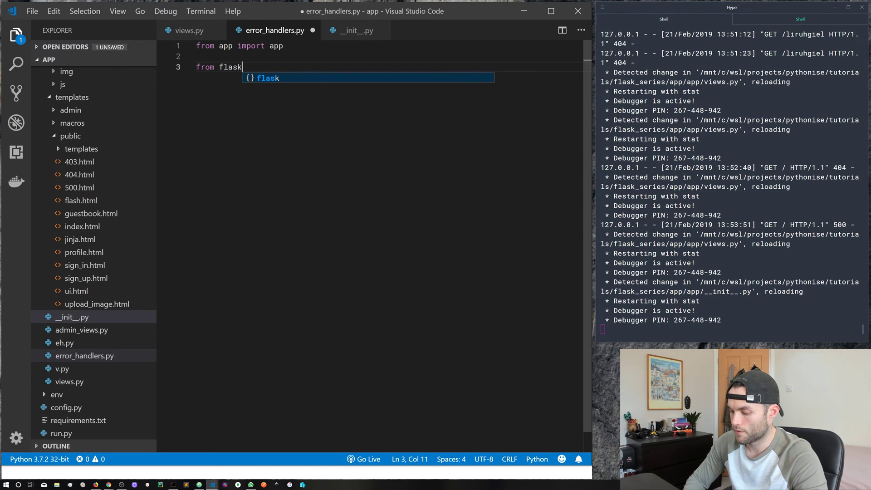
{"action": "type", "text": "import render_template,"}
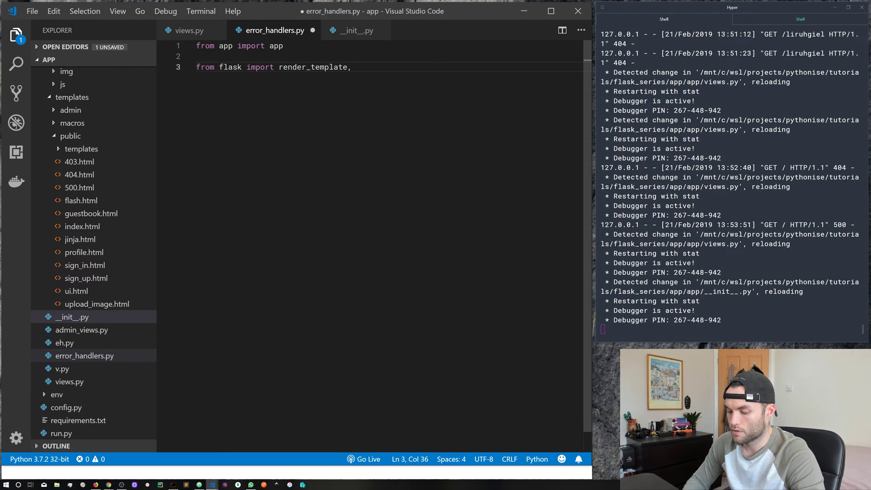
{"action": "type", "text": "request"}
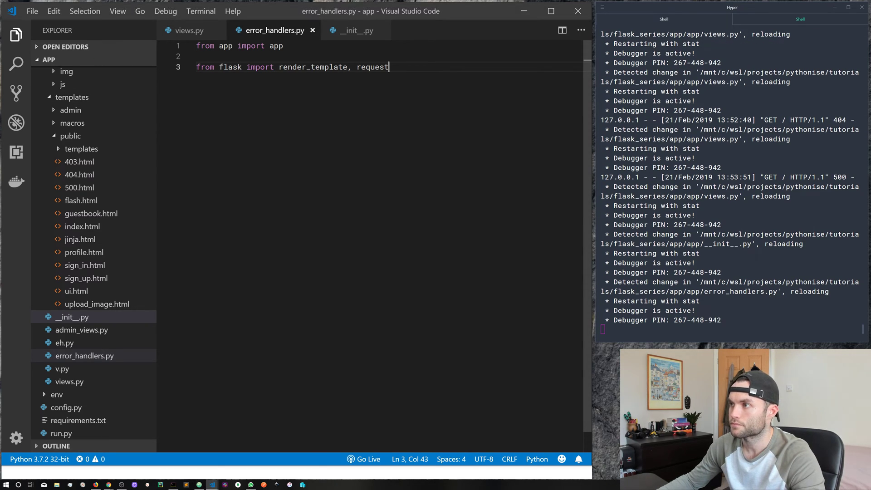
{"action": "key", "text": "Enter"}
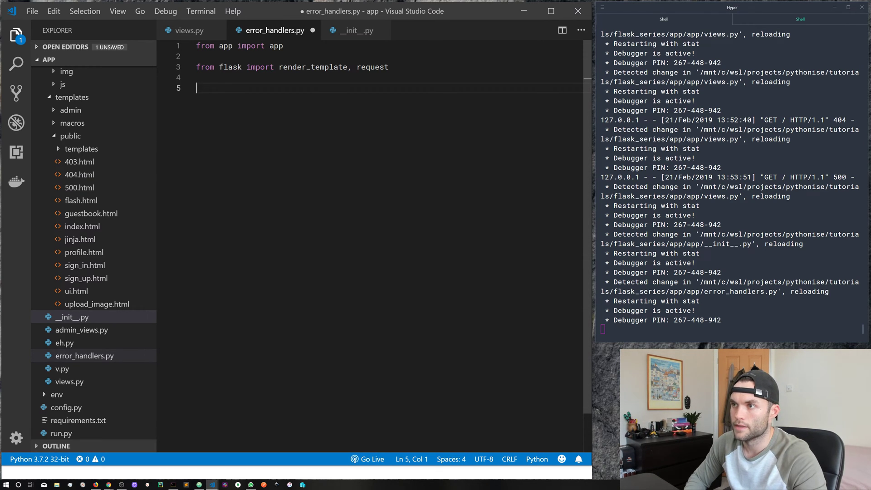
{"action": "type", "text": "@a"}
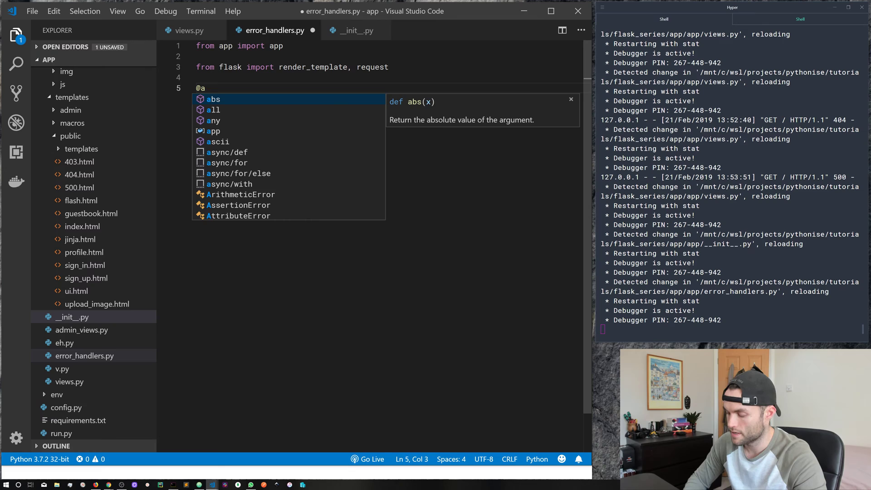
{"action": "type", "text": "pp"}
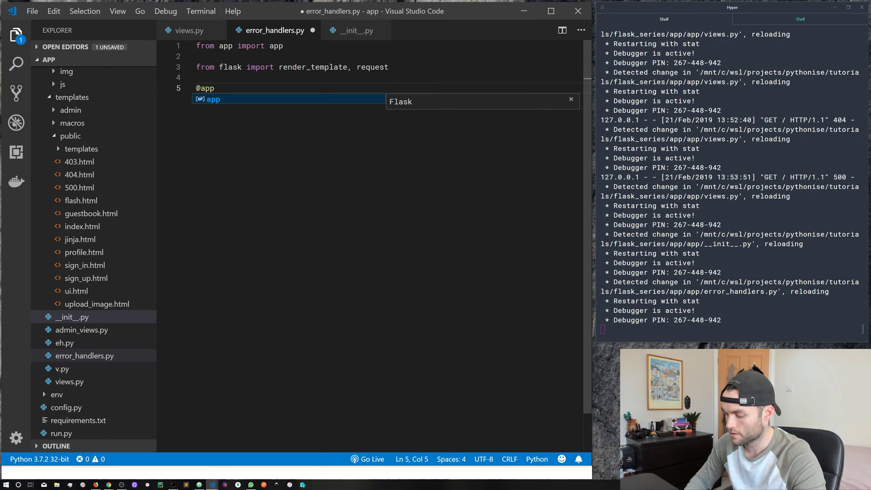
{"action": "type", "text": ".errorhandler("}
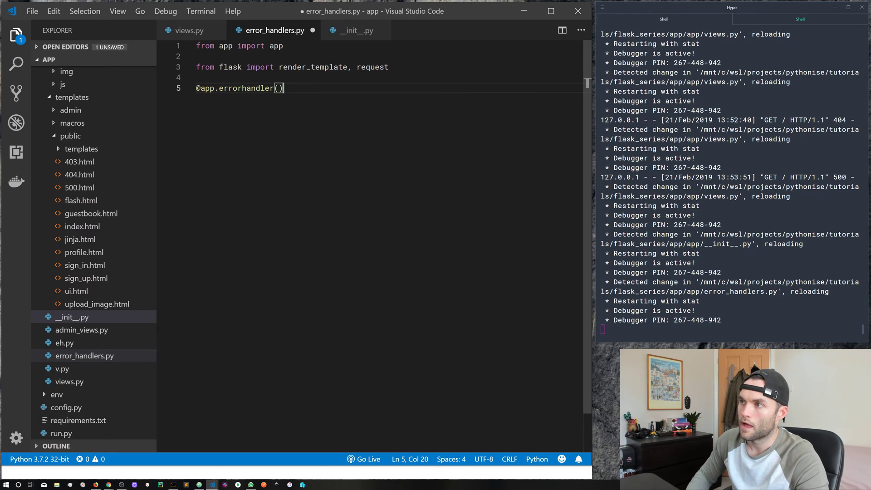
{"action": "key", "text": "Left"}
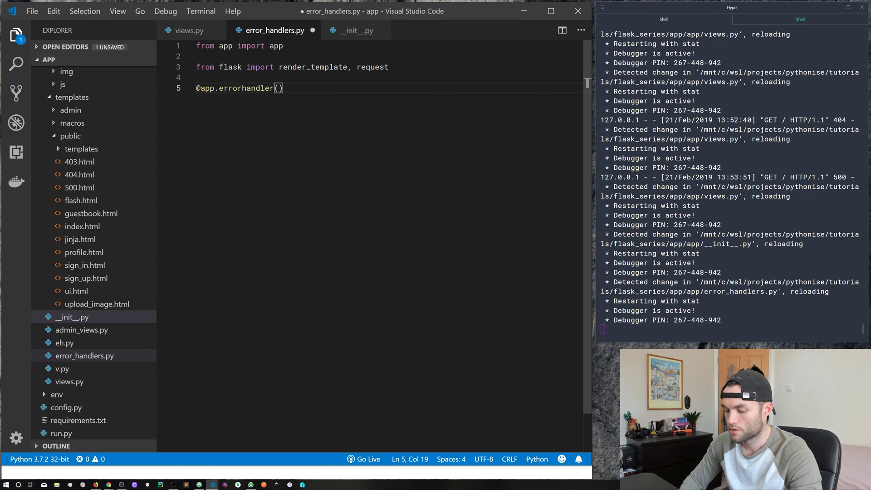
{"action": "type", "text": "404"}
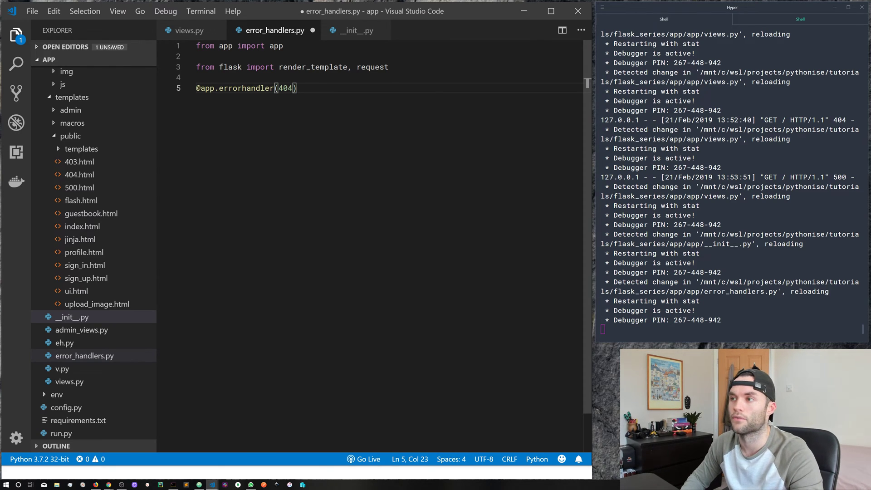
- Define not_found() returning render_template with an empty template name
{"action": "key", "text": "enter"}
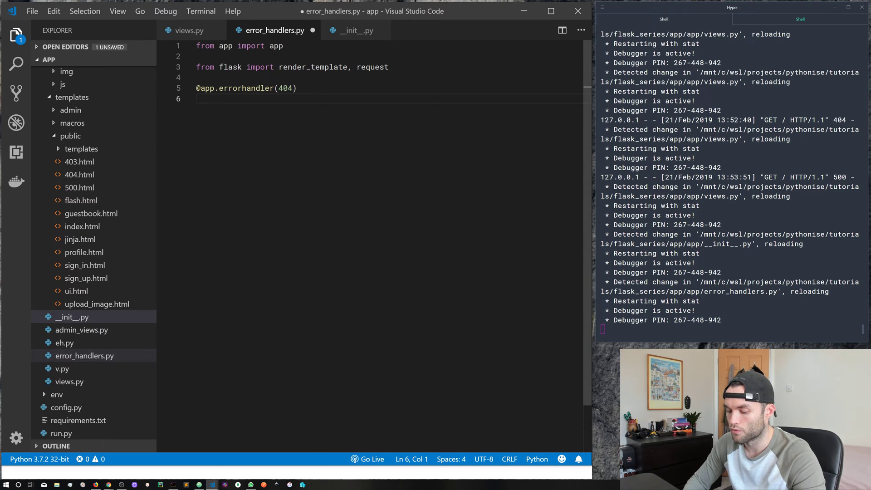
{"action": "type", "text": "def"}
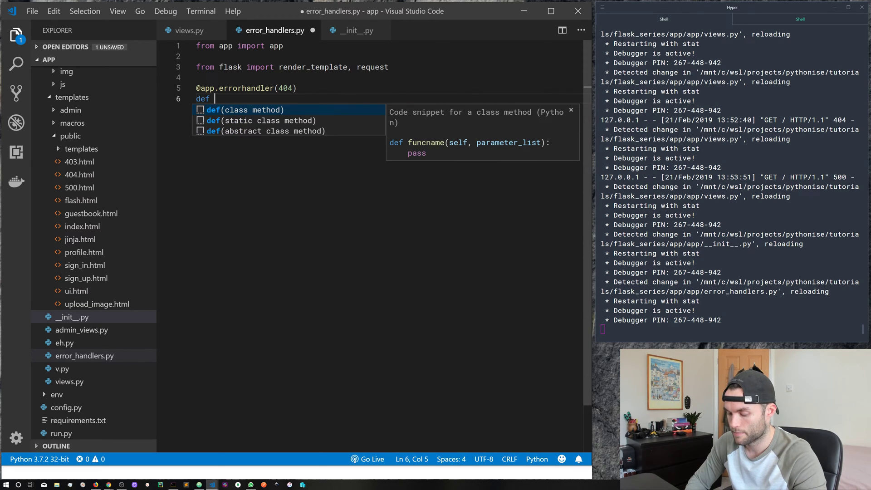
{"action": "type", "text": "not_"}
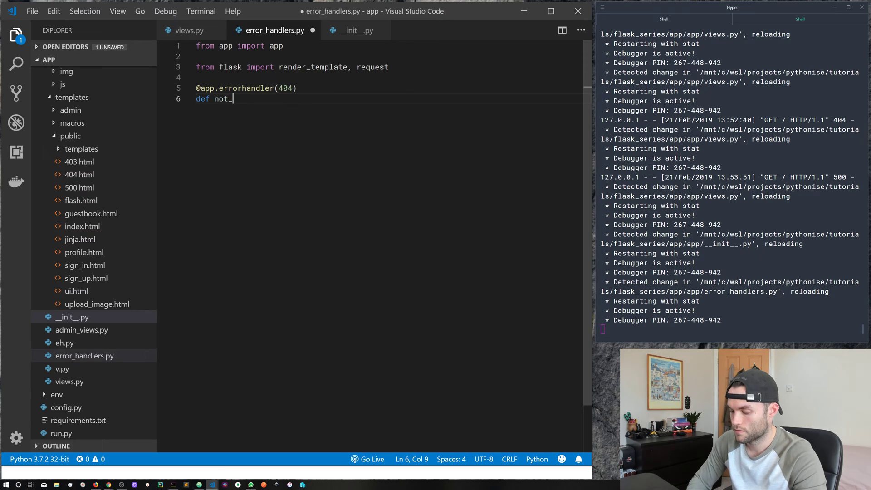
{"action": "type", "text": "found():"}
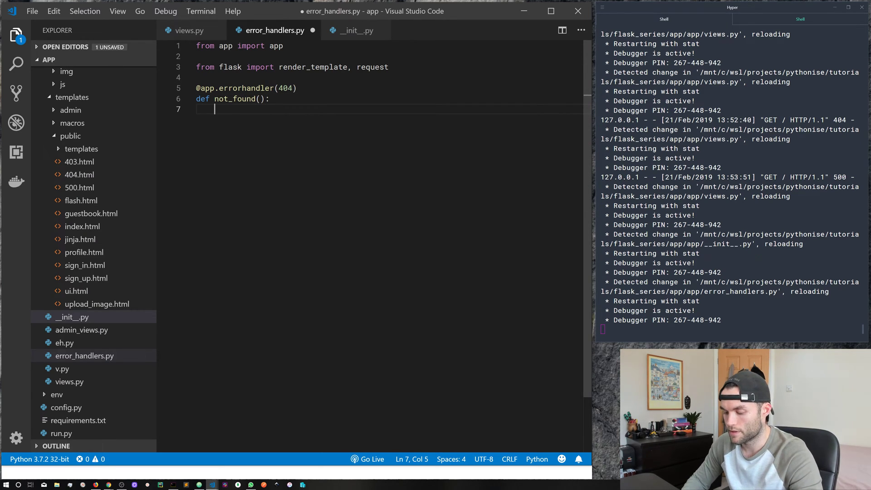
{"action": "type", "text": "return"}
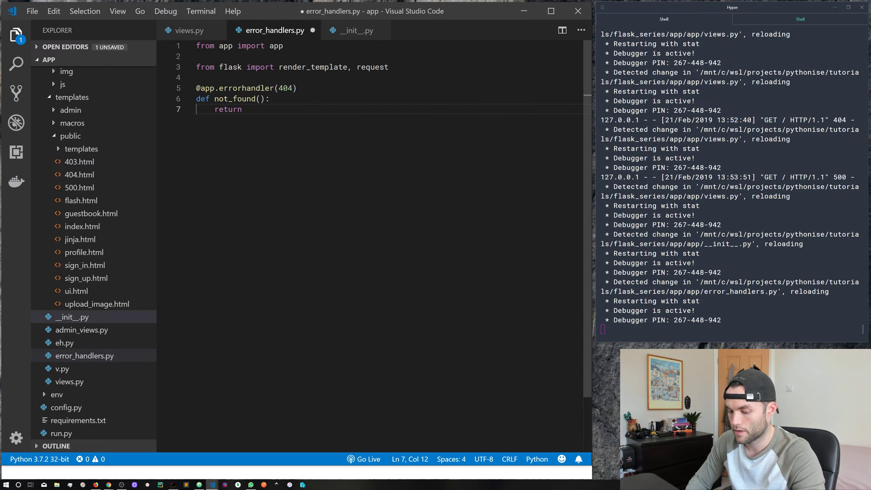
{"action": "type", "text": "render_template()"}
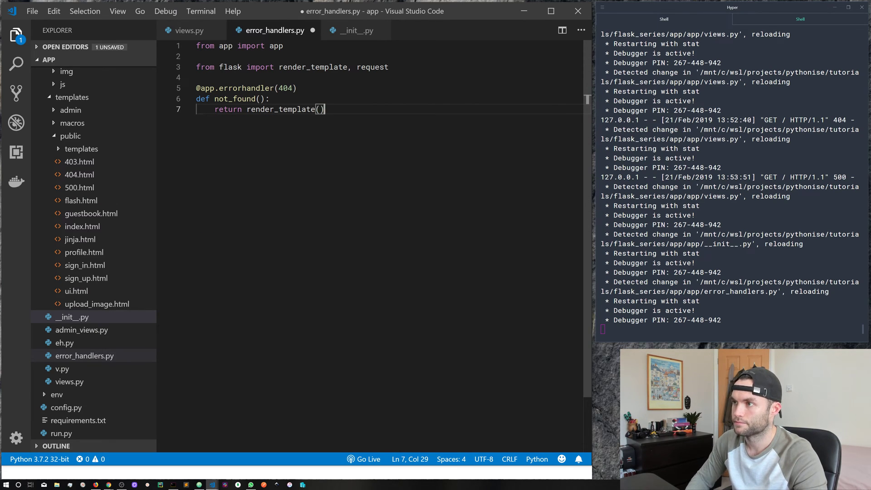
{"action": "type", "text": "\""}
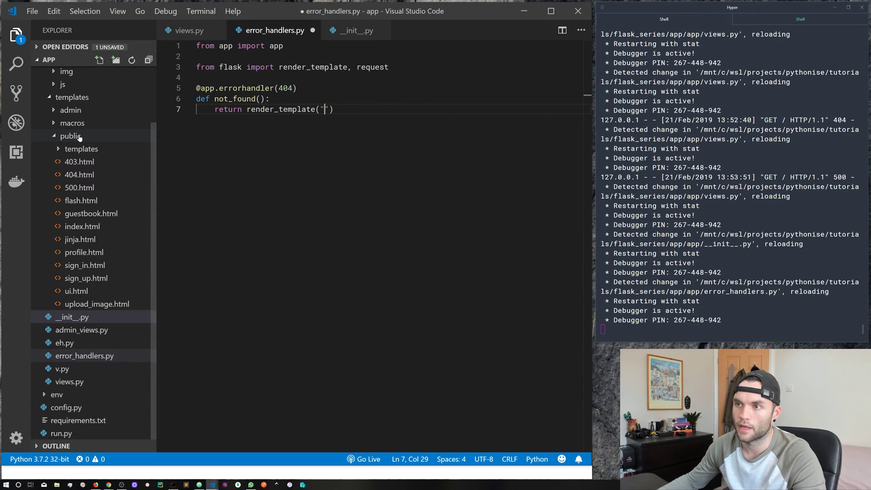
{"action": "mouse_move", "coordinate": [80, 239]}
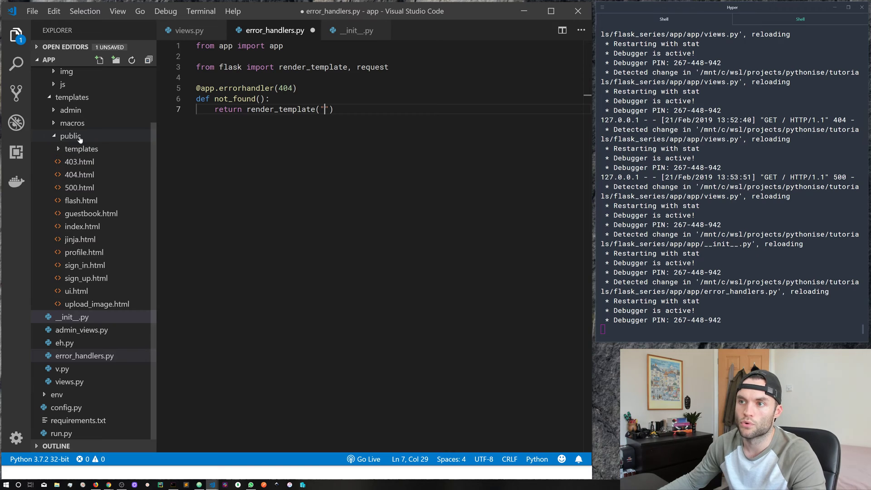
{"action": "mouse_move", "coordinate": [70, 136]}
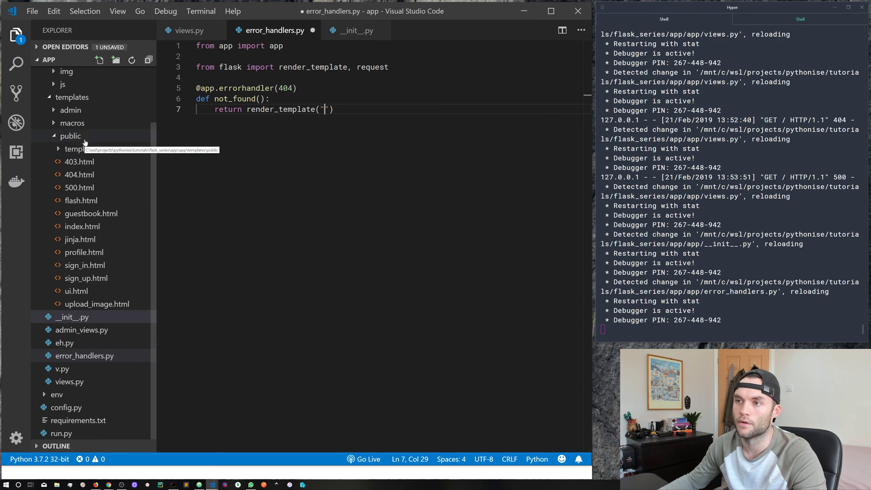
{"action": "mouse_move", "coordinate": [79, 162]}
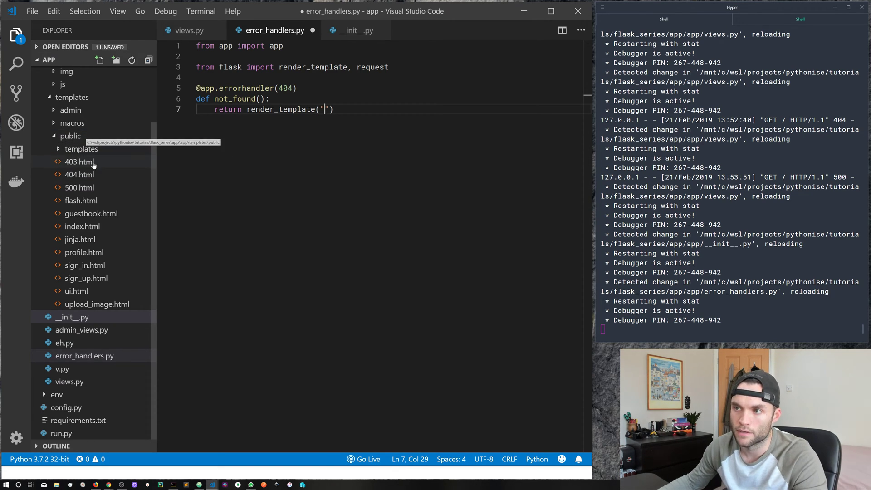
{"action": "mouse_move", "coordinate": [80, 175]}
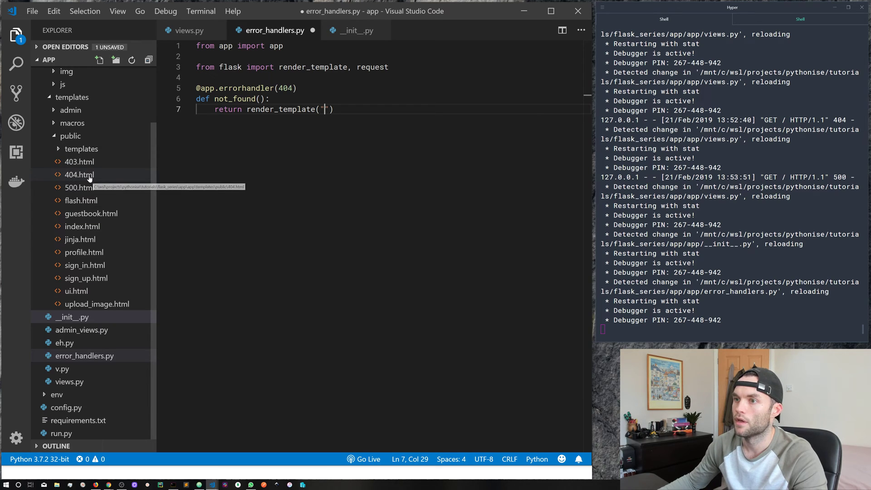
- Review templates/public/404.html, then come back to error_handlers.py
{"action": "left_click", "coordinate": [79, 175]}
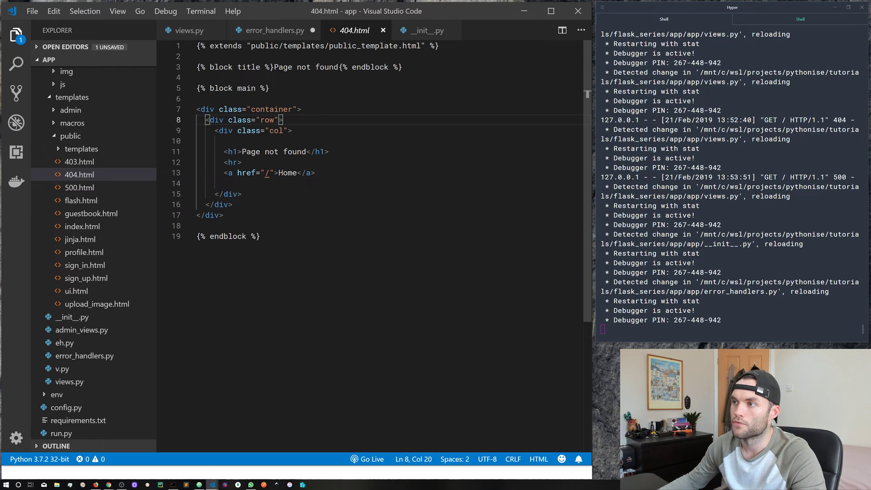
{"action": "left_click", "coordinate": [300, 173]}
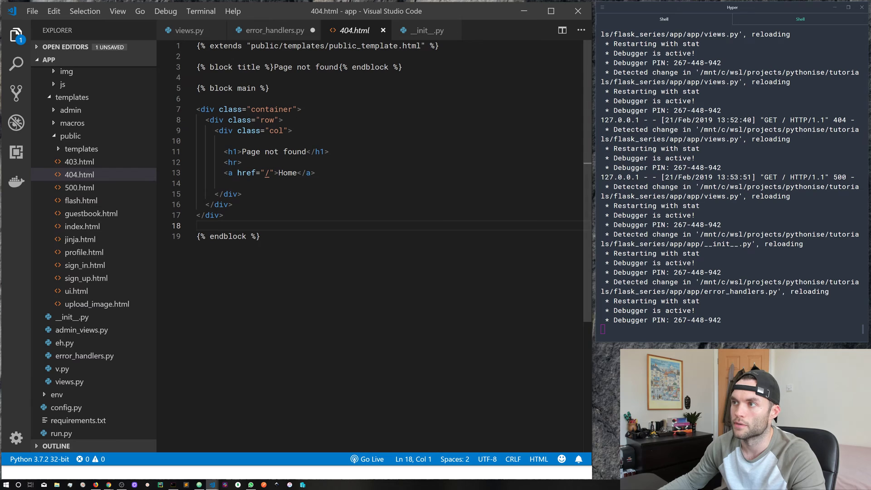
{"action": "left_click", "coordinate": [274, 30]}
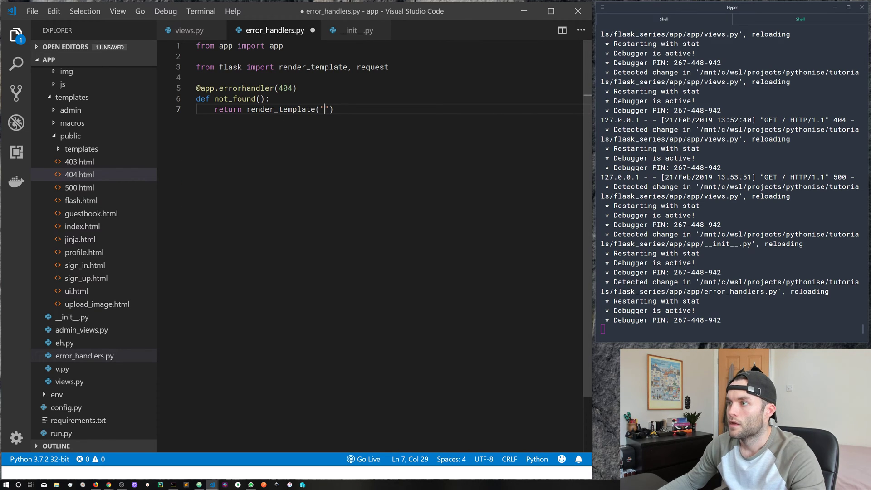
- Render "public/404.html" in not_found and give it an e parameter
{"action": "type", "text": "public"}
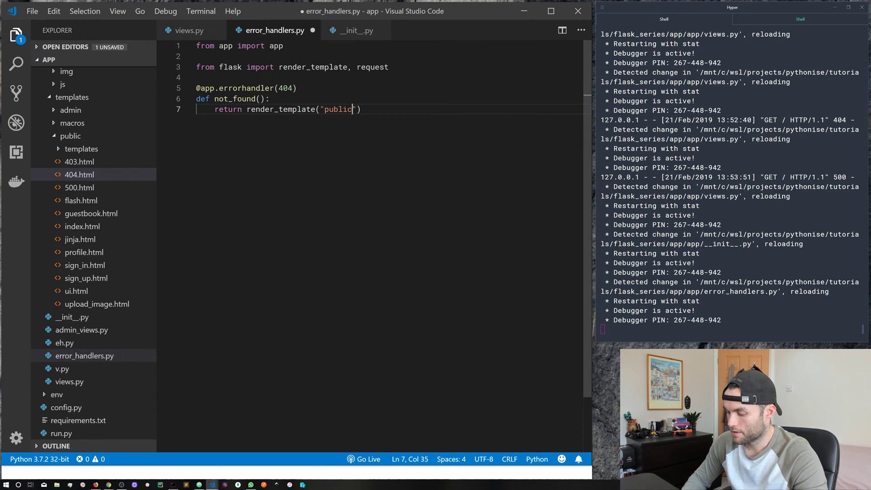
{"action": "type", "text": "/404.html"}
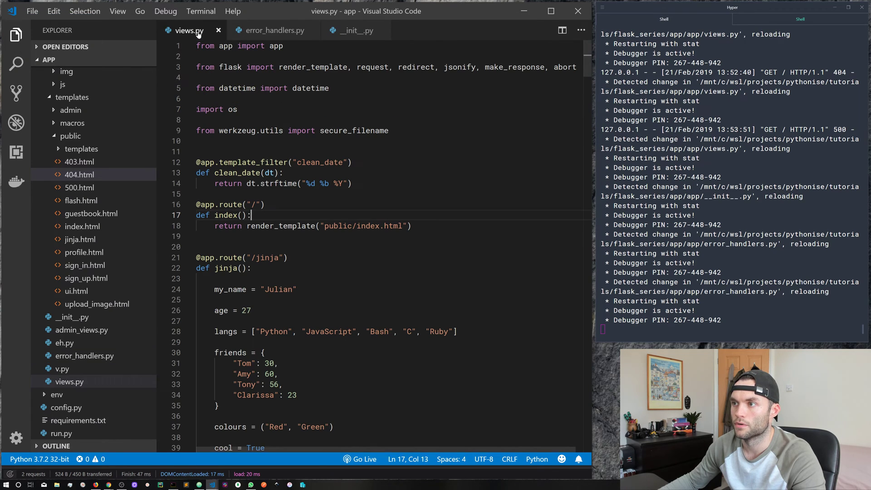
{"action": "mouse_move", "coordinate": [401, 469]}
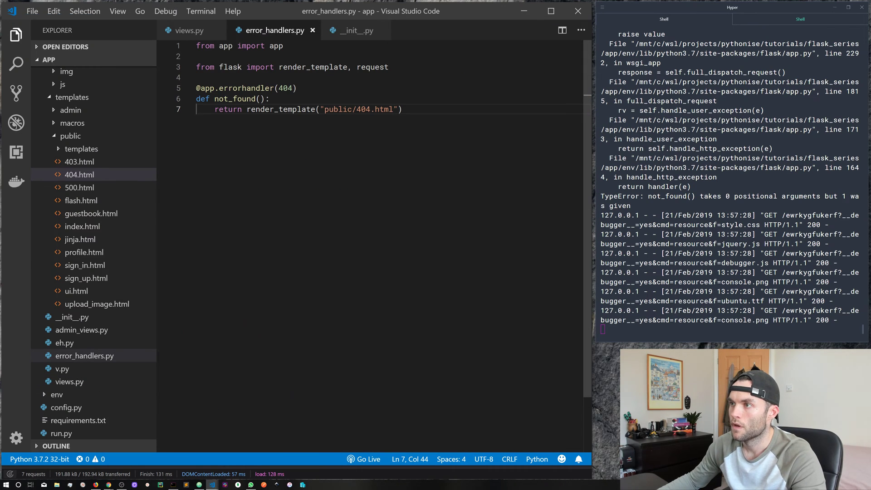
{"action": "type", "text": "e"}
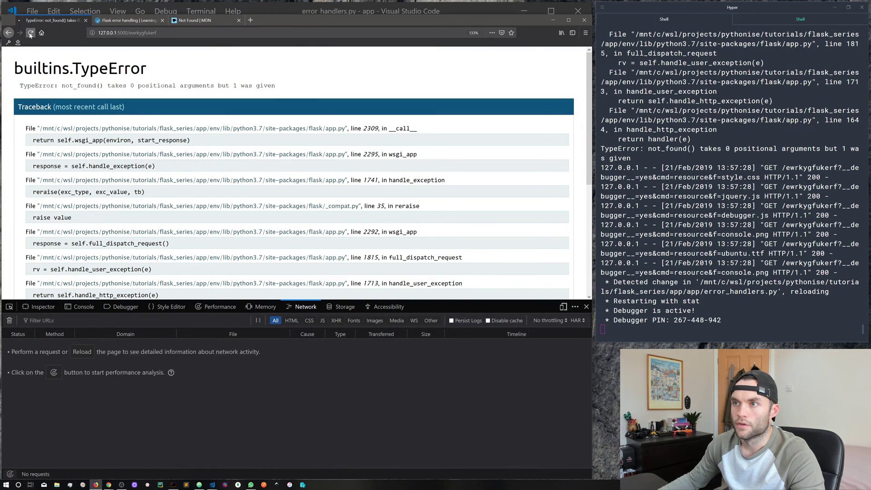
- Reload the nonexistent URL in Firefox to see the custom Page not found page
{"action": "left_click", "coordinate": [30, 32]}
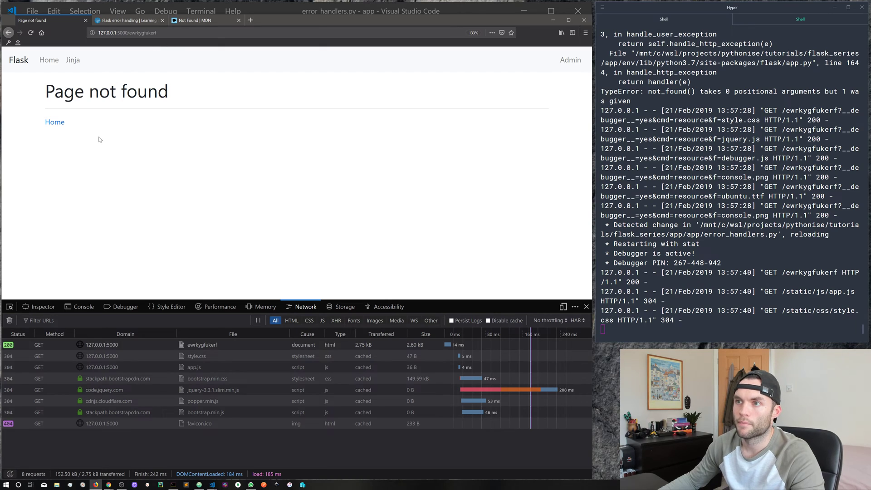
{"action": "mouse_move", "coordinate": [127, 138]}
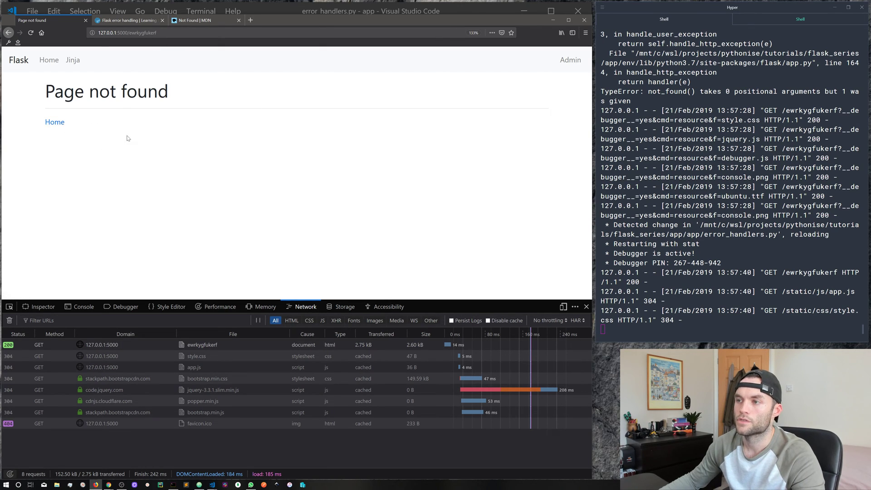
{"action": "mouse_move", "coordinate": [473, 313]}
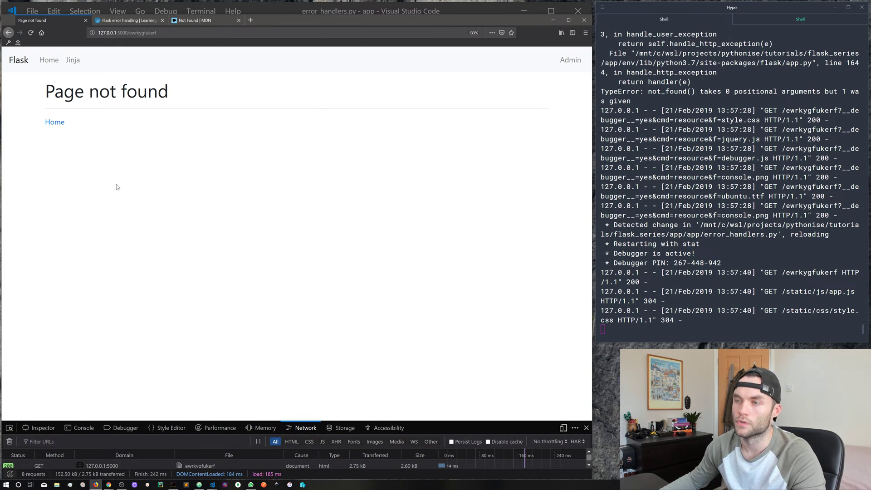
{"action": "mouse_move", "coordinate": [237, 168]}
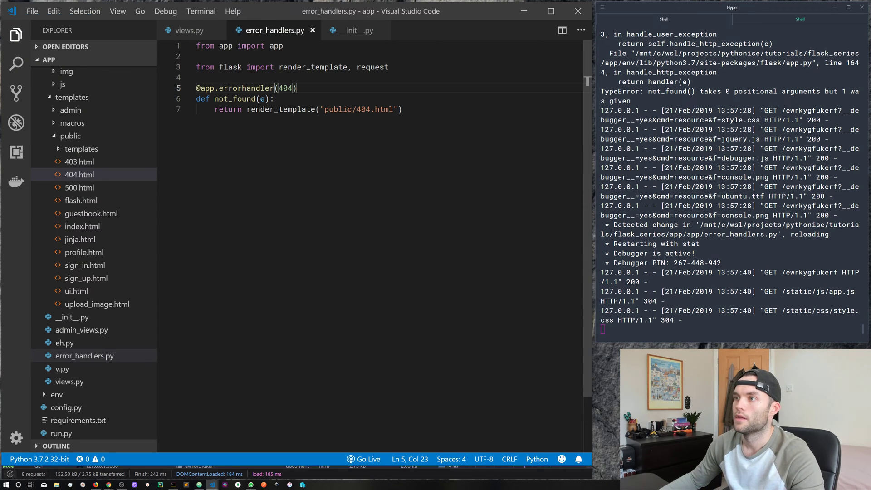
- Add print(e) to not_found and reload the missing page to log the 404
{"action": "type", "text": "print"}
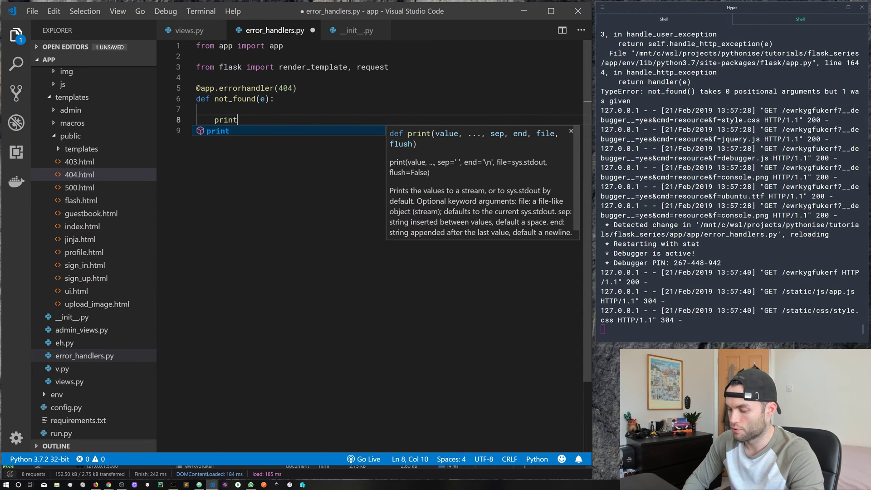
{"action": "type", "text": "(e"}
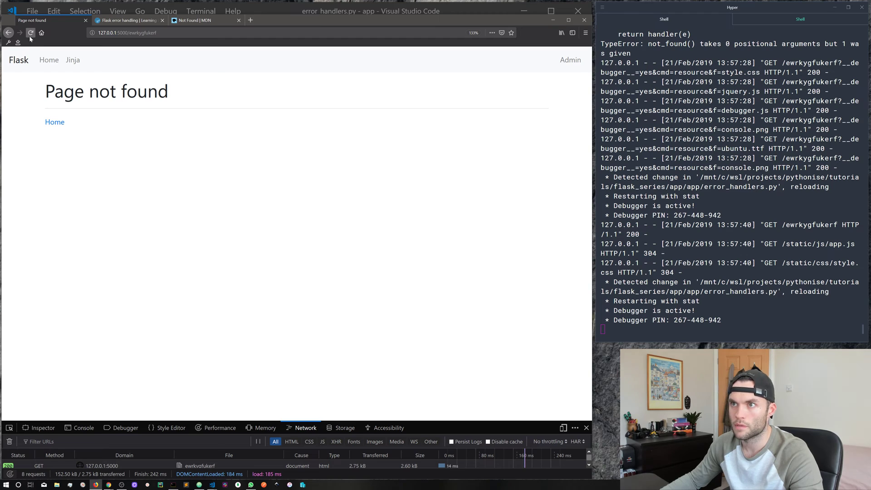
{"action": "left_click", "coordinate": [31, 33]}
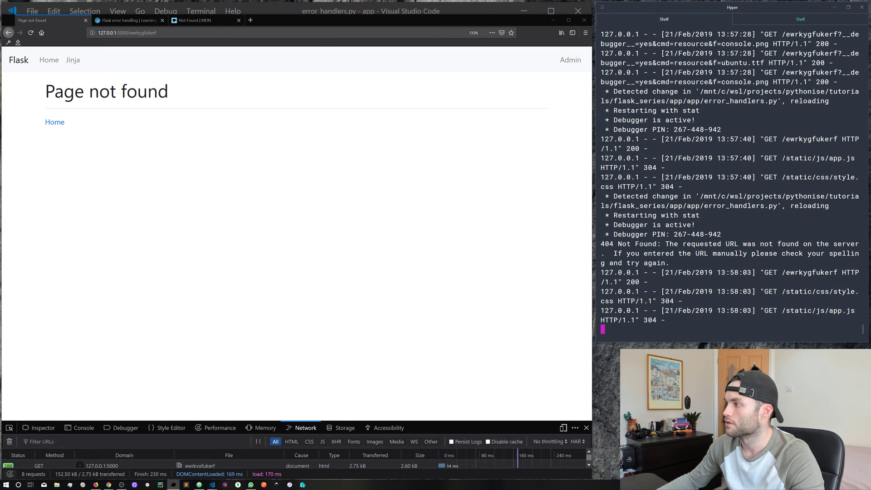
{"action": "mouse_move", "coordinate": [49, 54]}
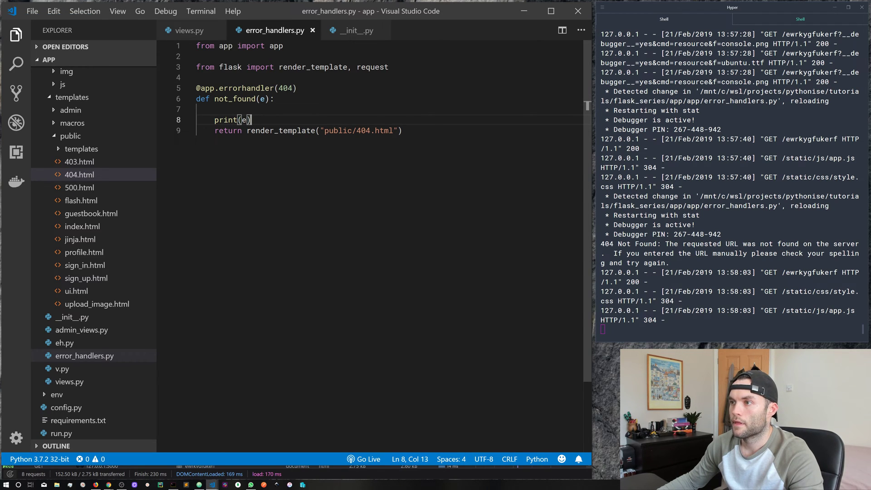
{"action": "key", "text": "enter"}
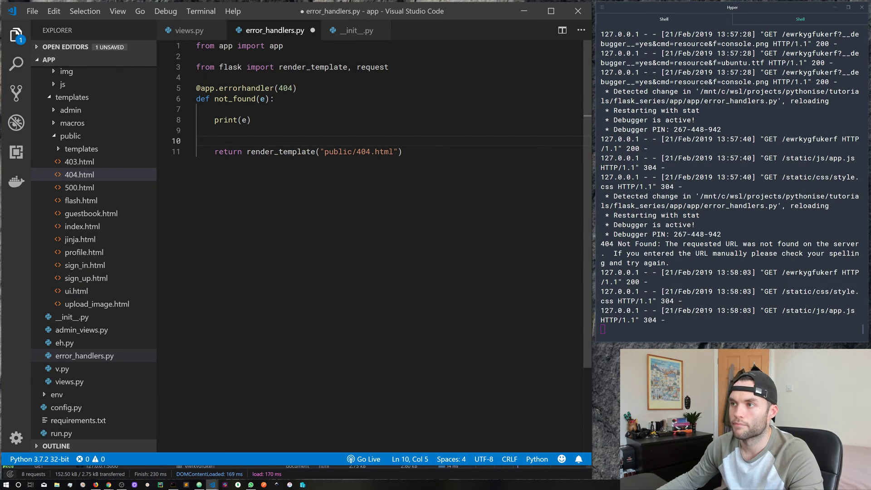
{"action": "double_click", "coordinate": [284, 87]}
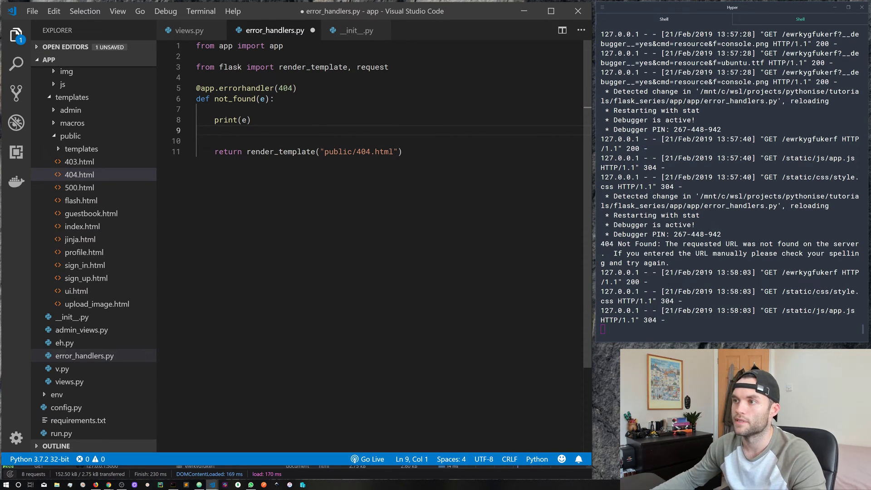
{"action": "scroll", "scroll_direction": "down", "scroll_amount": 3}
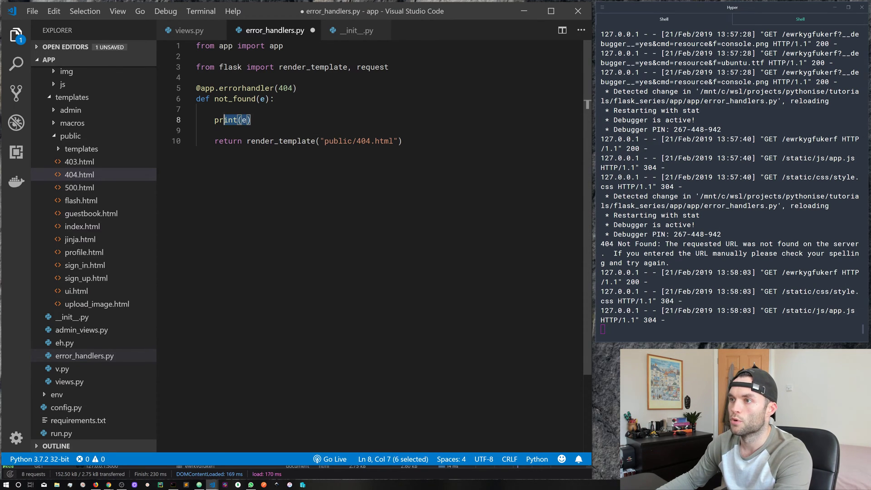
- Remove print(e), adapt a copied handler to 500 with public/500.html, and view 500.html
{"action": "key", "text": "Delete"}
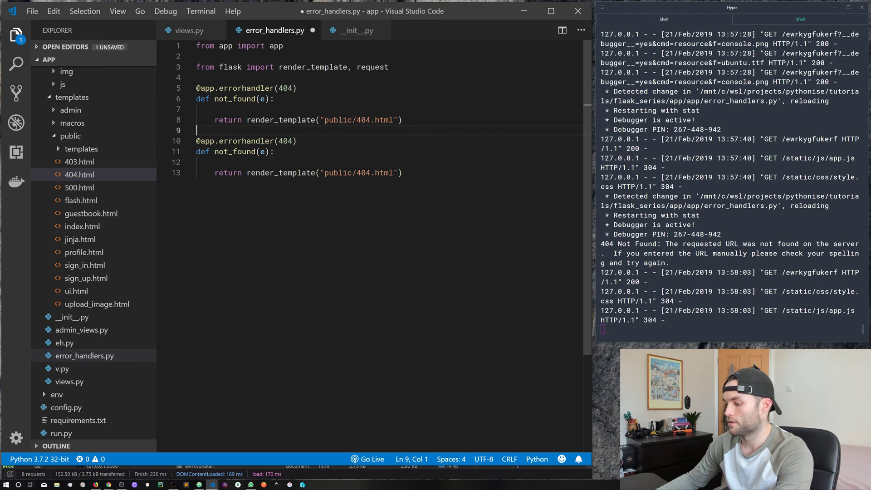
{"action": "double_click", "coordinate": [285, 151]}
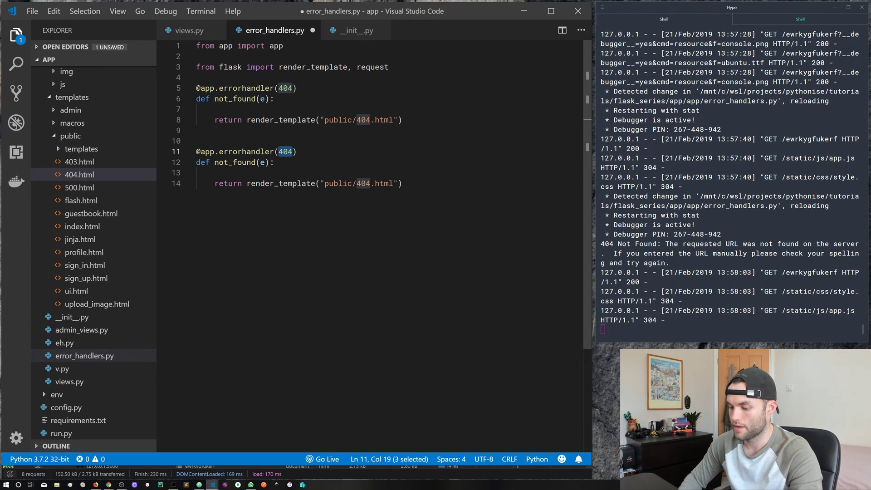
{"action": "type", "text": "500"}
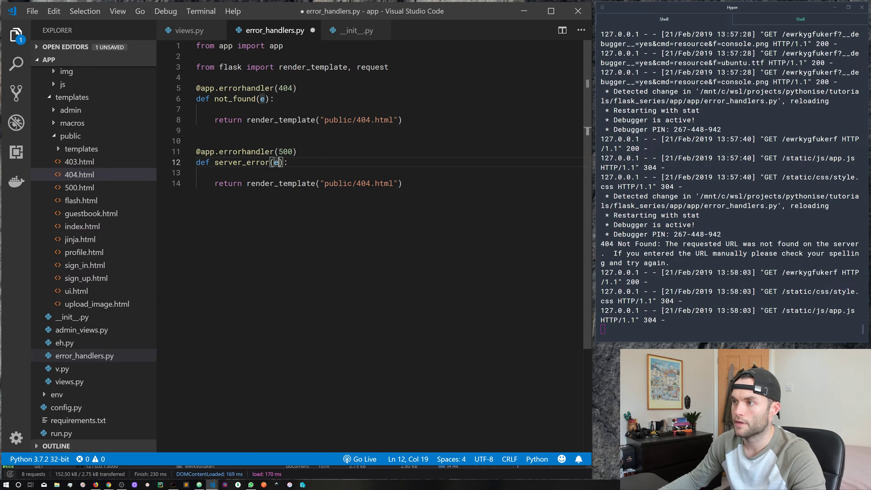
{"action": "double_click", "coordinate": [361, 183]}
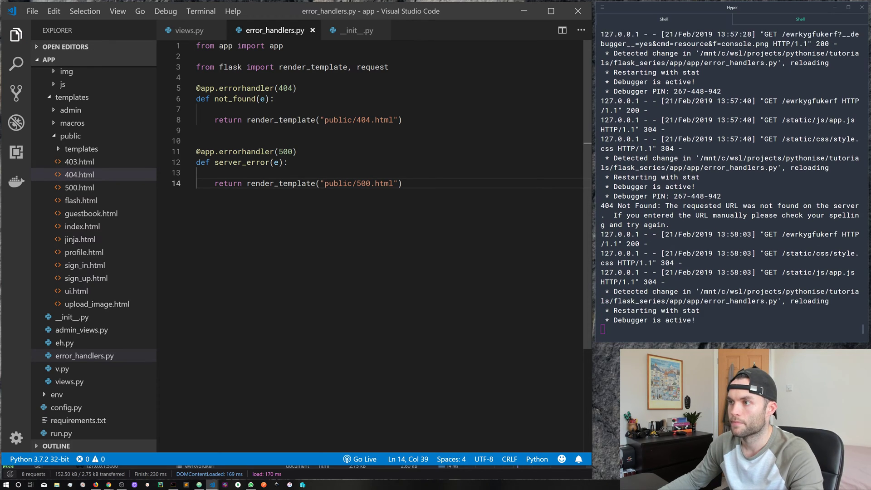
{"action": "scroll", "scroll_direction": "down", "scroll_amount": 3}
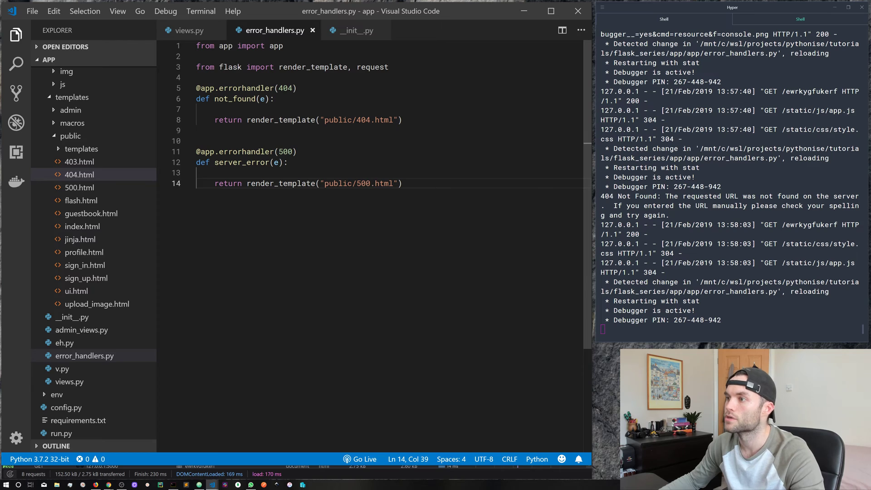
{"action": "left_click", "coordinate": [79, 188]}
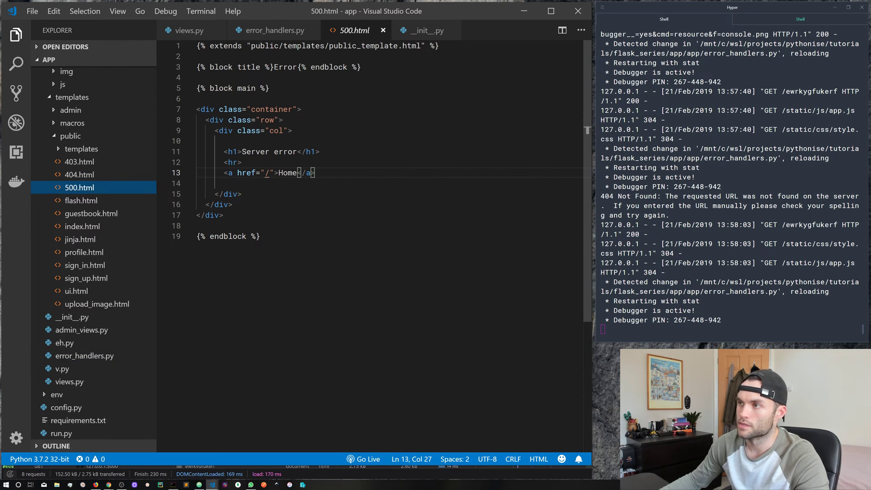
{"action": "mouse_move", "coordinate": [274, 30]}
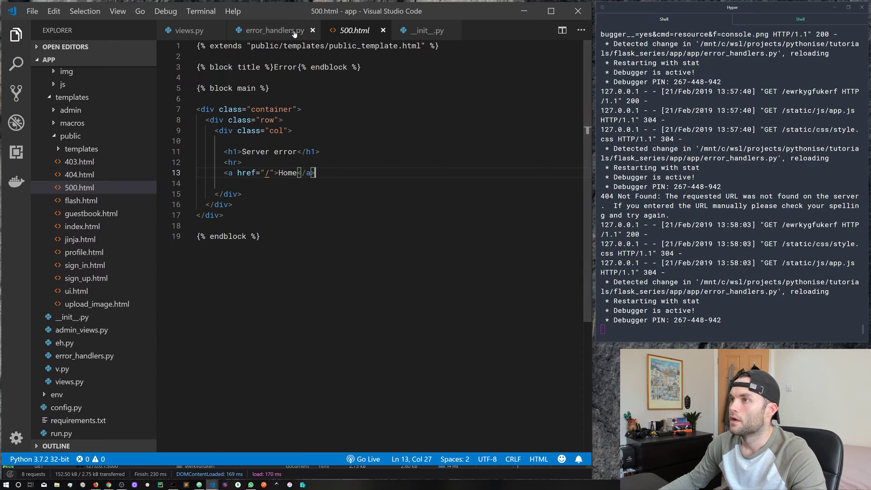
{"action": "left_click", "coordinate": [273, 30]}
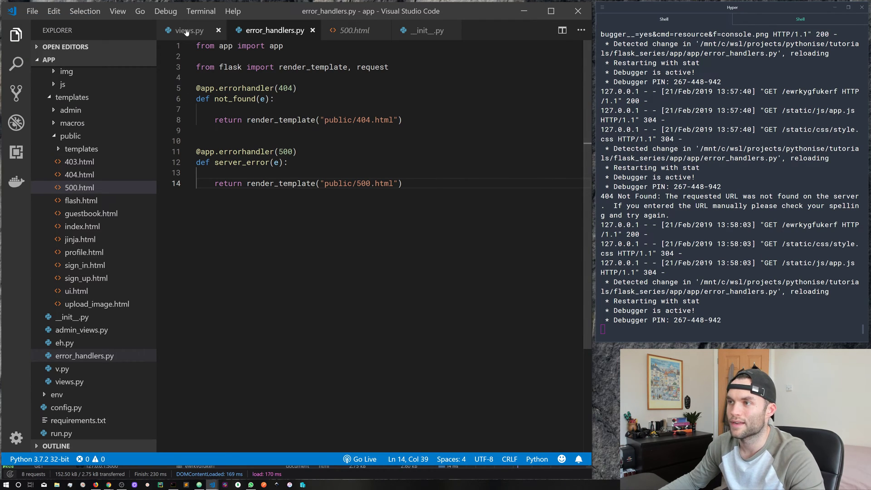
- Make the index view in views.py call abort(500) and check the Server error page
{"action": "left_click", "coordinate": [189, 30]}
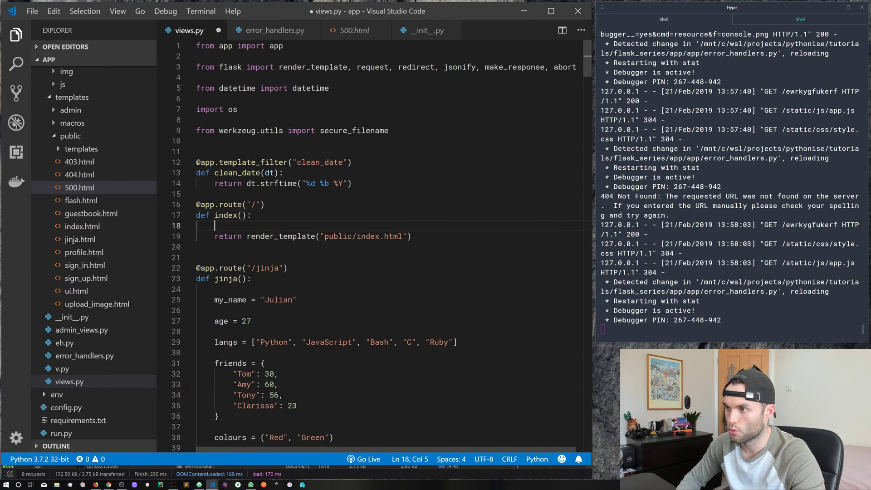
{"action": "key", "text": "enter"}
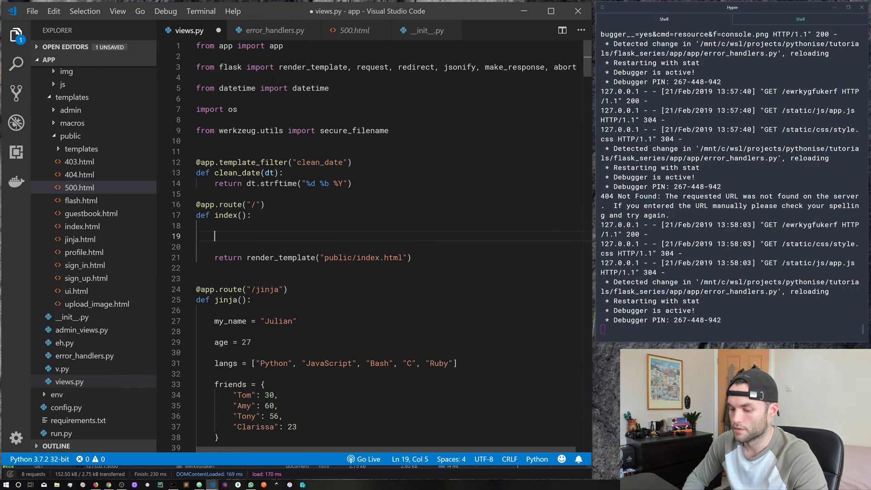
{"action": "type", "text": "abort()"}
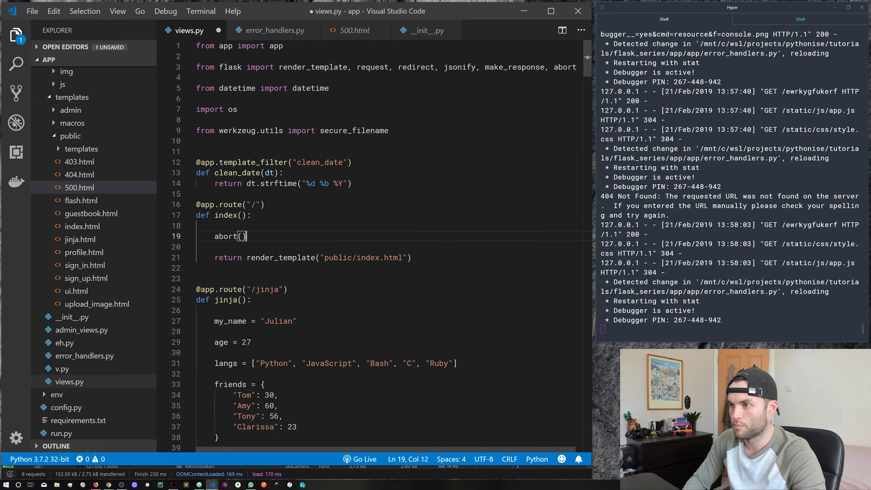
{"action": "type", "text": "500"}
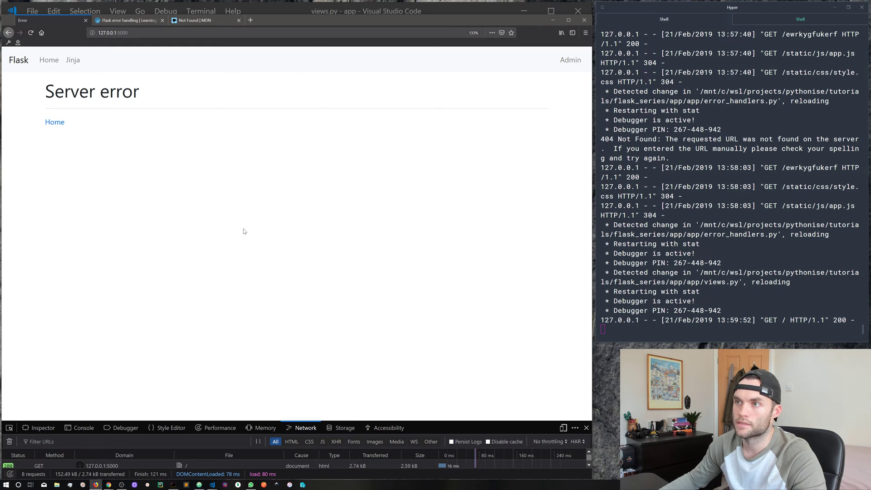
{"action": "mouse_move", "coordinate": [208, 113]}
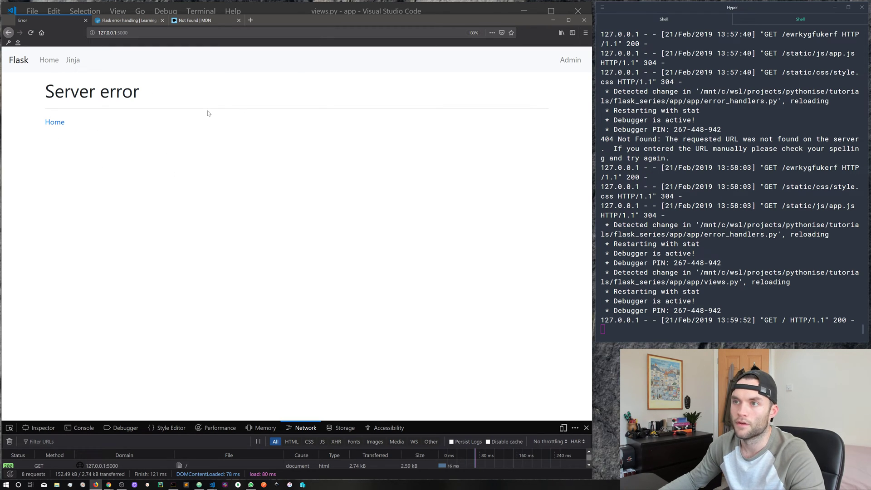
{"action": "left_click", "coordinate": [366, 11]}
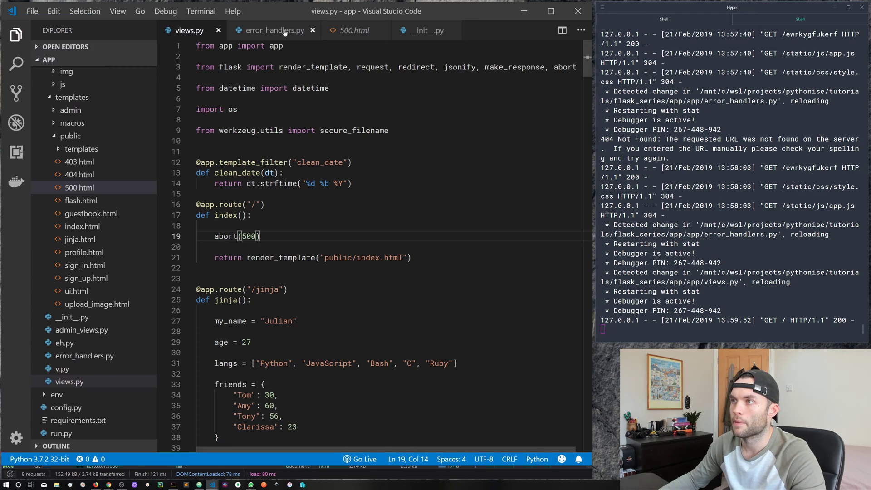
- Log f"Server error: {e}, route: {request.url}" with app.logger.error in server_error
{"action": "left_click", "coordinate": [274, 30]}
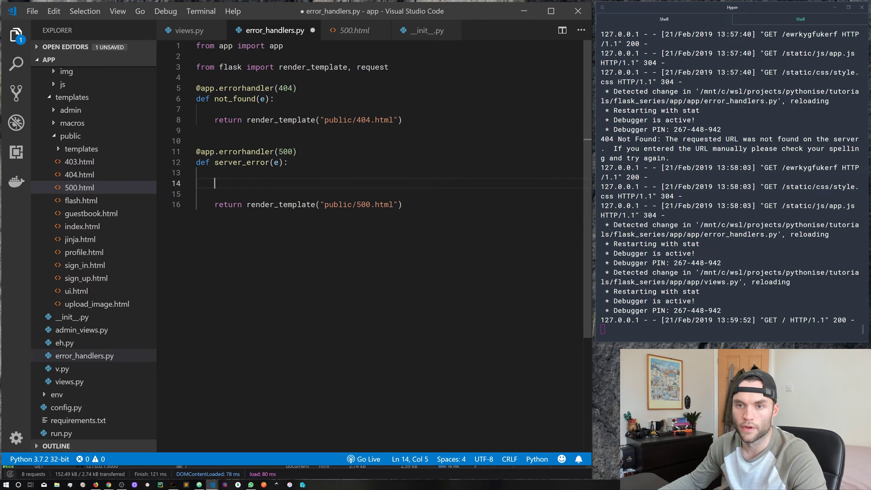
{"action": "type", "text": "app.logger.error(\""}
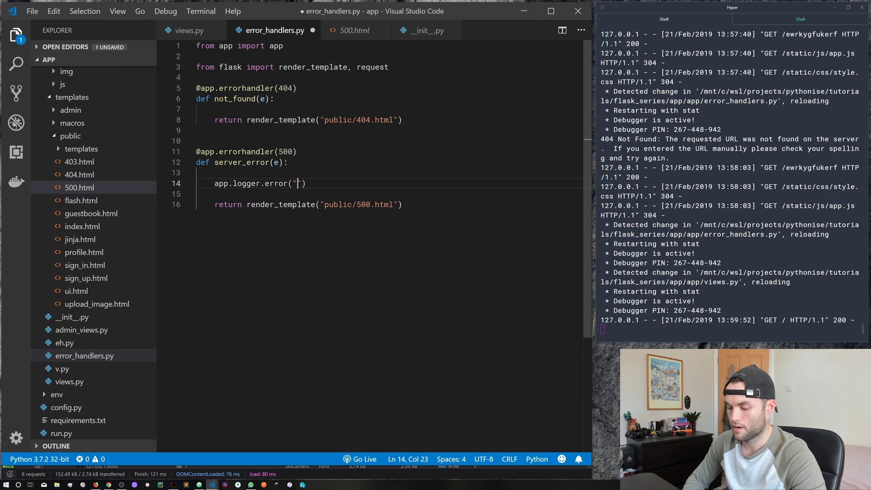
{"action": "type", "text": "Server error"}
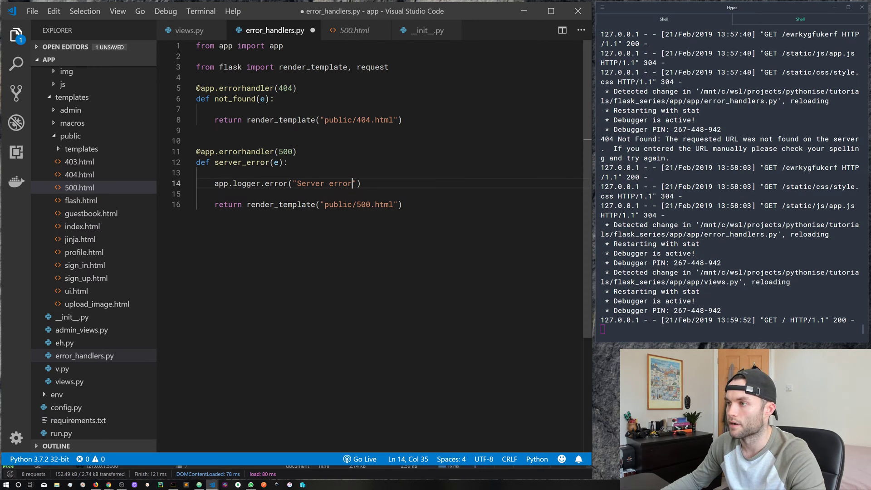
{"action": "type", "text": "f"}
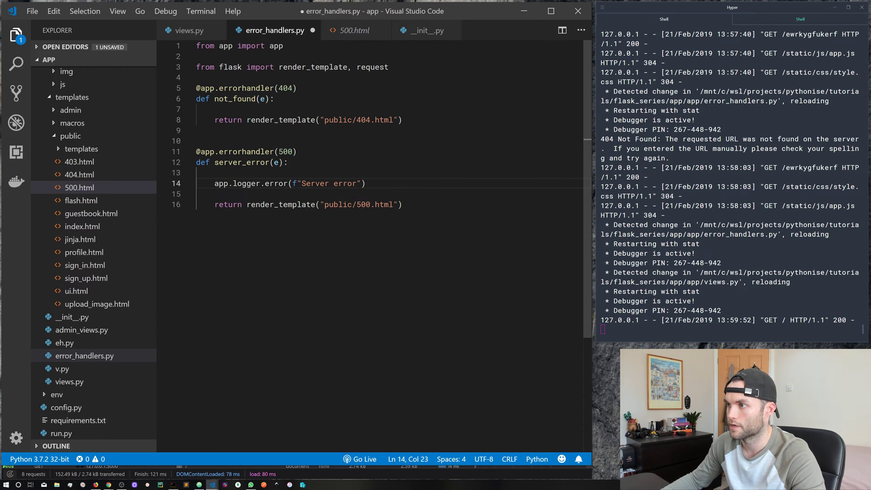
{"action": "type", "text": ":"}
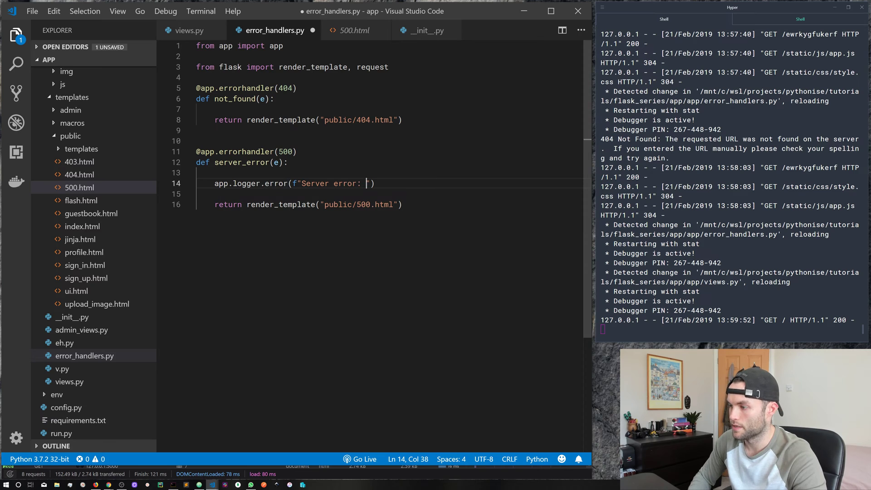
{"action": "type", "text": "{e},"}
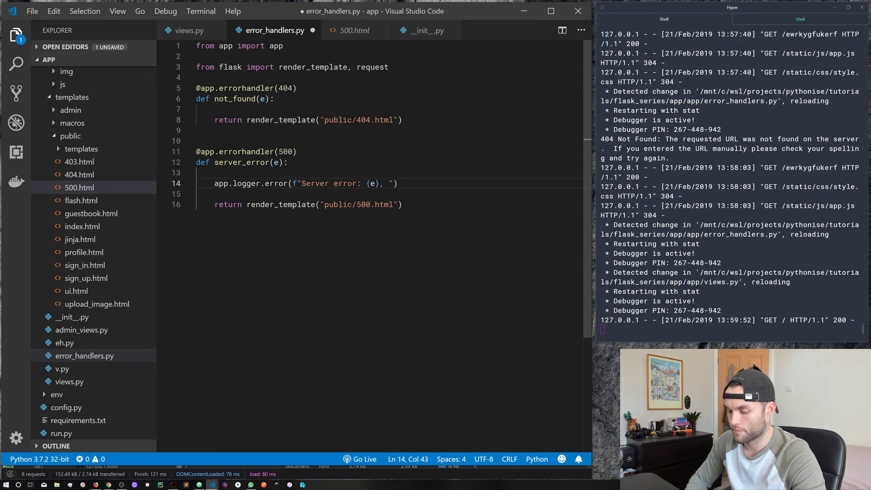
{"action": "type", "text": "route"}
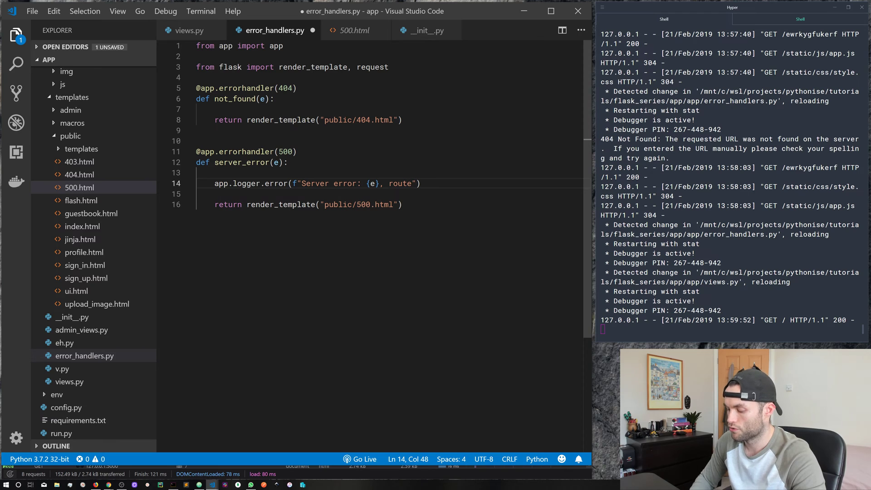
{"action": "type", "text": "{}"}
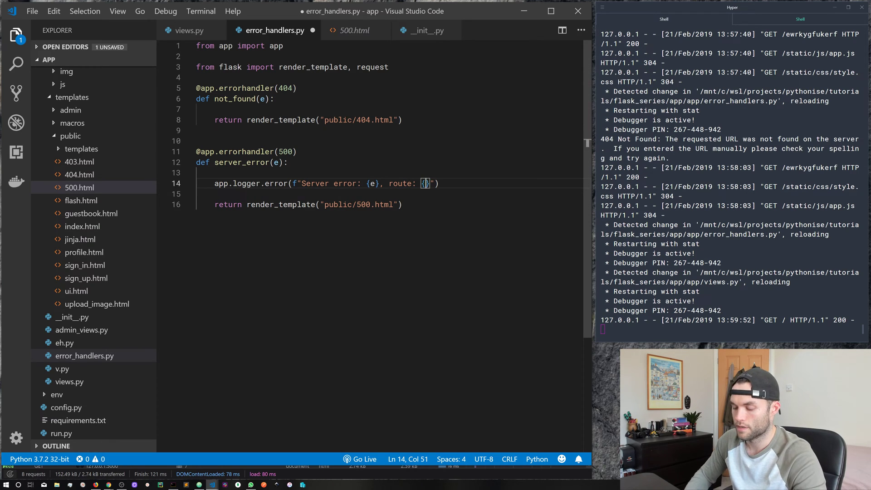
{"action": "type", "text": "request"}
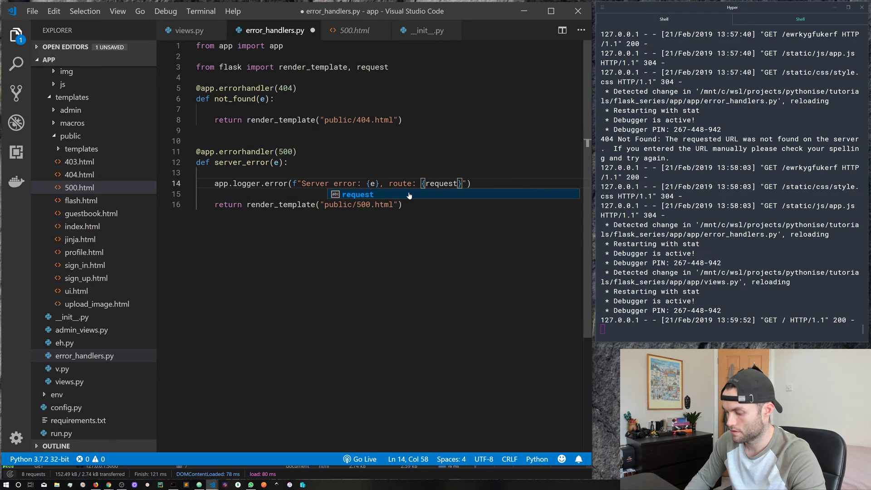
{"action": "type", "text": ".url"}
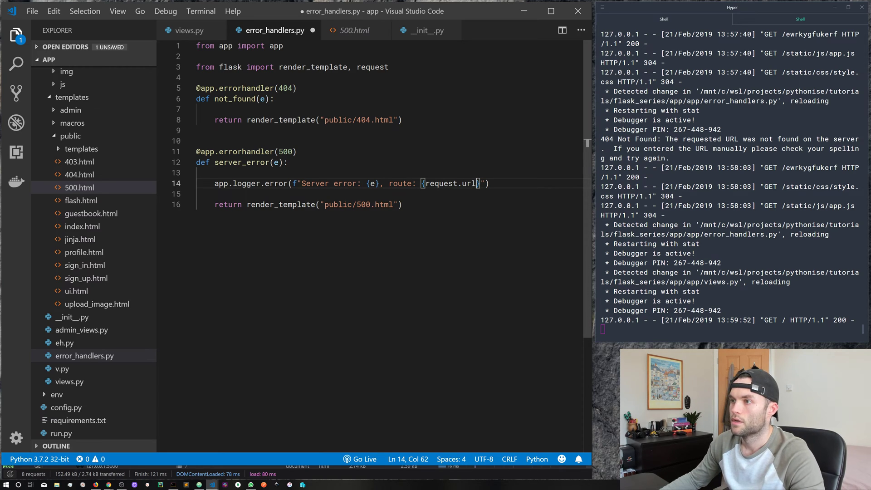
- Reload the home page in Firefox to trigger and log the server error
{"action": "left_click", "coordinate": [402, 205]}
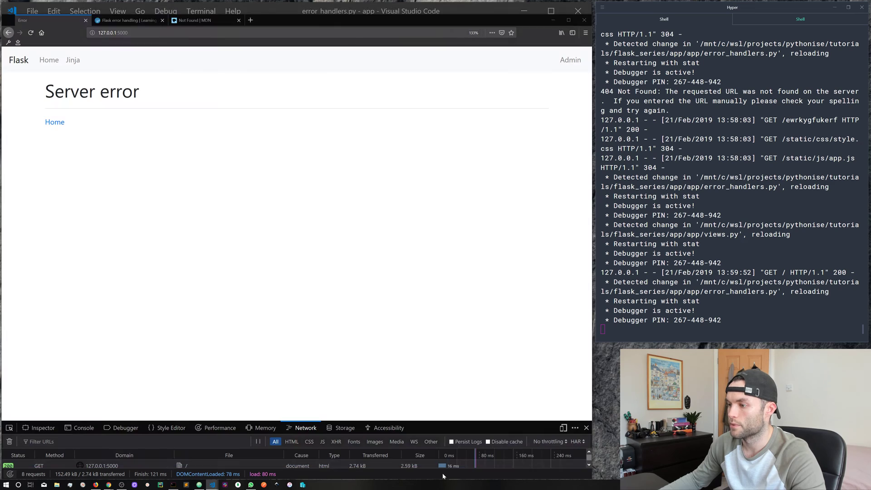
{"action": "left_click", "coordinate": [30, 32]}
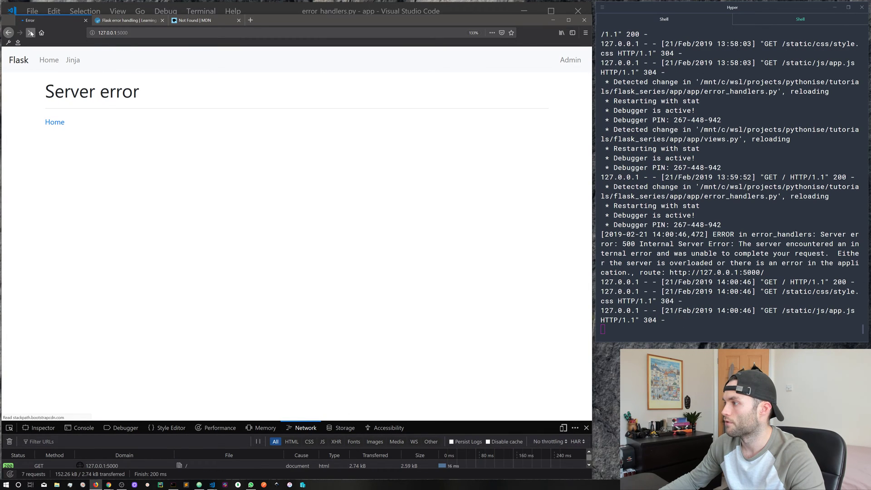
{"action": "left_click", "coordinate": [30, 32]}
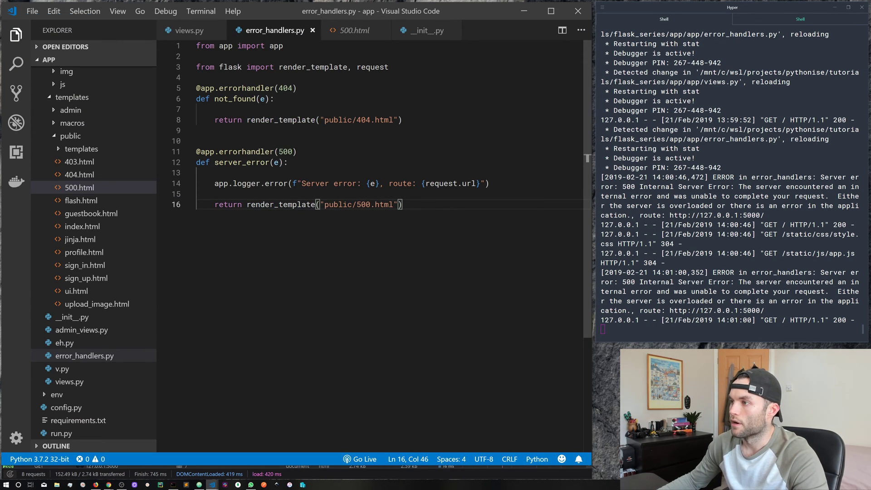
- Sketch an email_admin(message, err, url=request…) call below the logging line
{"action": "left_click", "coordinate": [488, 184]}
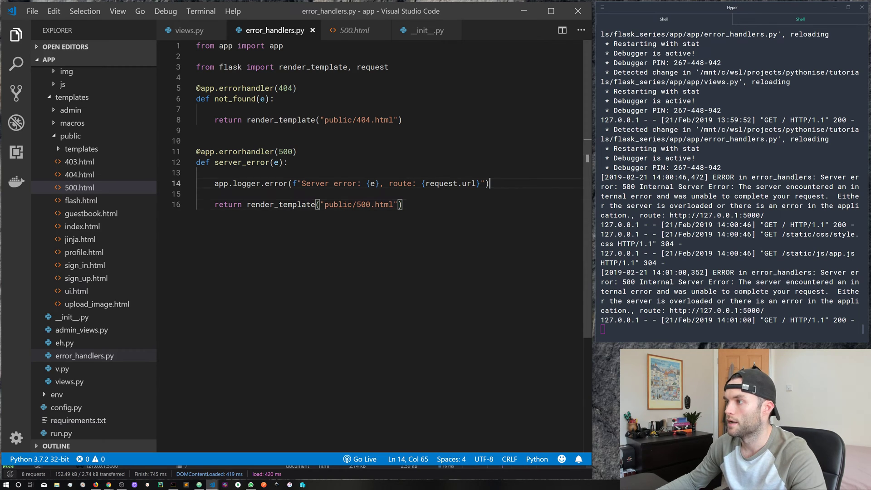
{"action": "key", "text": "enter"}
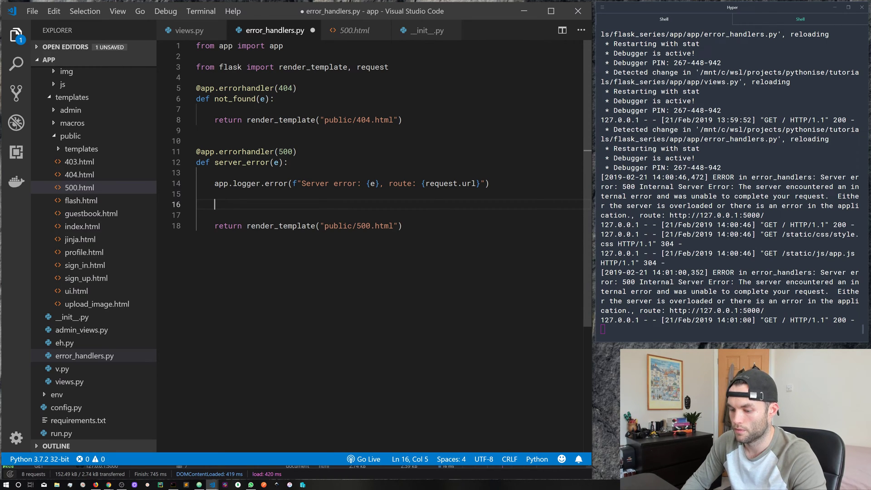
{"action": "type", "text": "email_admin"}
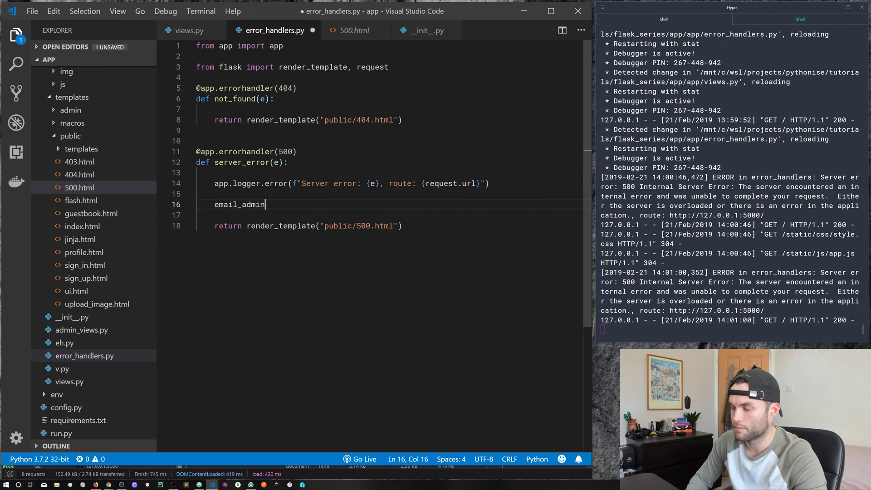
{"action": "type", "text": "()"}
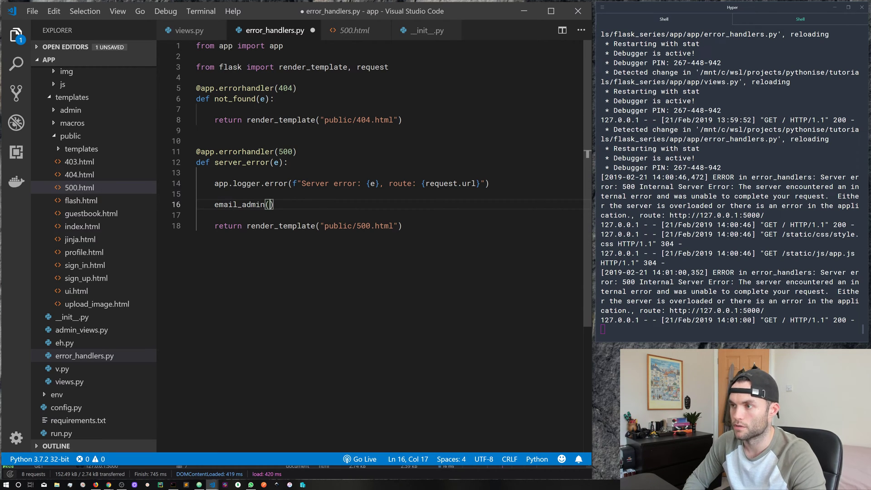
{"action": "type", "text": "message=\"Server error"}
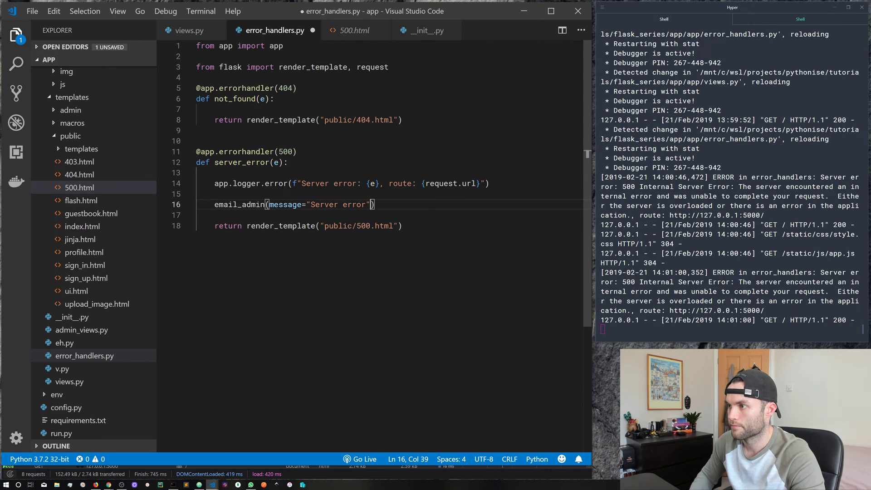
{"action": "type", "text": ", error=e,"}
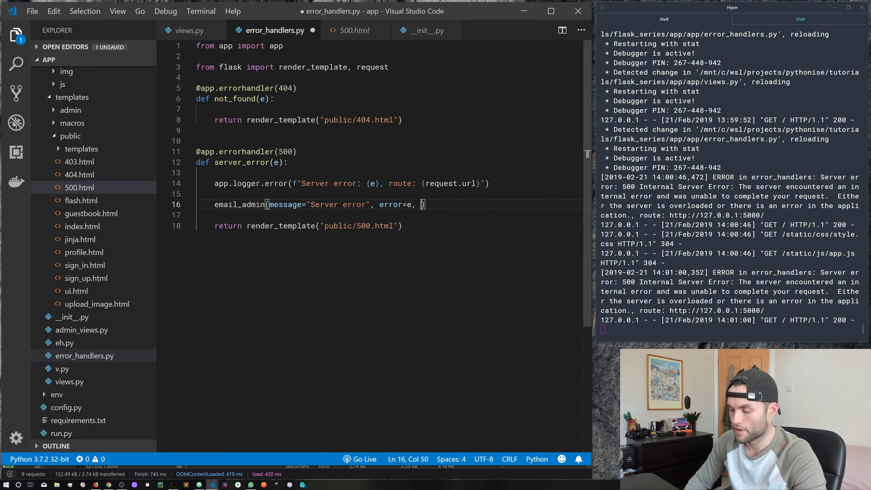
{"action": "type", "text": "url=request.url"}
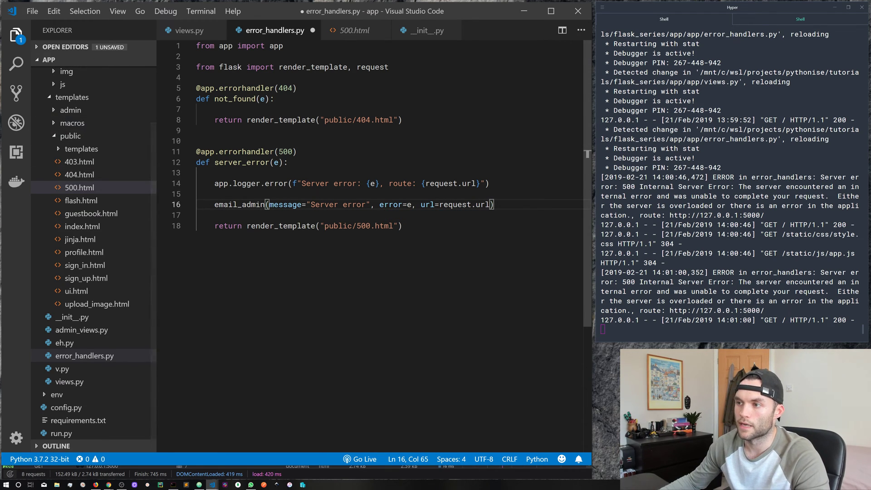
- Delete the email_admin line and save error_handlers.py
{"action": "double_click", "coordinate": [239, 204]}
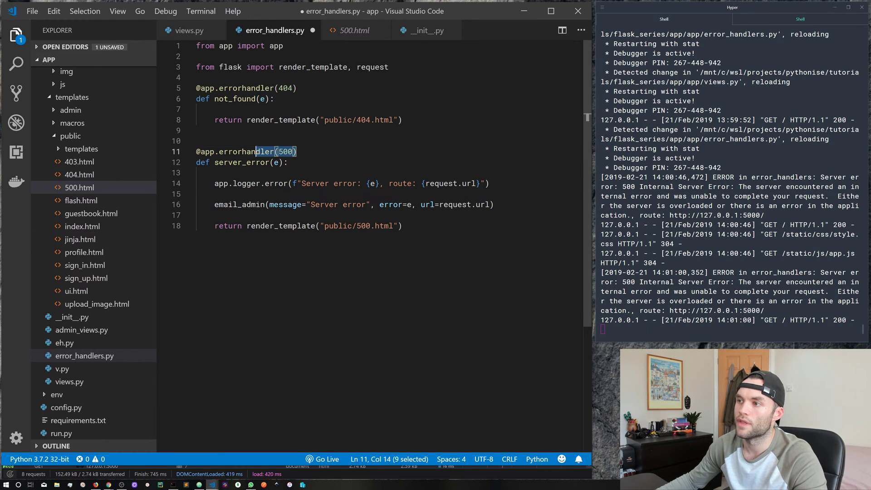
{"action": "left_click", "coordinate": [288, 163]}
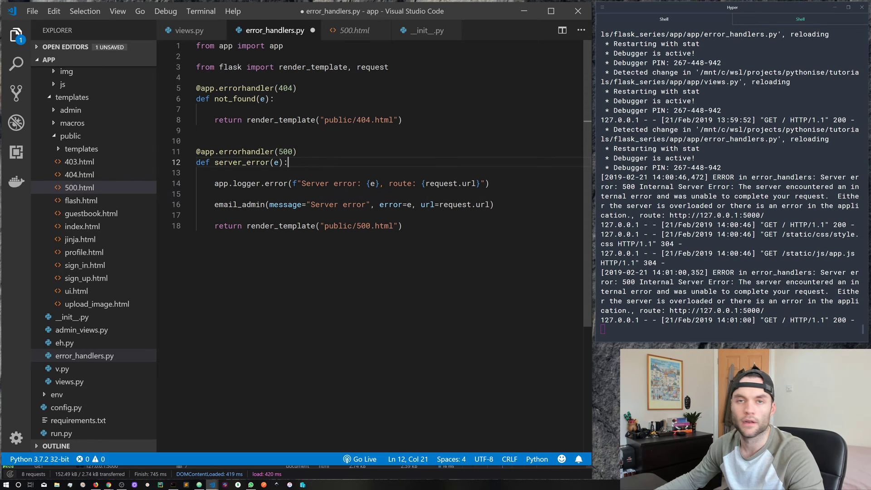
{"action": "left_click", "coordinate": [404, 226]}
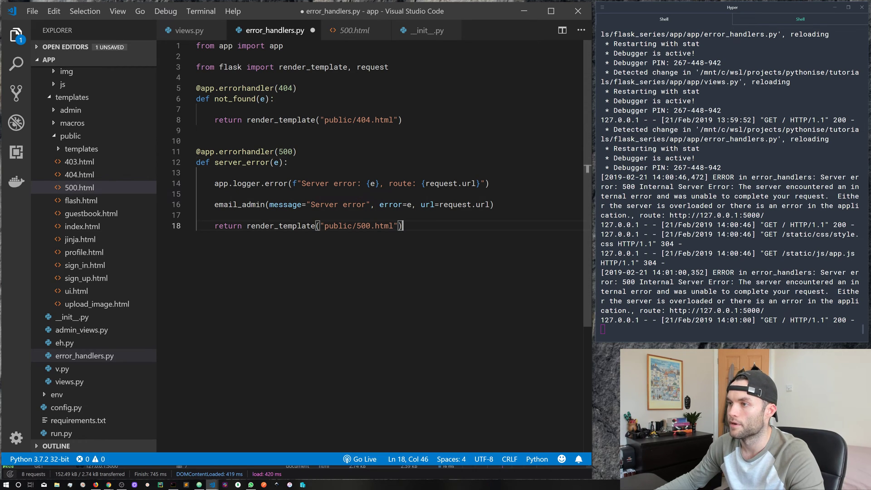
{"action": "triple_click", "coordinate": [354, 205]}
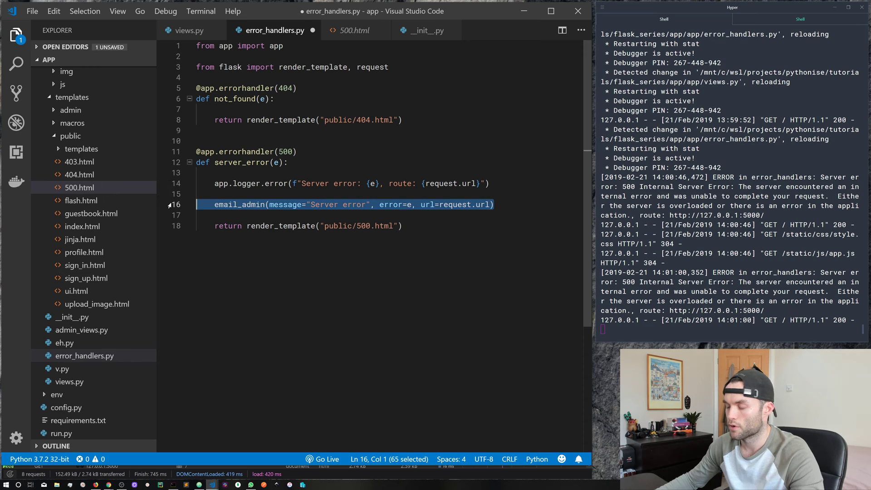
{"action": "key", "text": "Delete"}
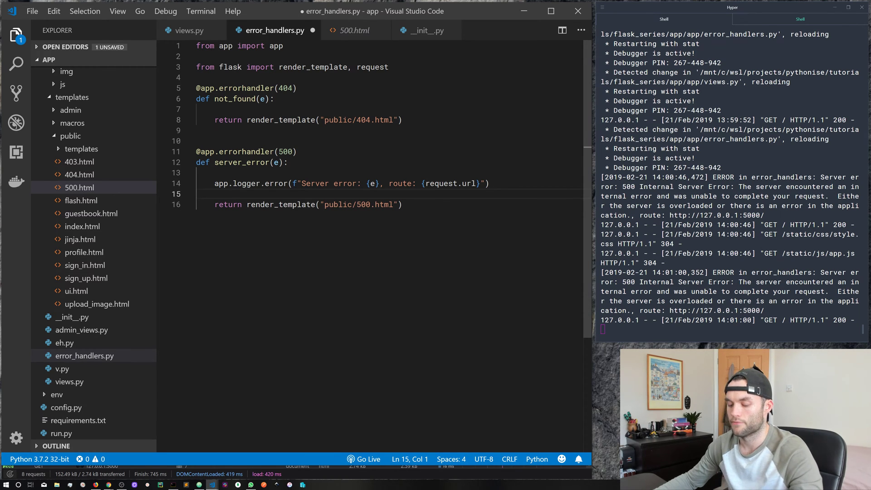
{"action": "key", "text": "ctrl+s"}
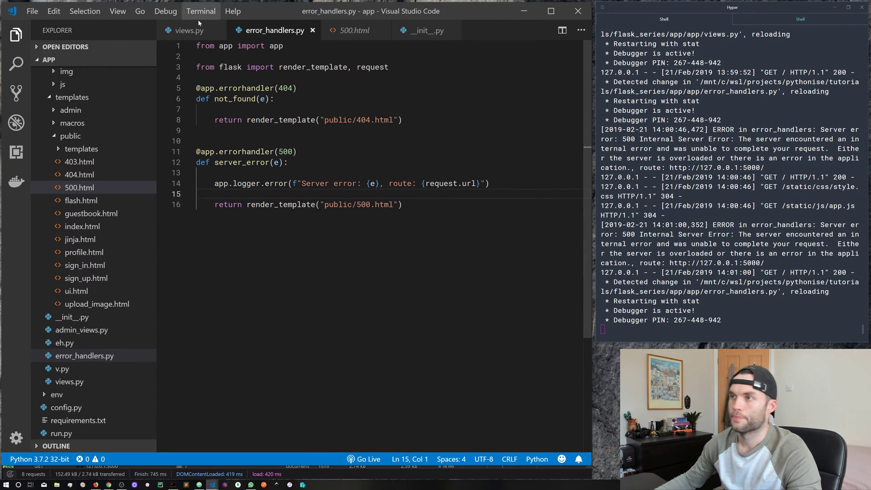
- Remove abort(500) from the index route in views.py and save
{"action": "left_click", "coordinate": [190, 30]}
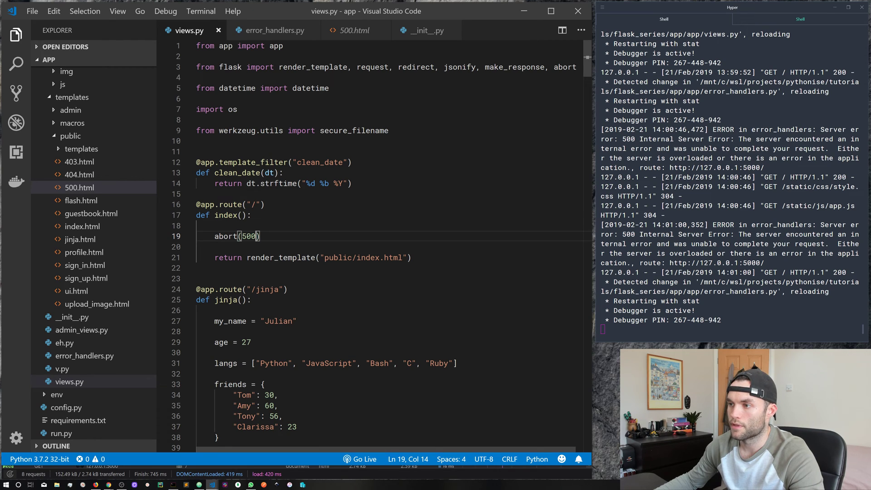
{"action": "scroll", "scroll_direction": "down", "scroll_amount": 3}
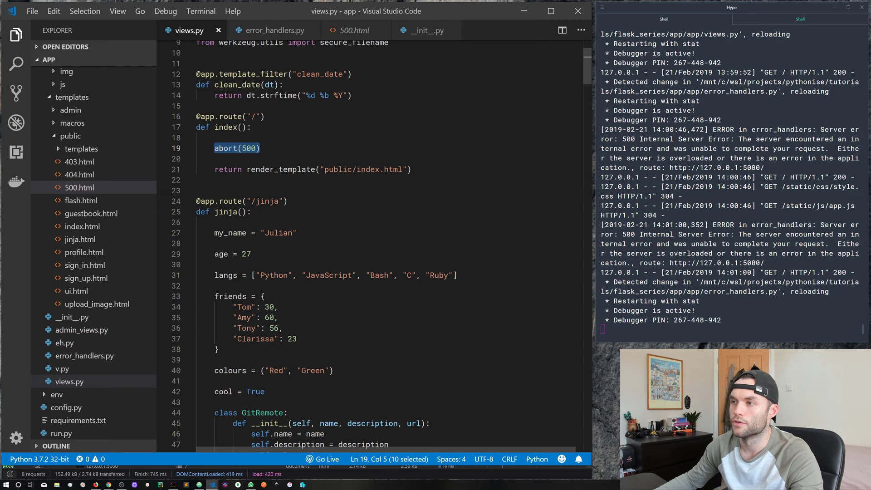
{"action": "key", "text": "Delete"}
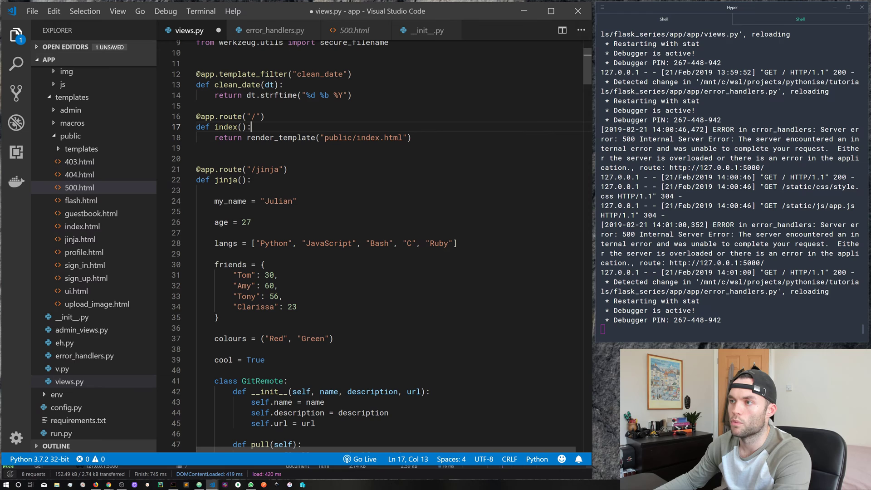
{"action": "key", "text": "ctrl+s"}
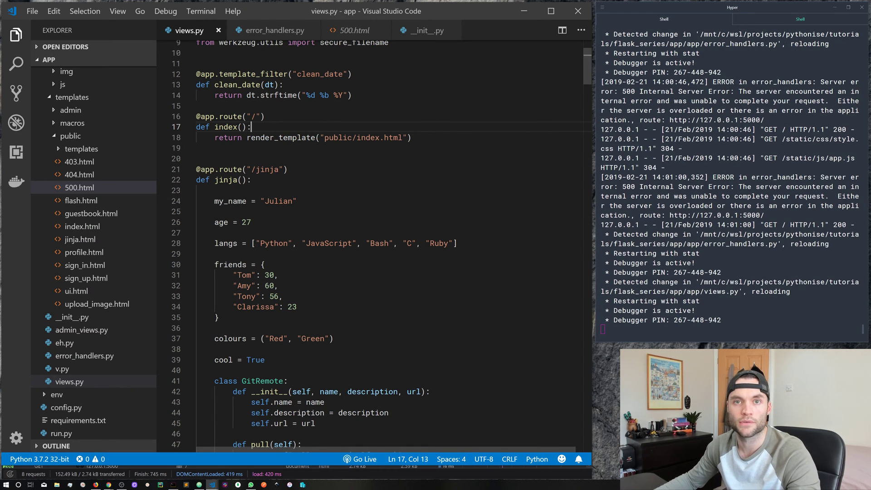
{"action": "scroll", "scroll_direction": "up", "scroll_amount": 3}
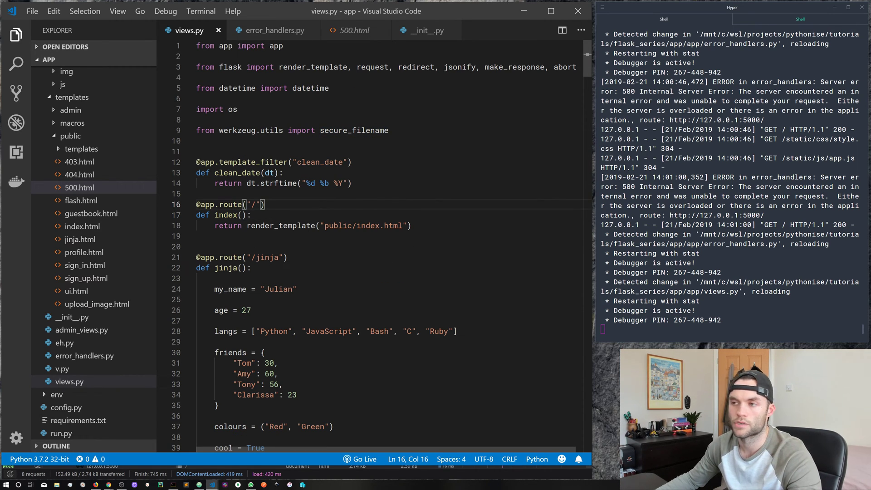
{"action": "scroll", "scroll_direction": "down", "scroll_amount": 3}
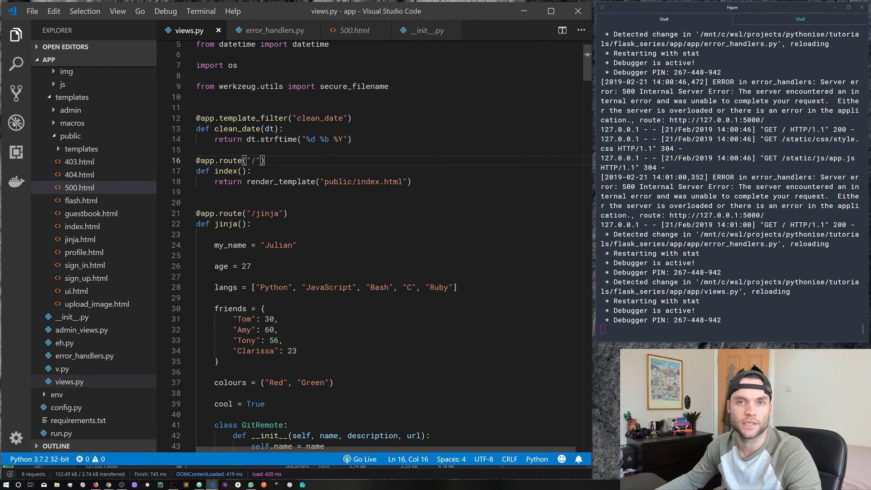
- Change the copied handler in error_handlers.py to code 403
{"action": "left_click", "coordinate": [273, 30]}
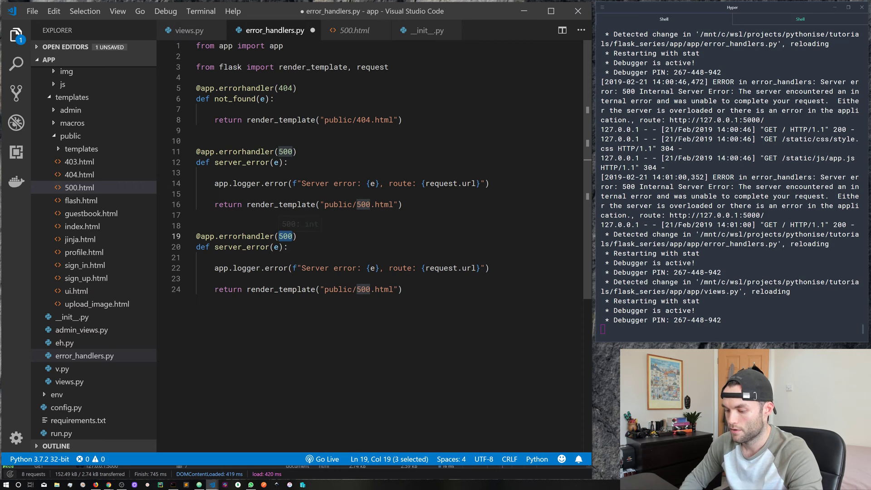
{"action": "type", "text": "403"}
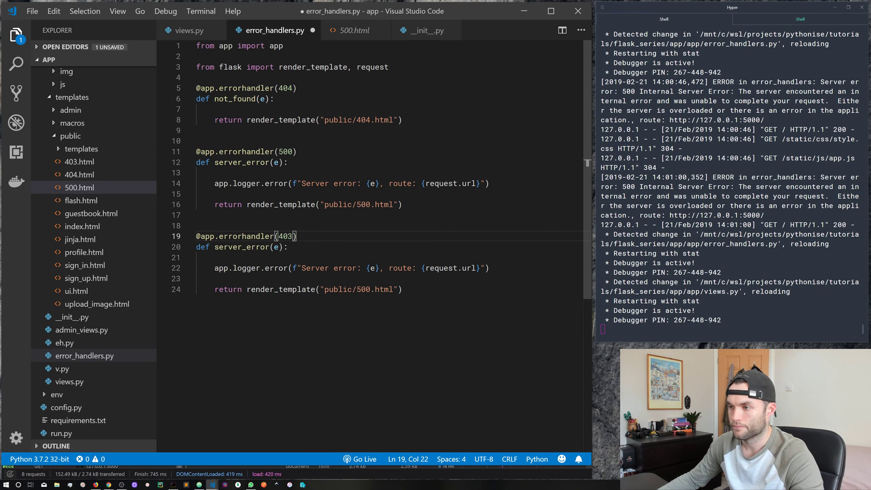
{"action": "double_click", "coordinate": [241, 247]}
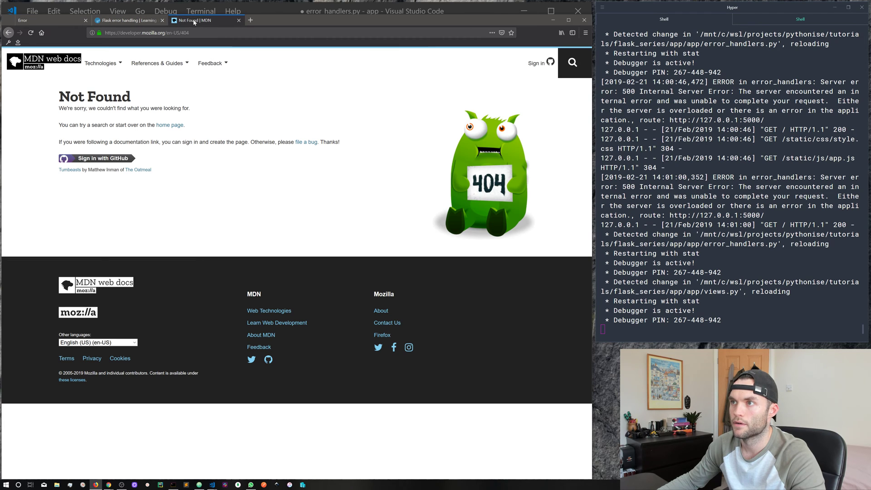
- Search Firefox for the 403 HTTP status, then return to the copied handler in Visual Studio Code
{"action": "type", "text": "403)"}
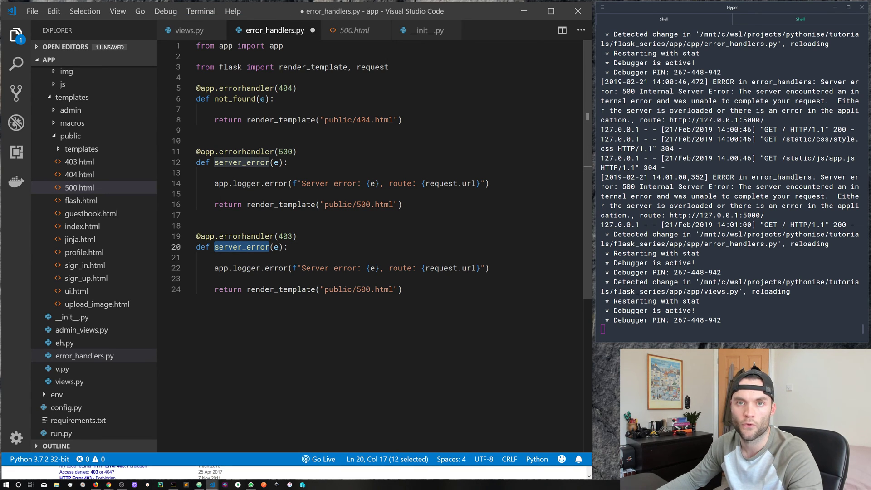
- Rename the copied handler to forbidden and change its log message to 'Forbidden access'
{"action": "type", "text": "forbidden"}
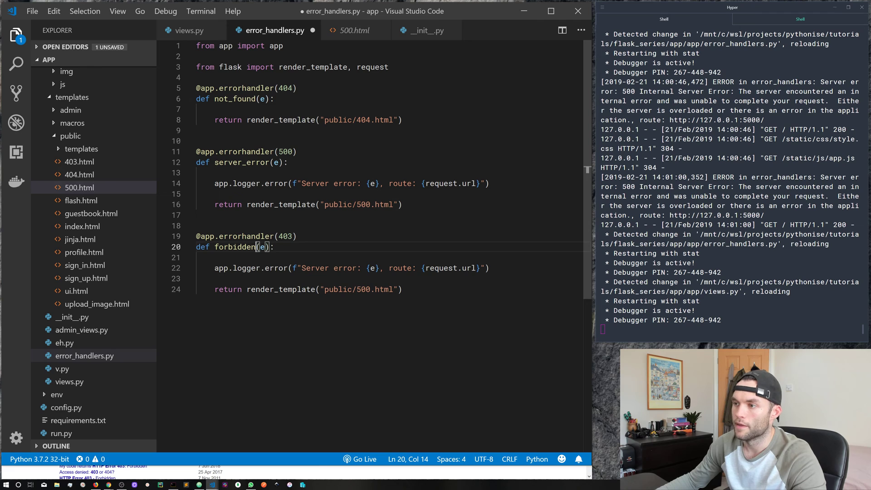
{"action": "double_click", "coordinate": [327, 268]}
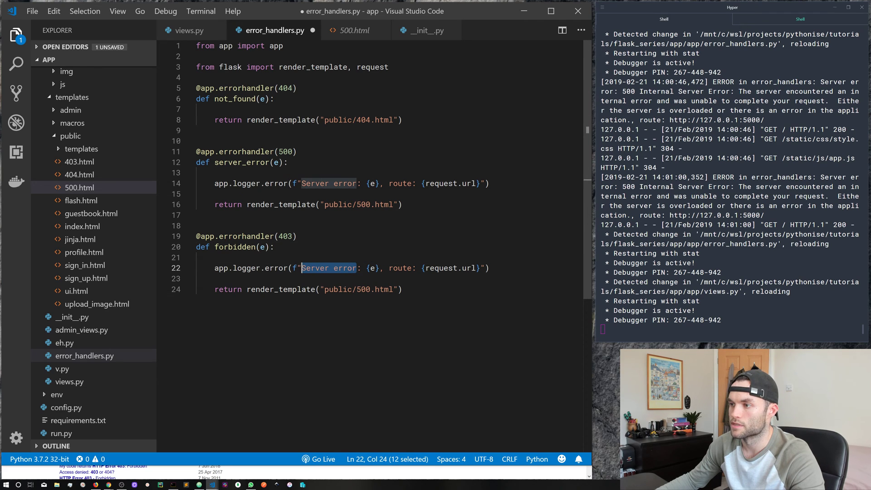
{"action": "type", "text": "For"}
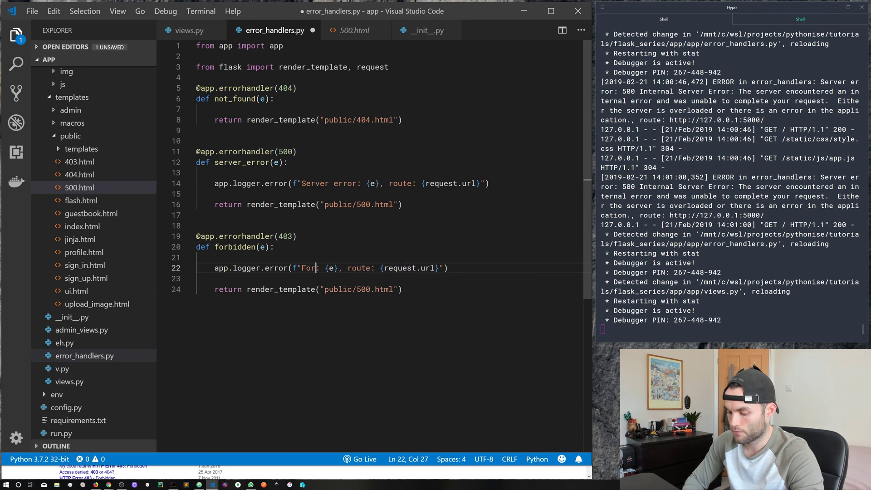
{"action": "type", "text": "bidden a"}
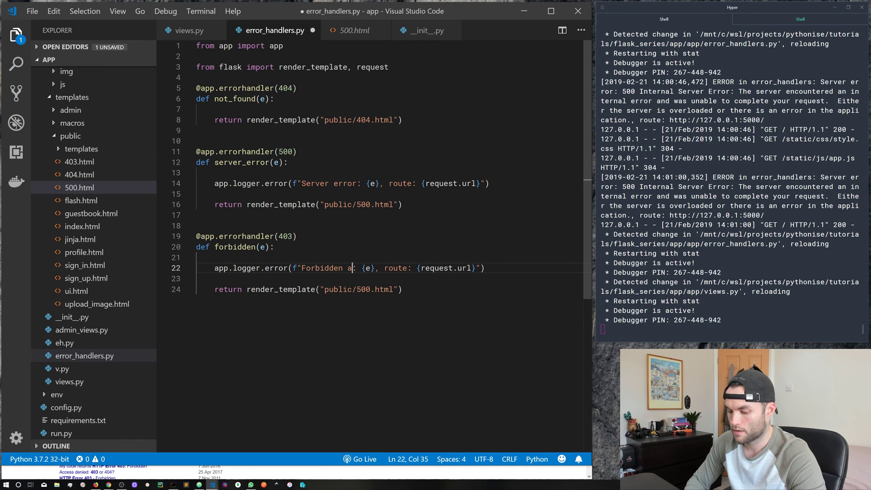
{"action": "type", "text": "ccess"}
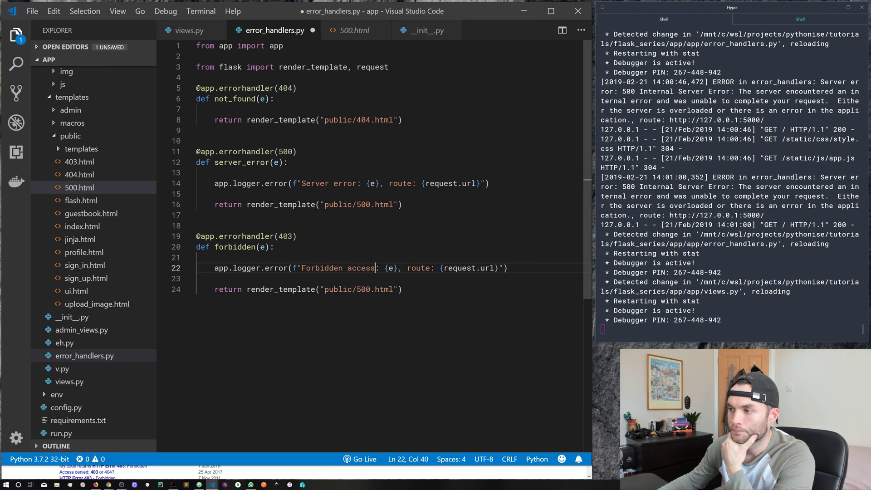
- Point the handler at public/403.html, save, and open the 403.html template
{"action": "type", "text": "403"}
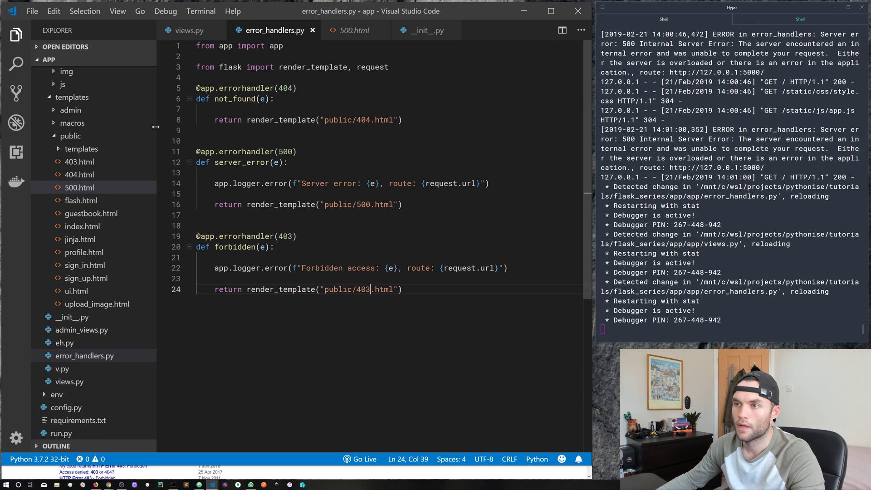
{"action": "left_click", "coordinate": [79, 161]}
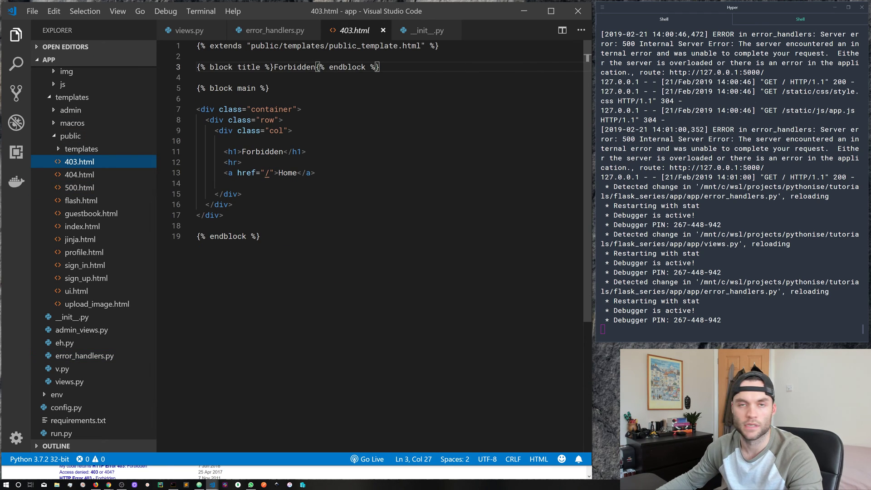
{"action": "double_click", "coordinate": [262, 151]}
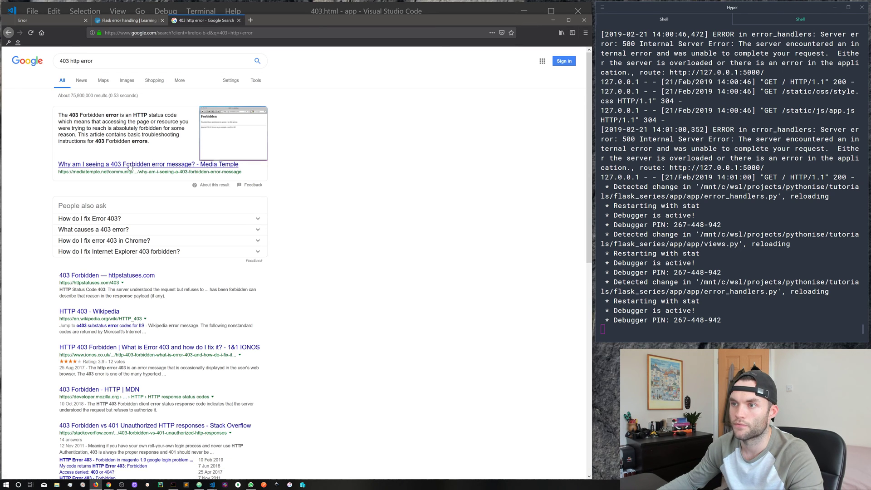
{"action": "mouse_move", "coordinate": [89, 311]}
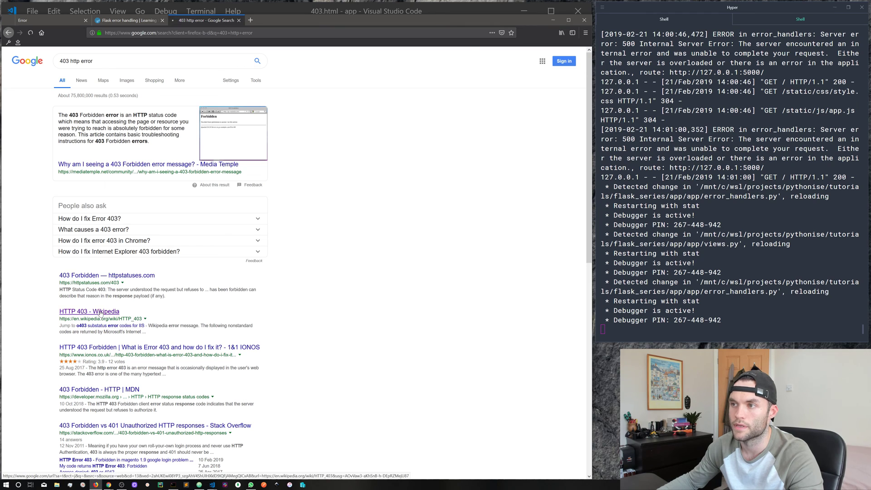
- Open Wikipedia's HTTP 403 article, then reach Custom error handlers in the Flask error handling tab
{"action": "left_click", "coordinate": [88, 311]}
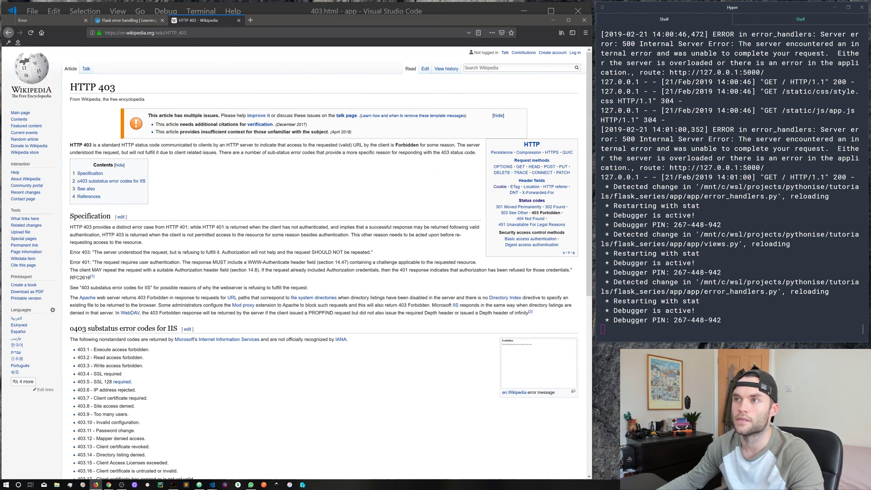
{"action": "left_click", "coordinate": [128, 20]}
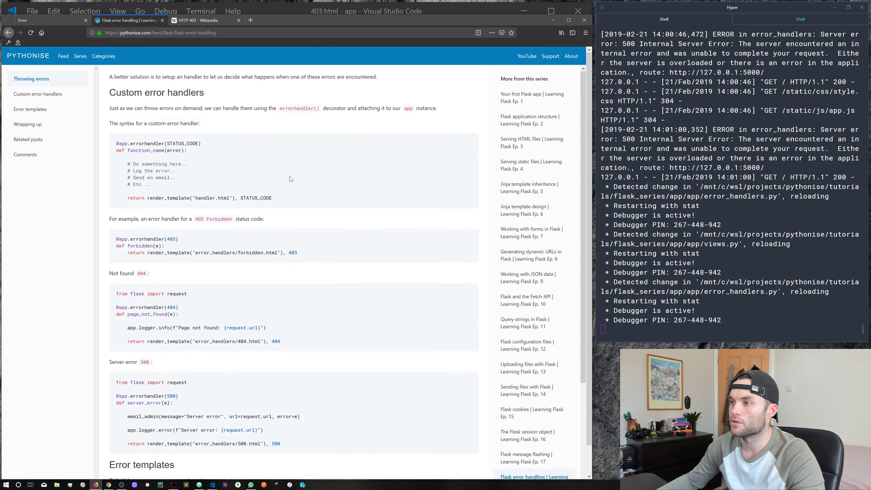
{"action": "scroll", "scroll_direction": "up", "scroll_amount": 3}
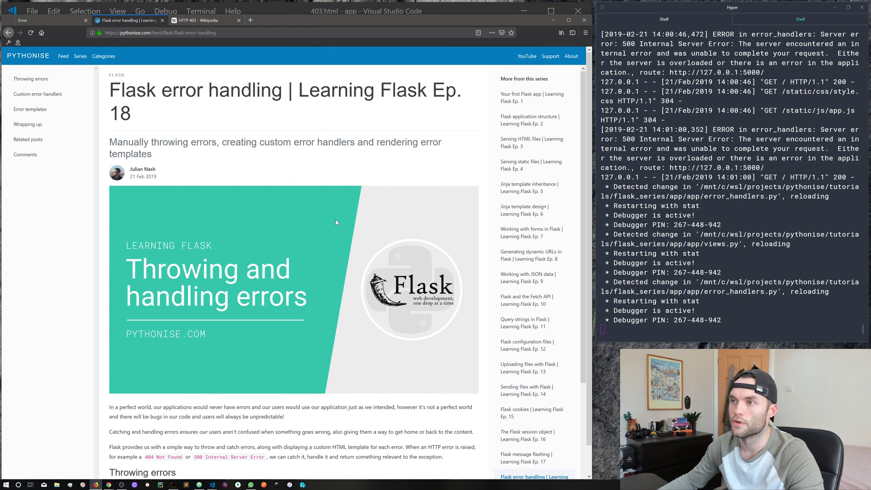
{"action": "mouse_move", "coordinate": [305, 184]}
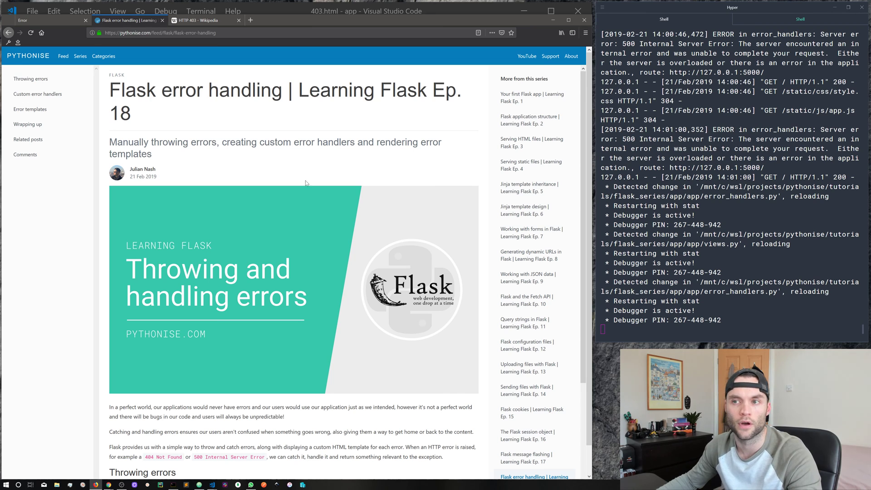
{"action": "scroll", "scroll_direction": "down", "scroll_amount": 3}
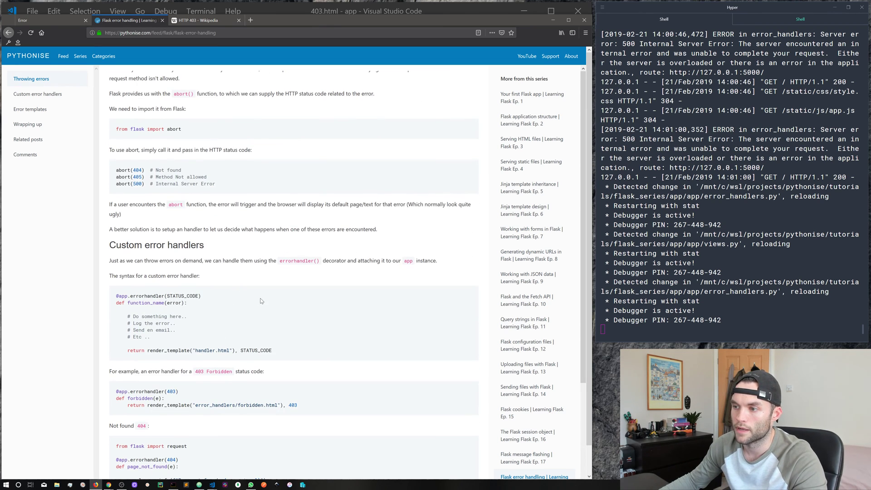